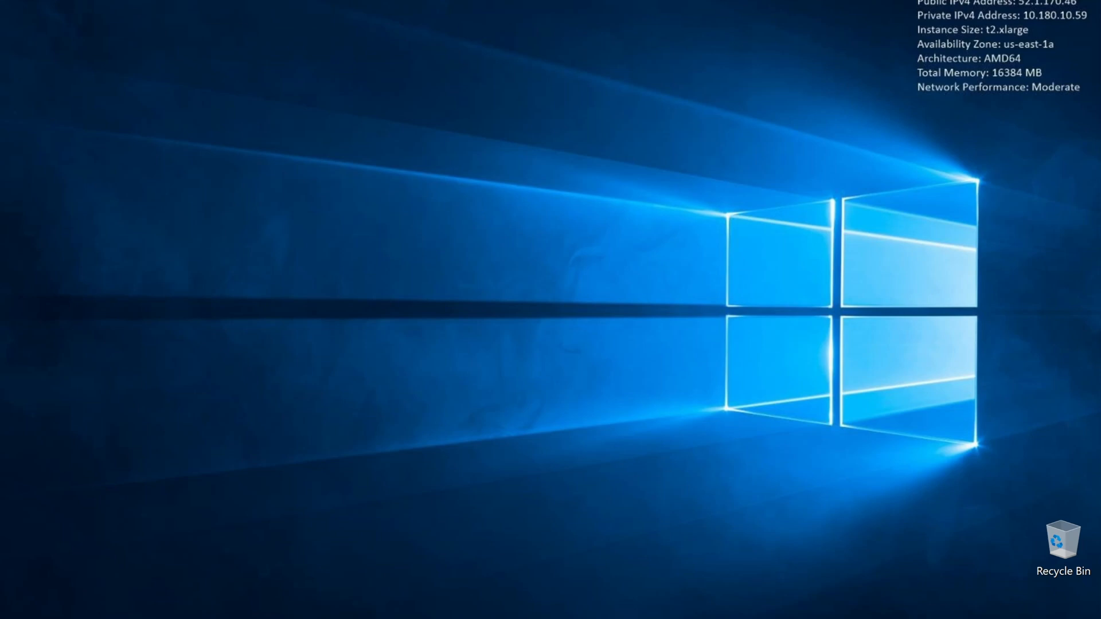
Search from the Start menu and launch Server Manager to its dashboard.
click(14, 614)
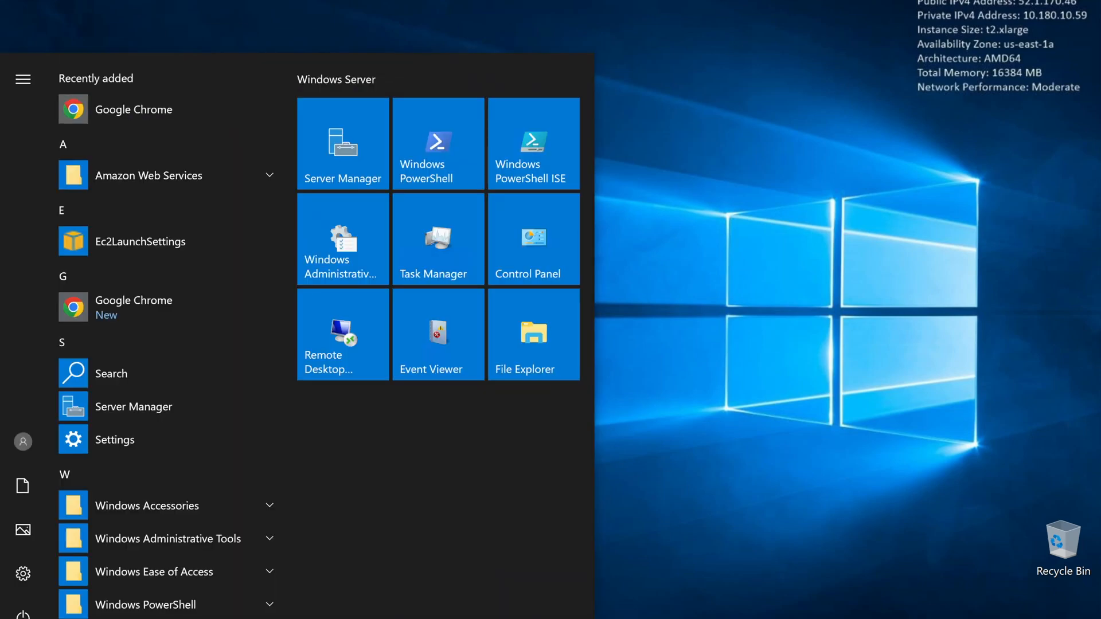
text(control panel)
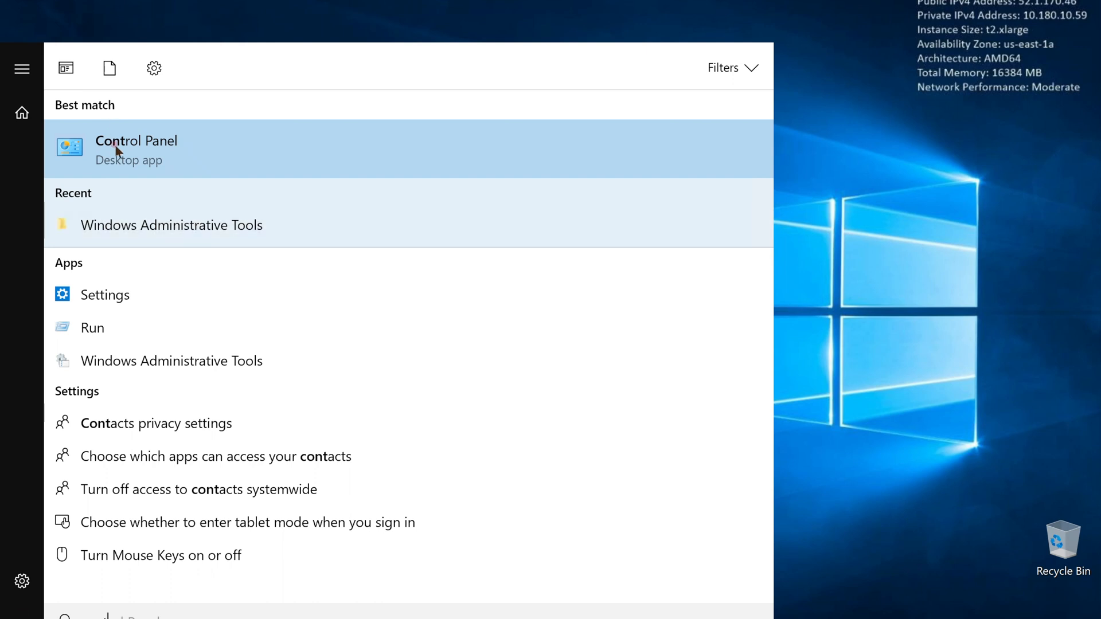
click(137, 141)
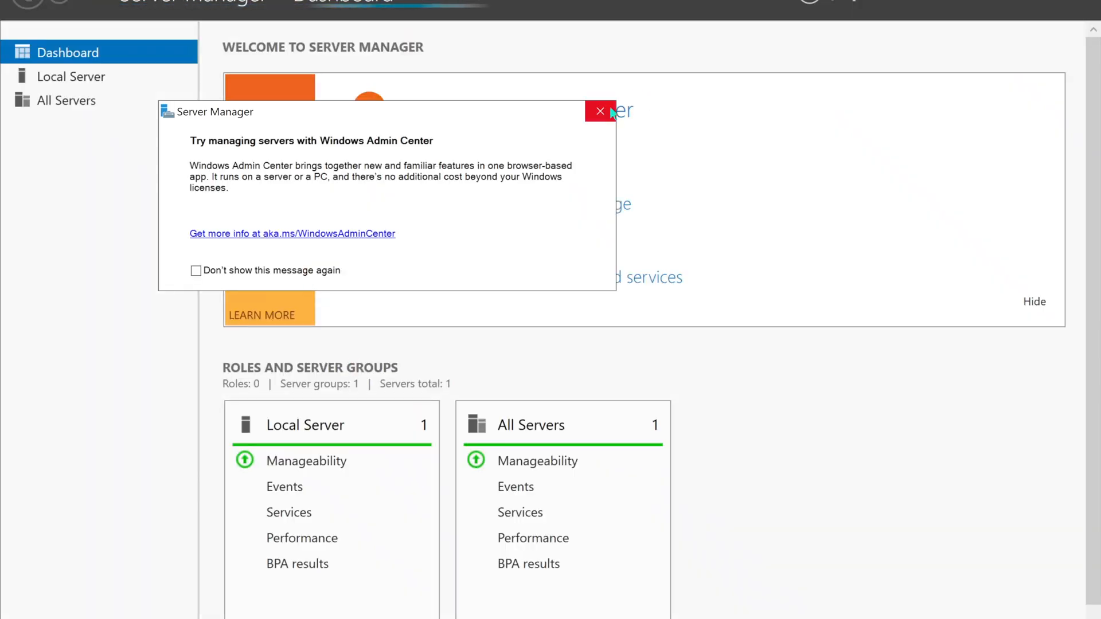
Dismiss the Admin Center notice and advance Add Roles and Features to the server roles page.
click(600, 111)
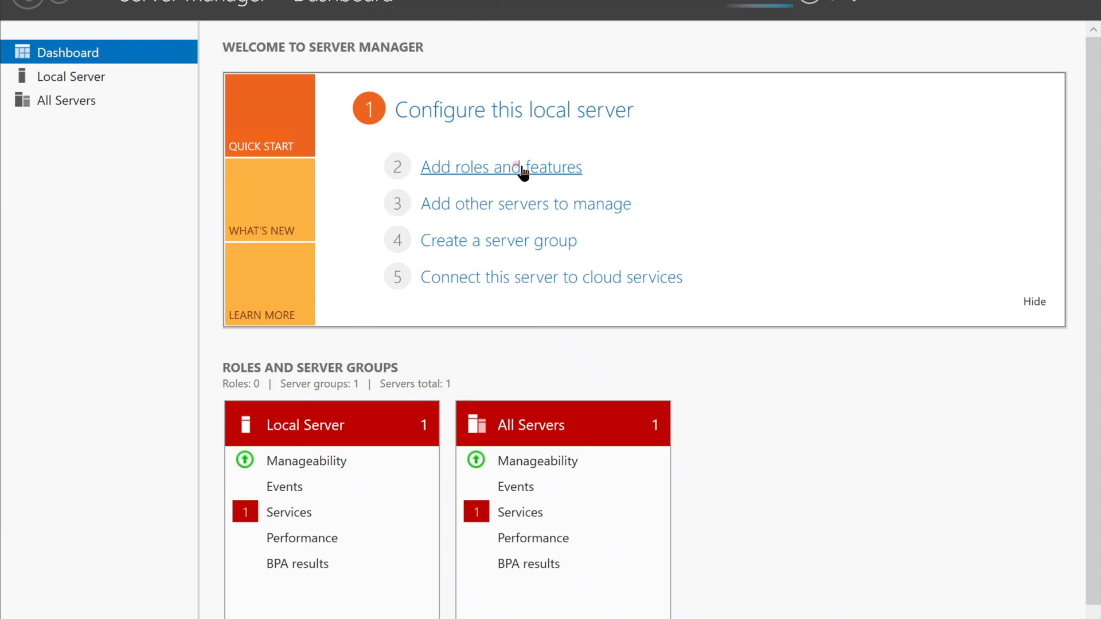
click(500, 167)
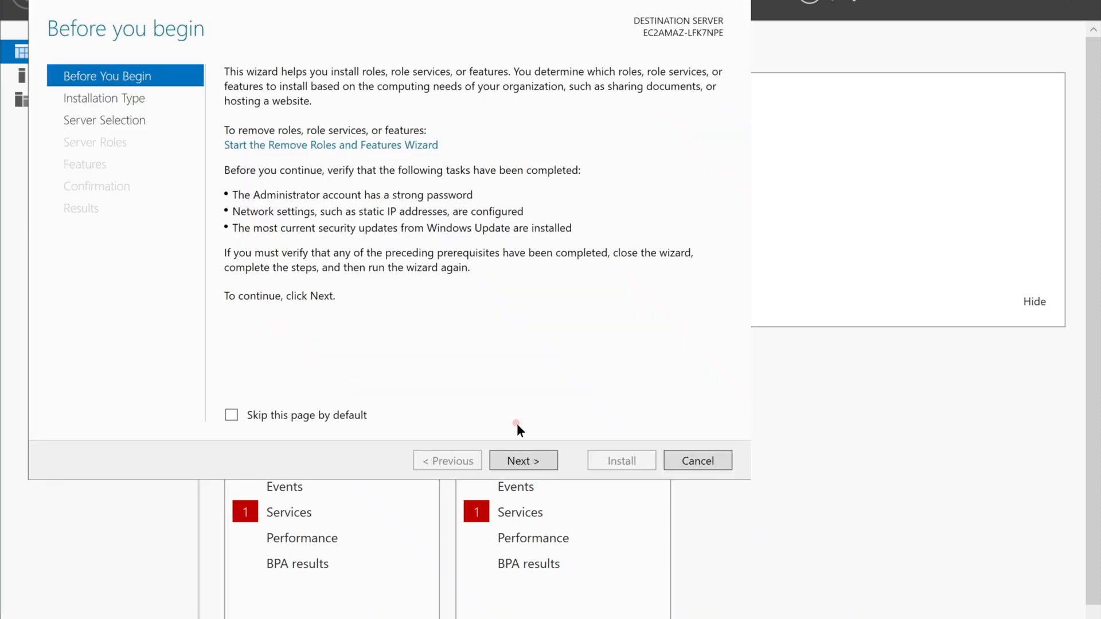
click(522, 460)
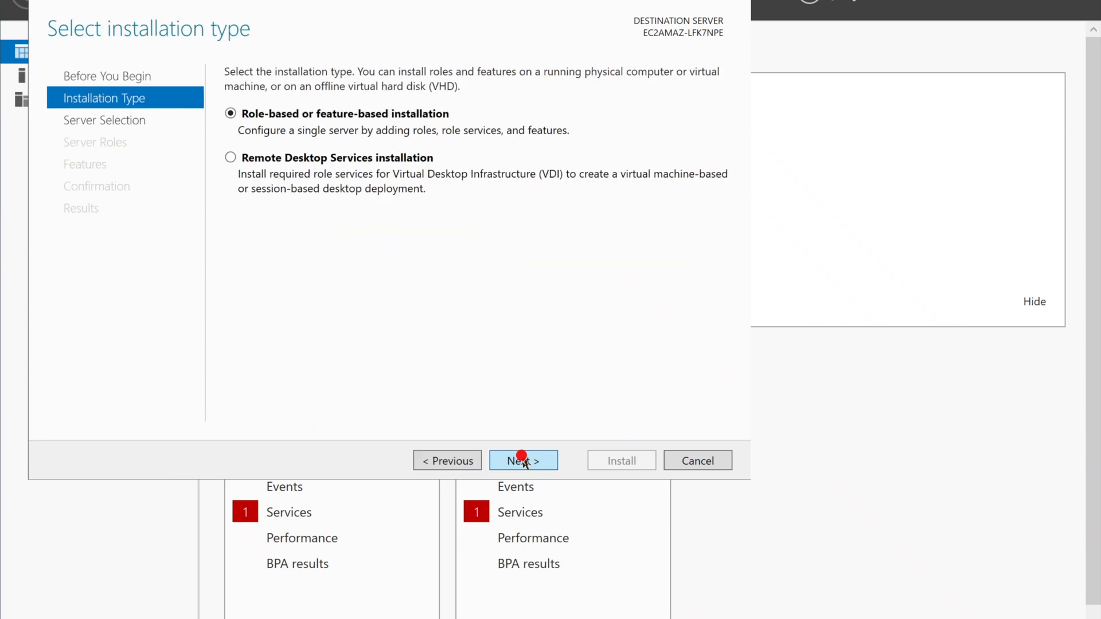
click(523, 460)
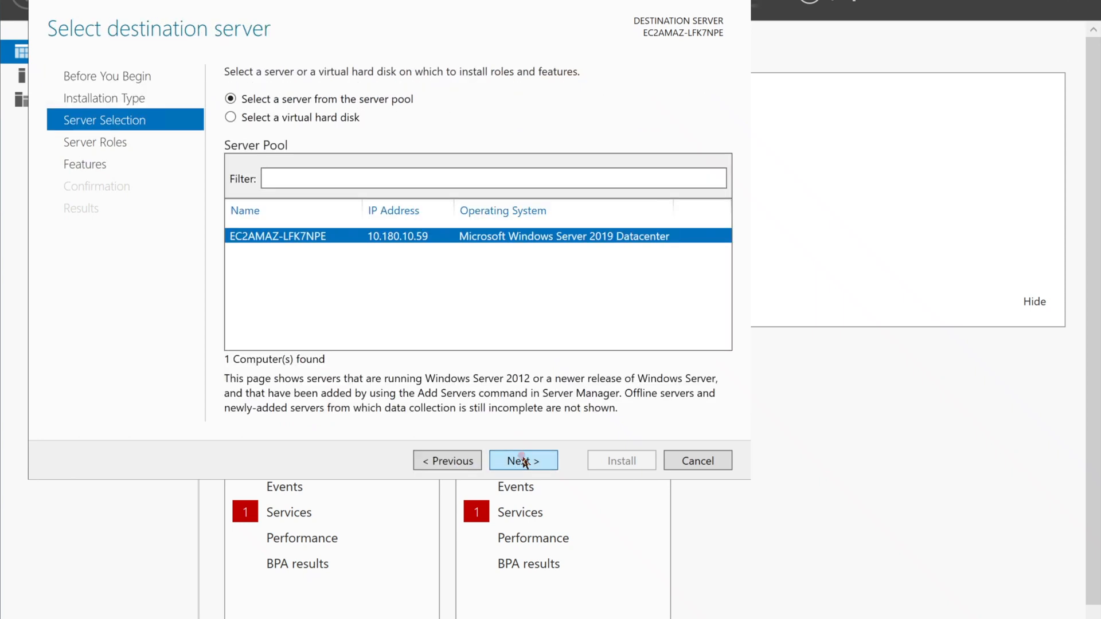
click(522, 460)
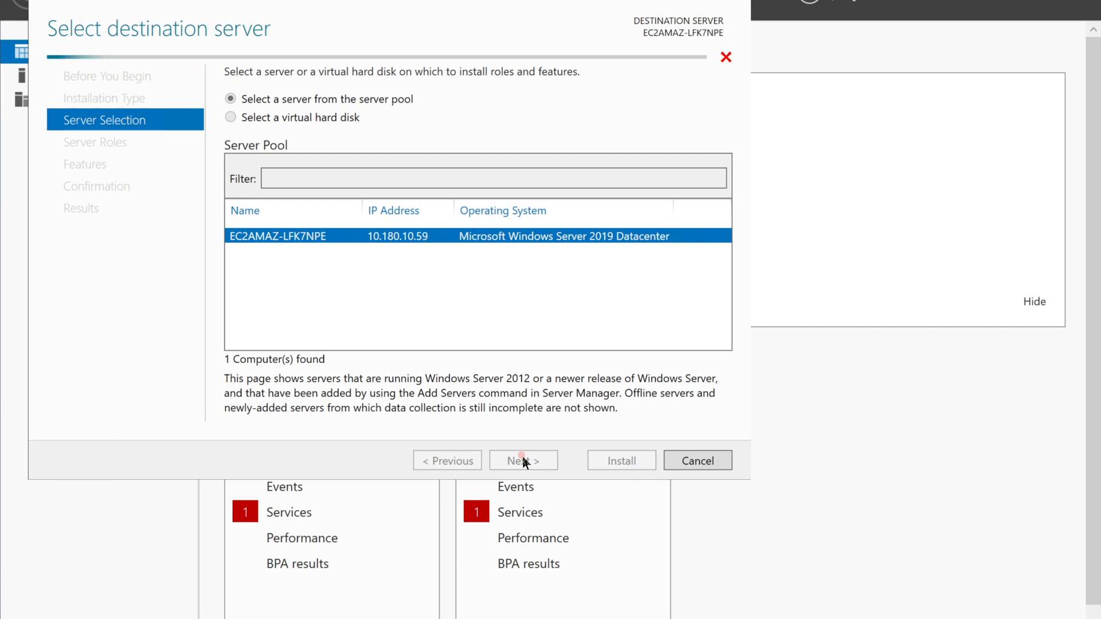
click(522, 460)
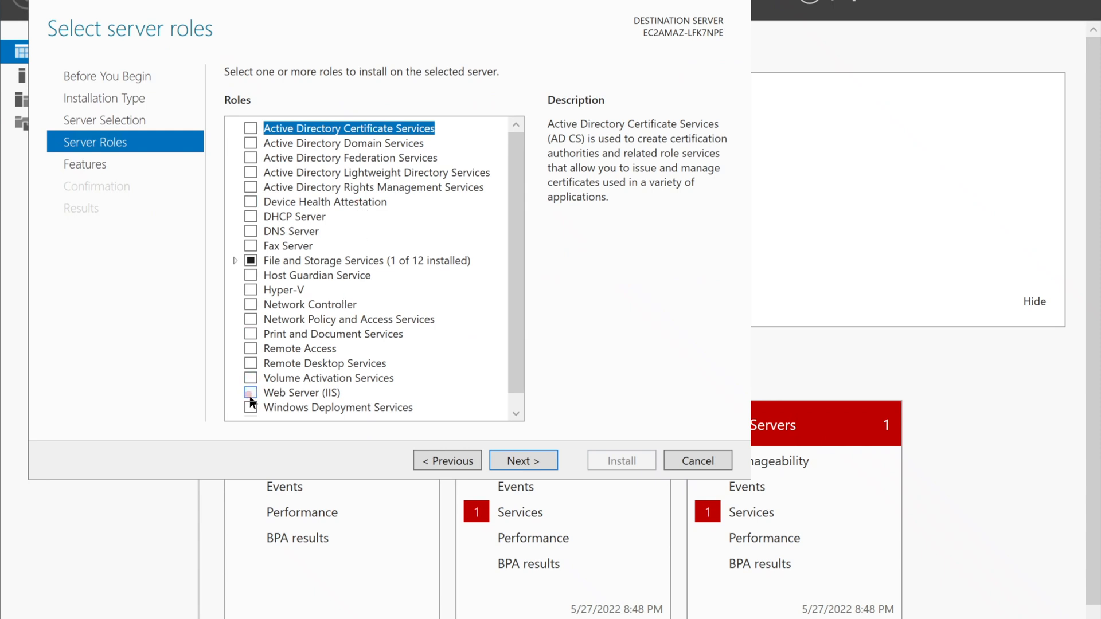
Check Web Server (IIS) and pass the Features page with defaults unchanged.
click(250, 392)
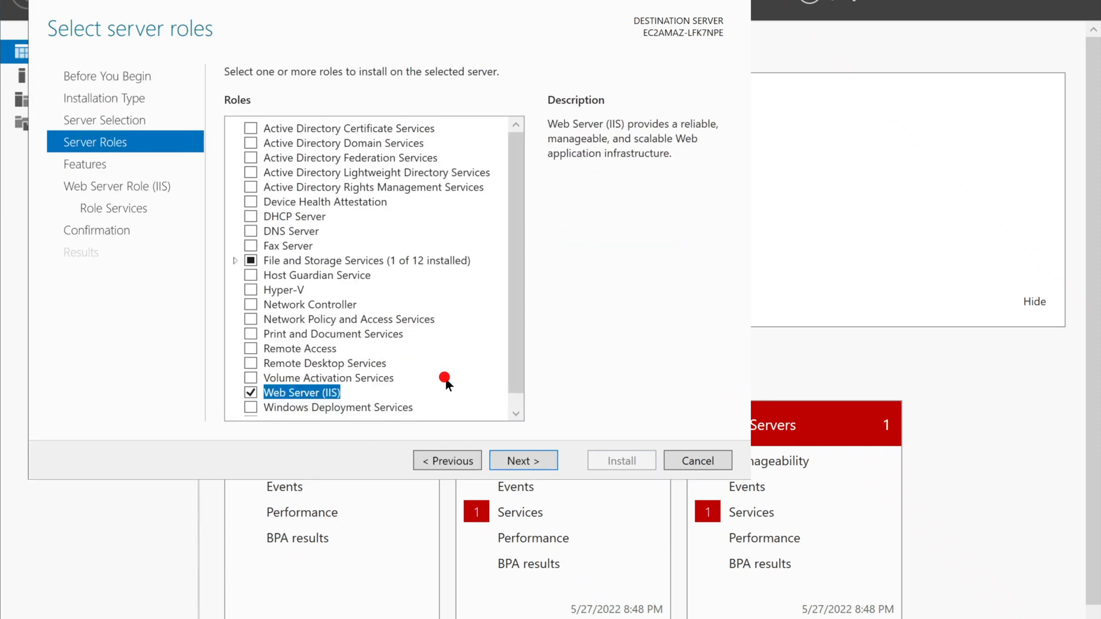
click(522, 460)
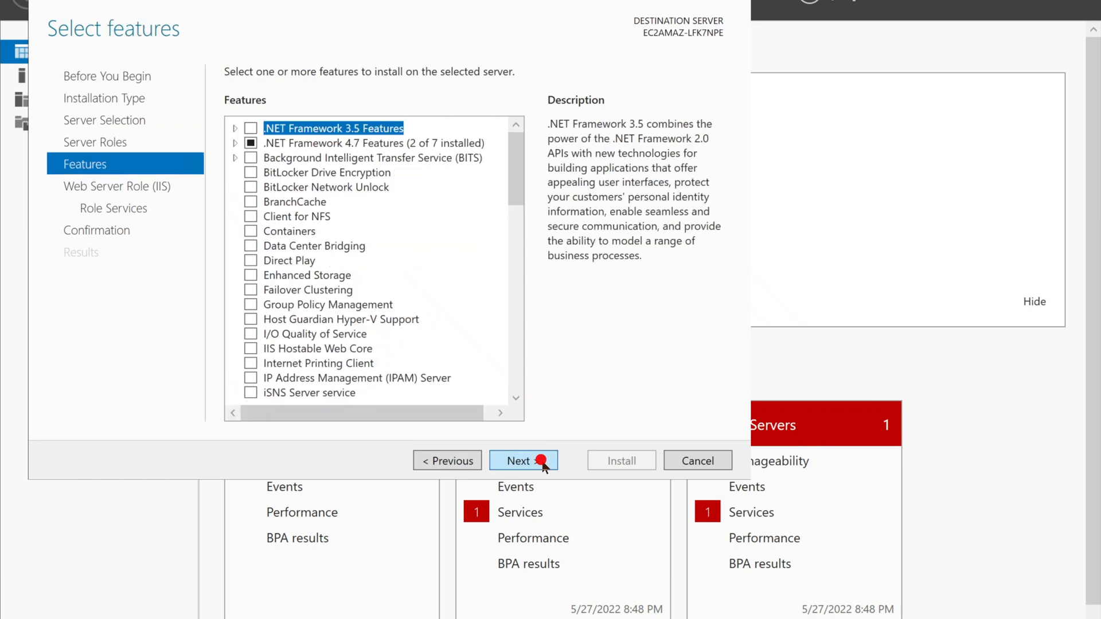
mouse_move(318, 157)
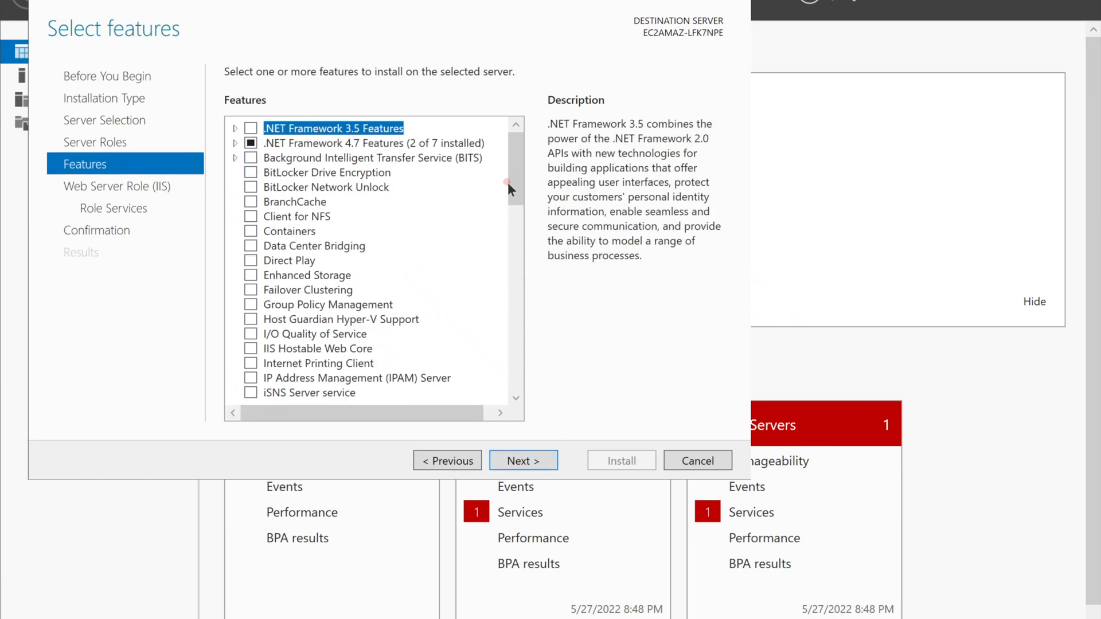
scroll(down, 3)
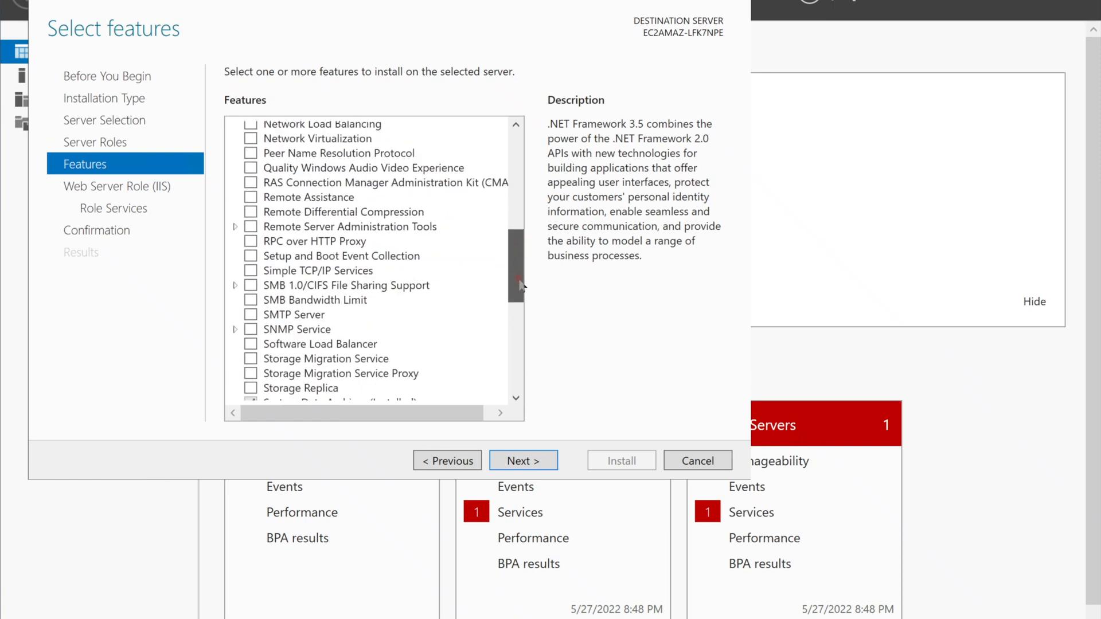
scroll(down, 3)
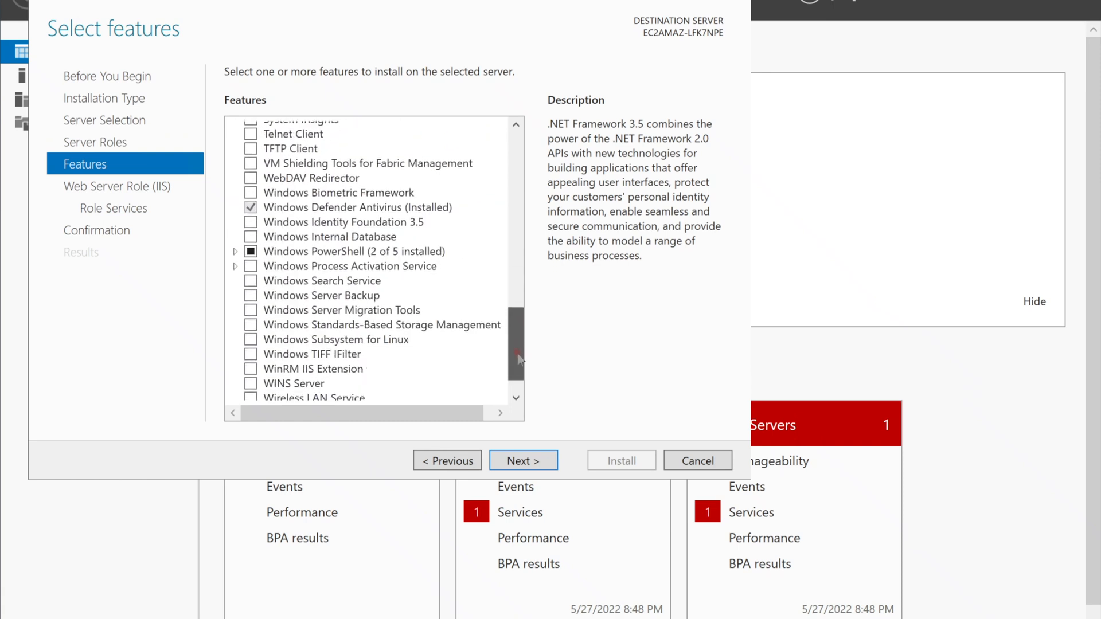
scroll(down, 3)
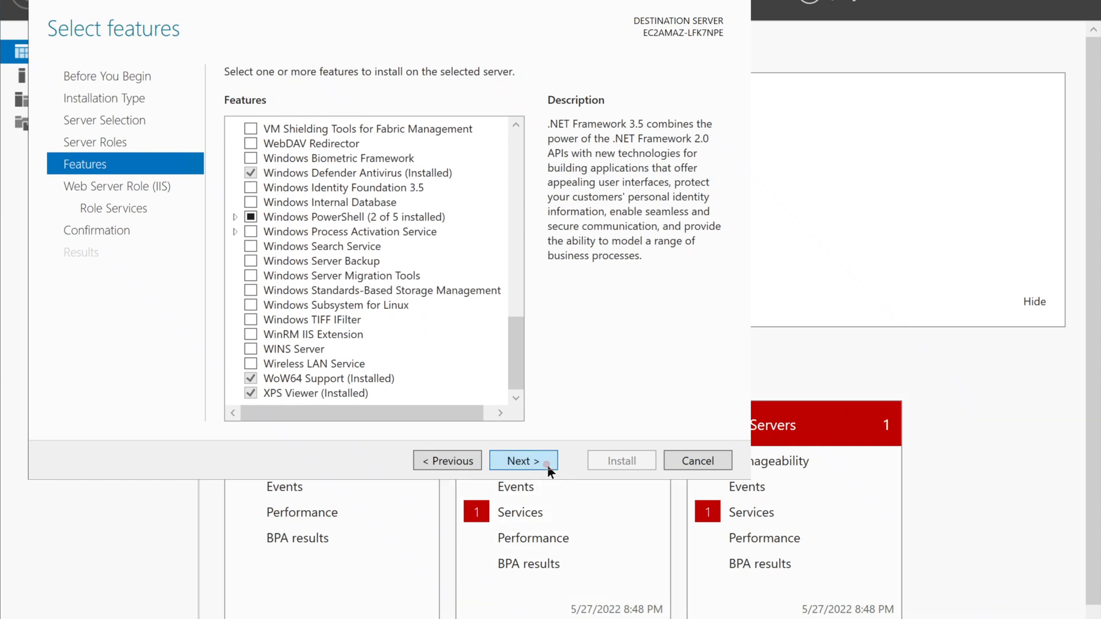
click(522, 460)
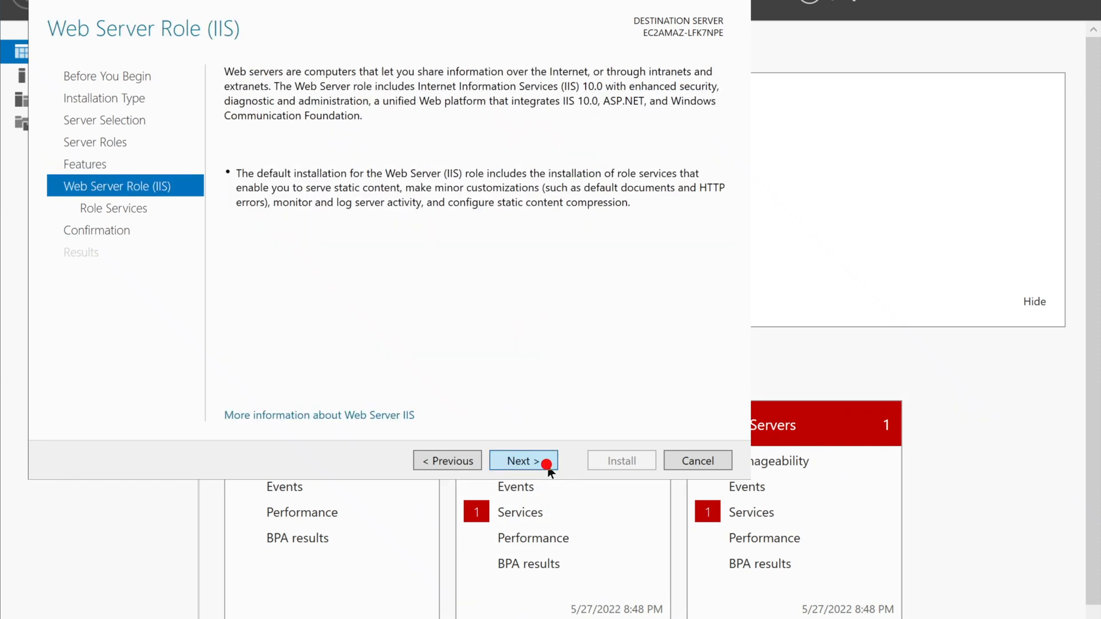
Add .NET Extensibility 4.7 with its required ASP.NET 4.7 features and reach confirmation.
click(522, 460)
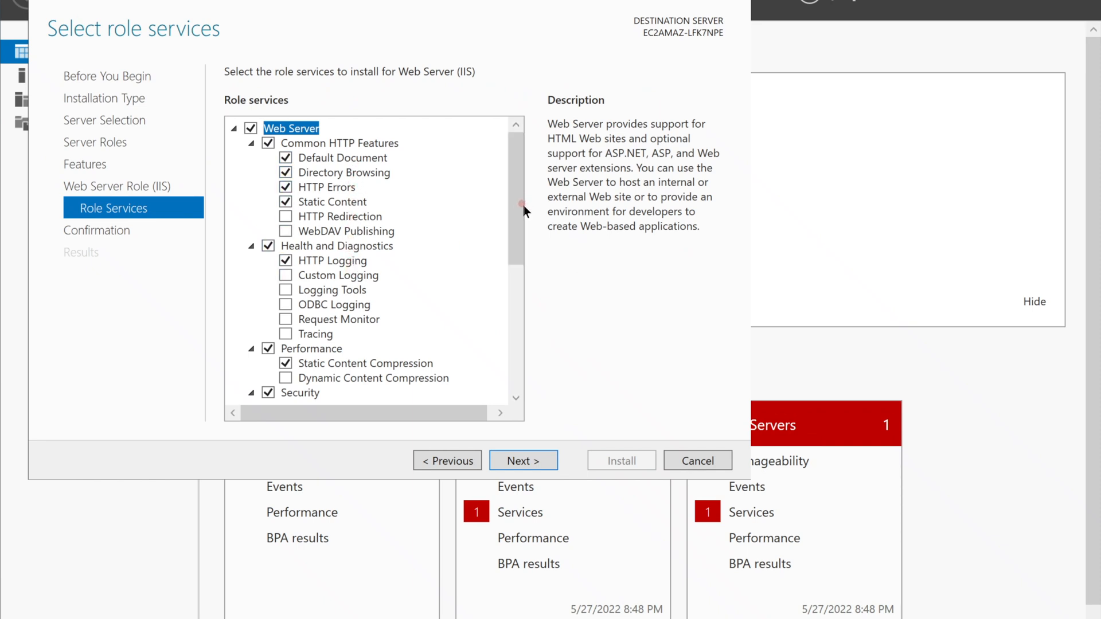
scroll(down, 3)
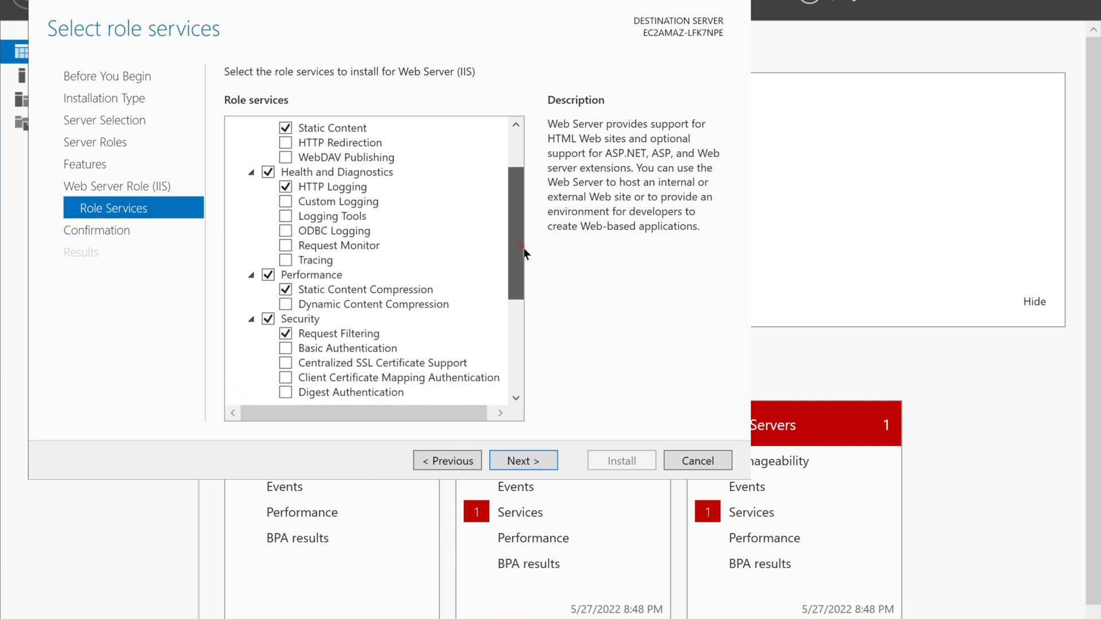
scroll(down, 3)
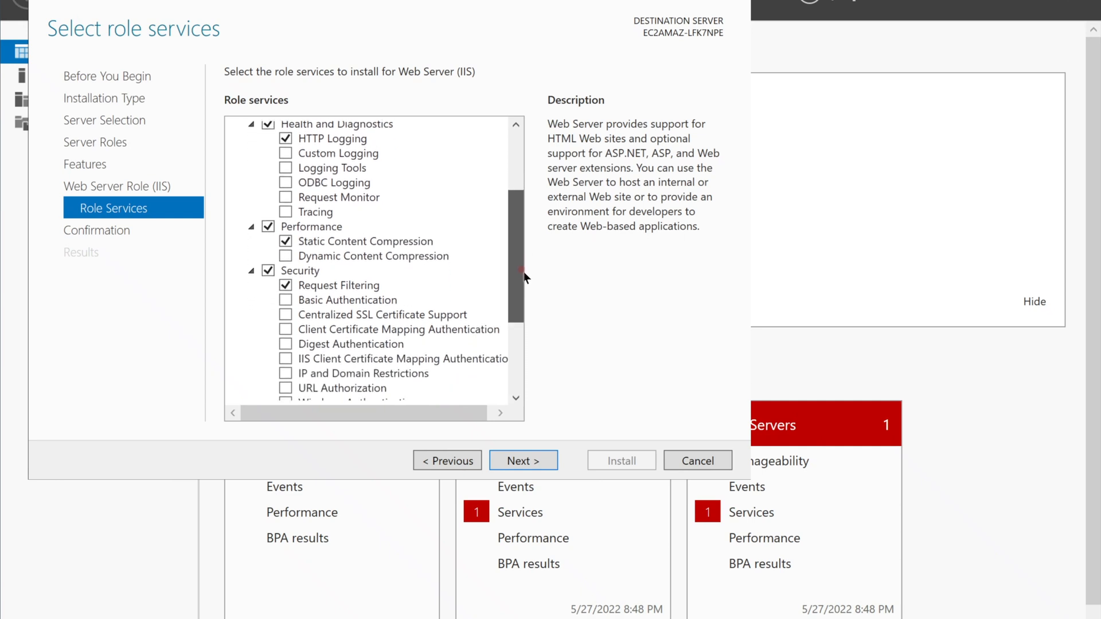
scroll(down, 3)
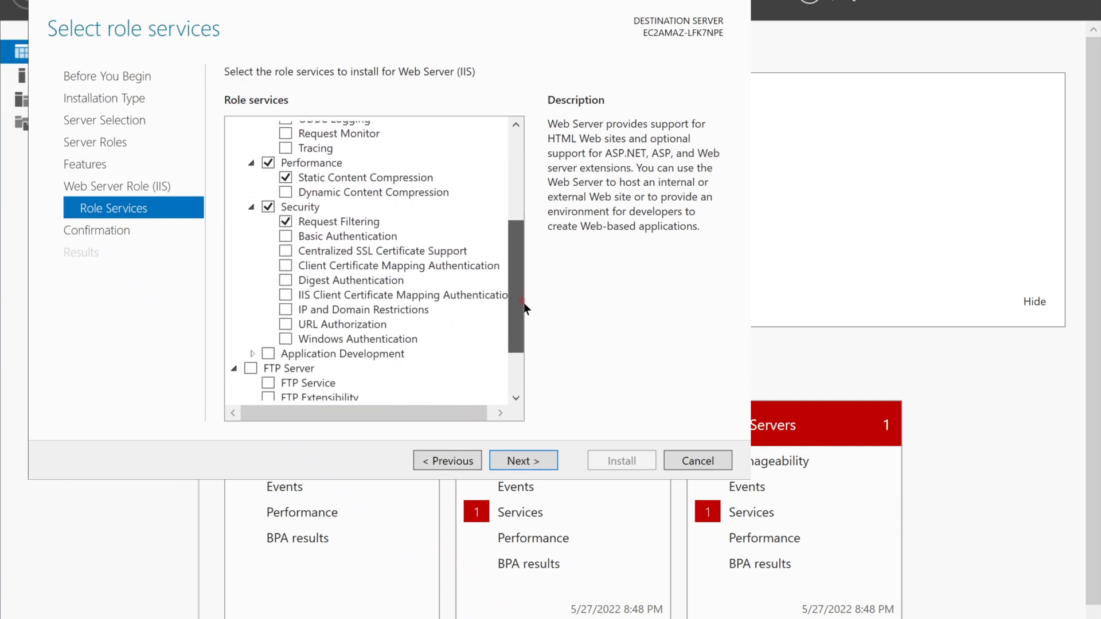
scroll(down, 3)
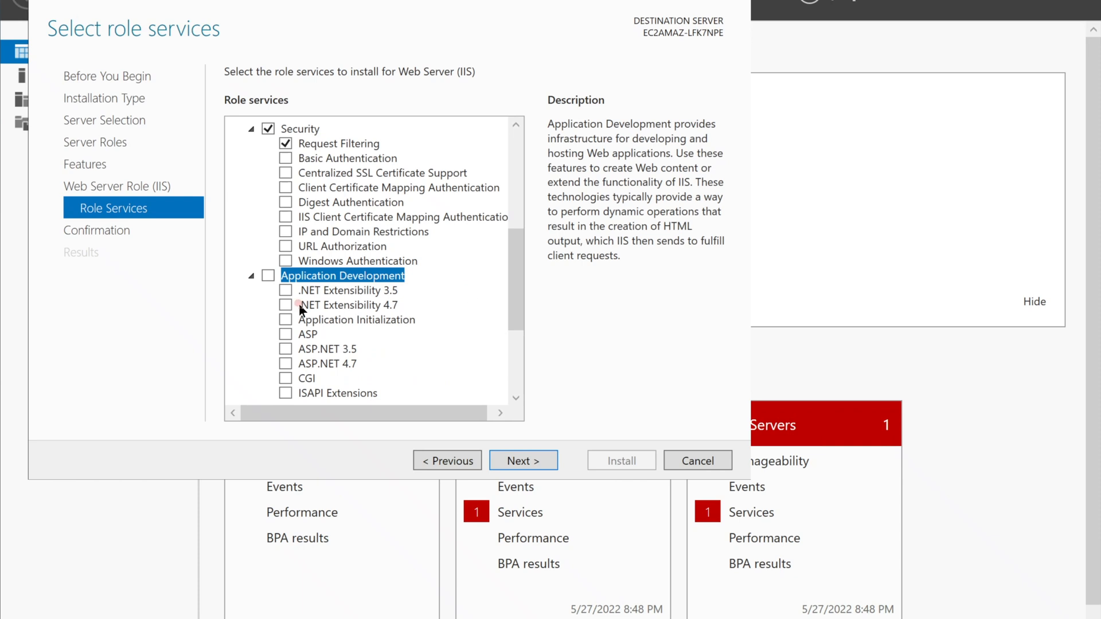
click(285, 304)
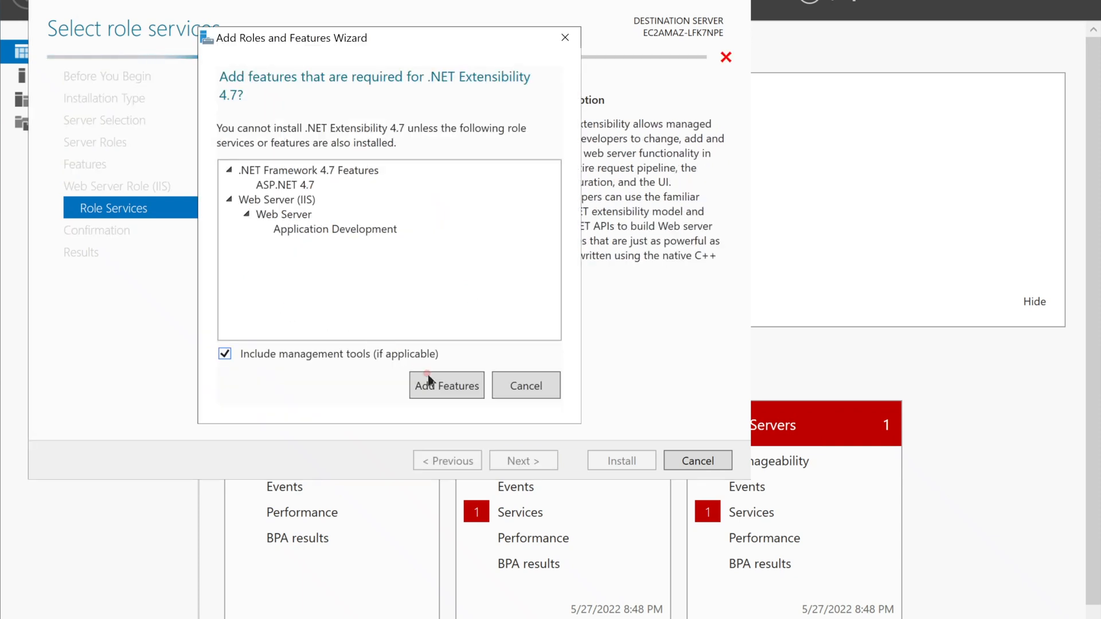
click(446, 385)
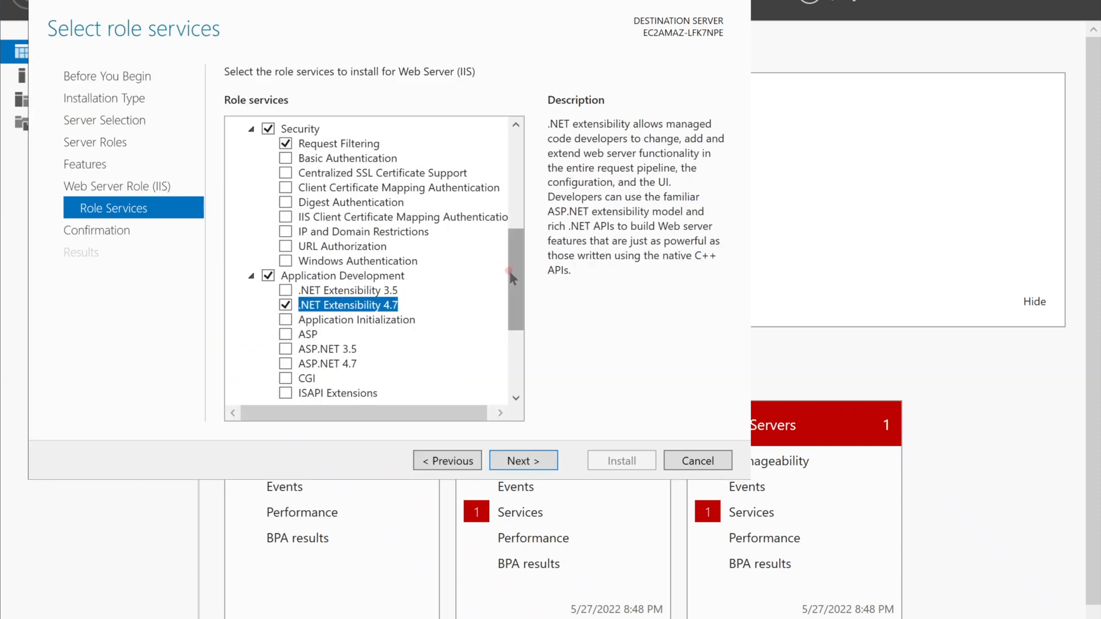
click(522, 461)
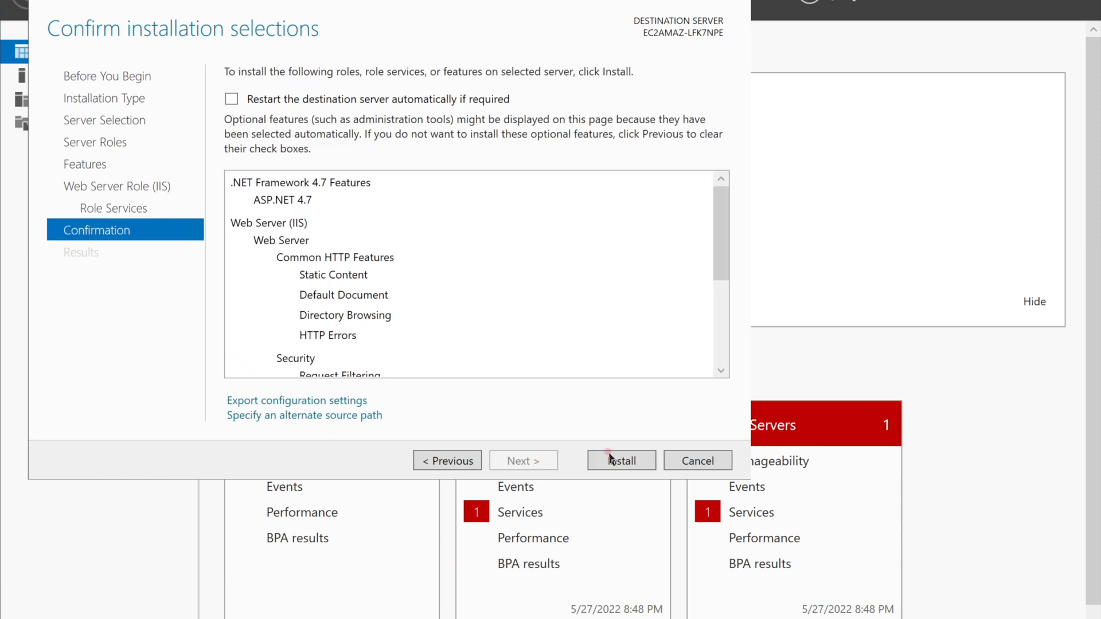
Install the Web Server (IIS) role with ASP.NET 4.7 from the confirmation page.
click(620, 460)
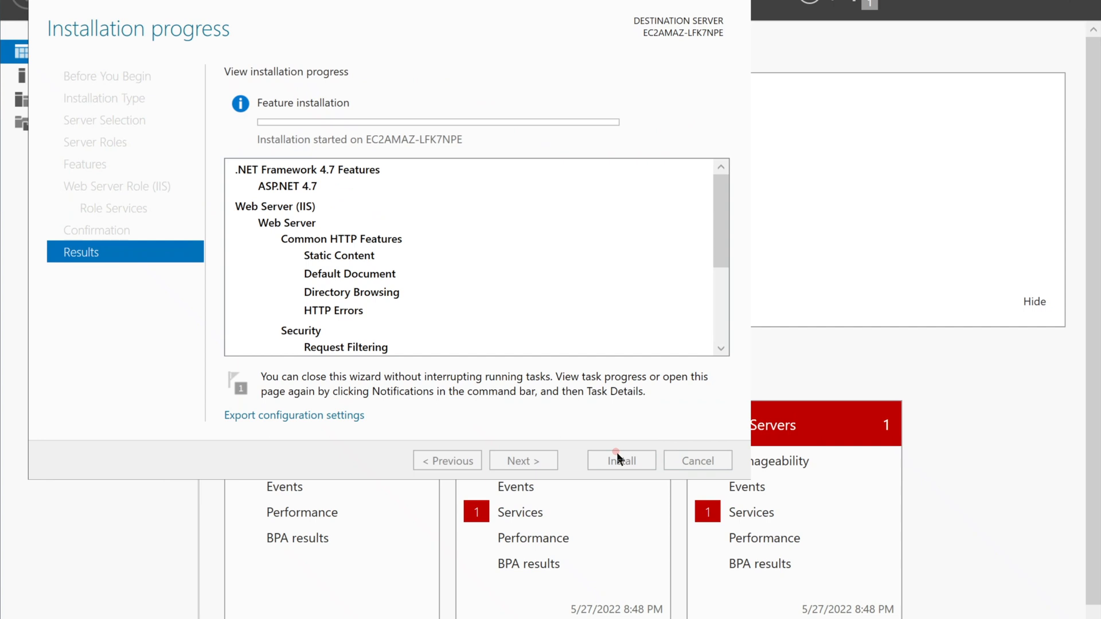
click(620, 460)
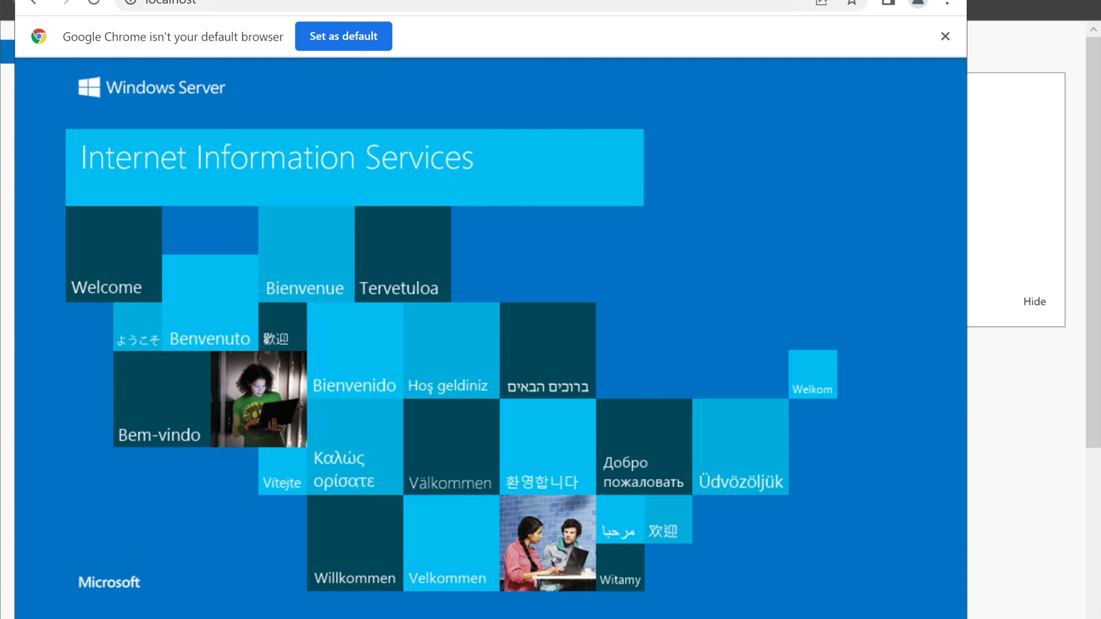
mouse_move(213, 388)
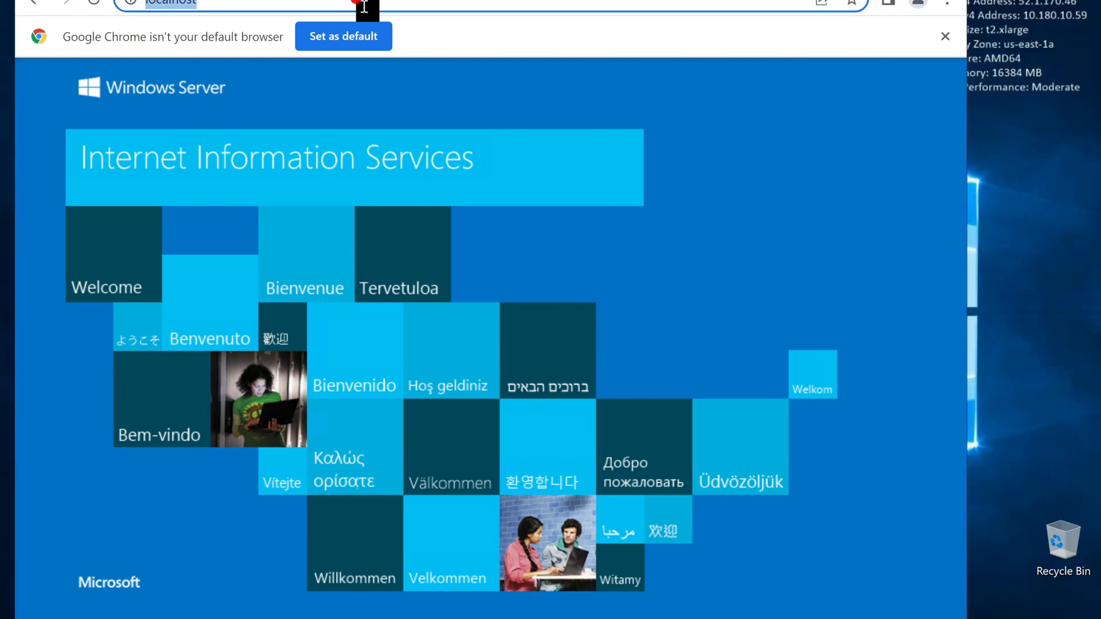
Search for the Lucee download site and open it.
text(download luce)
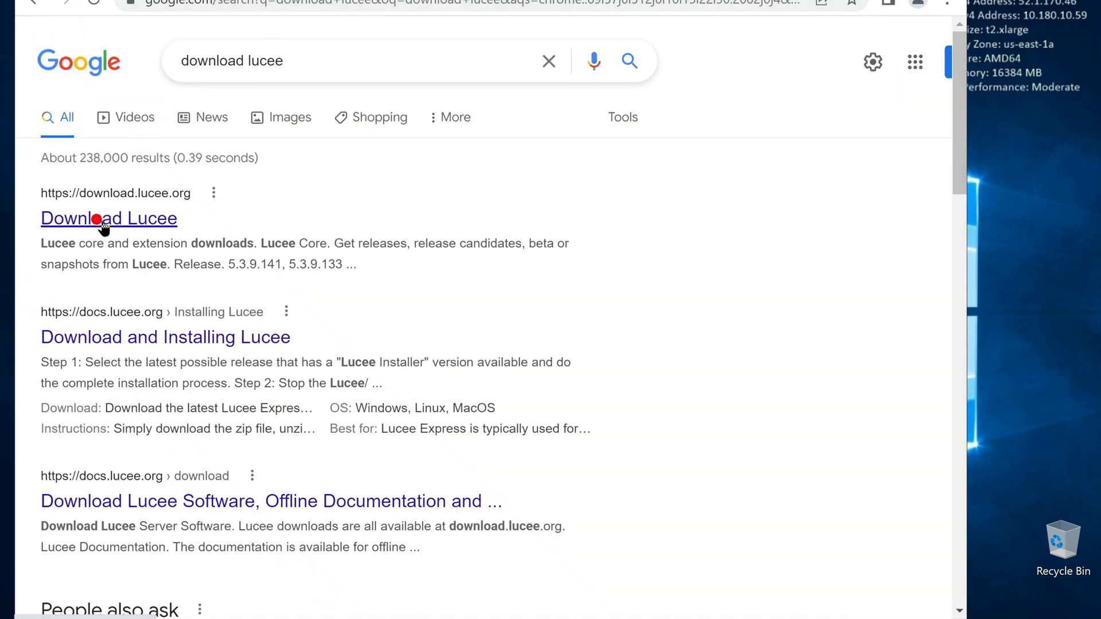
click(109, 218)
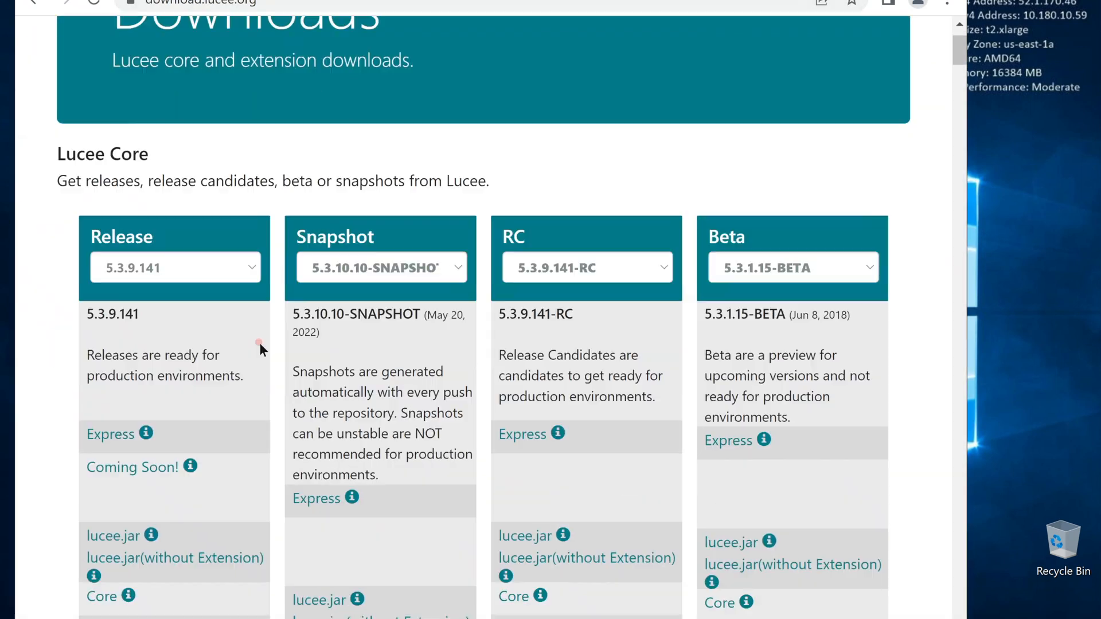
scroll(down, 3)
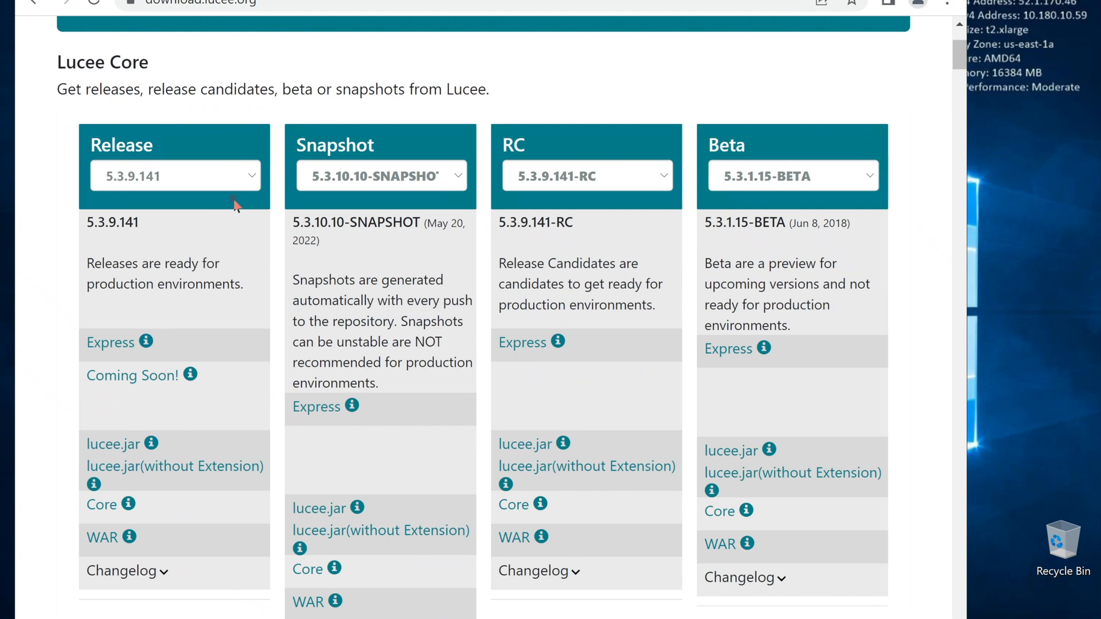
Select release 5.3.8.189 and download its Windows installer.
click(175, 176)
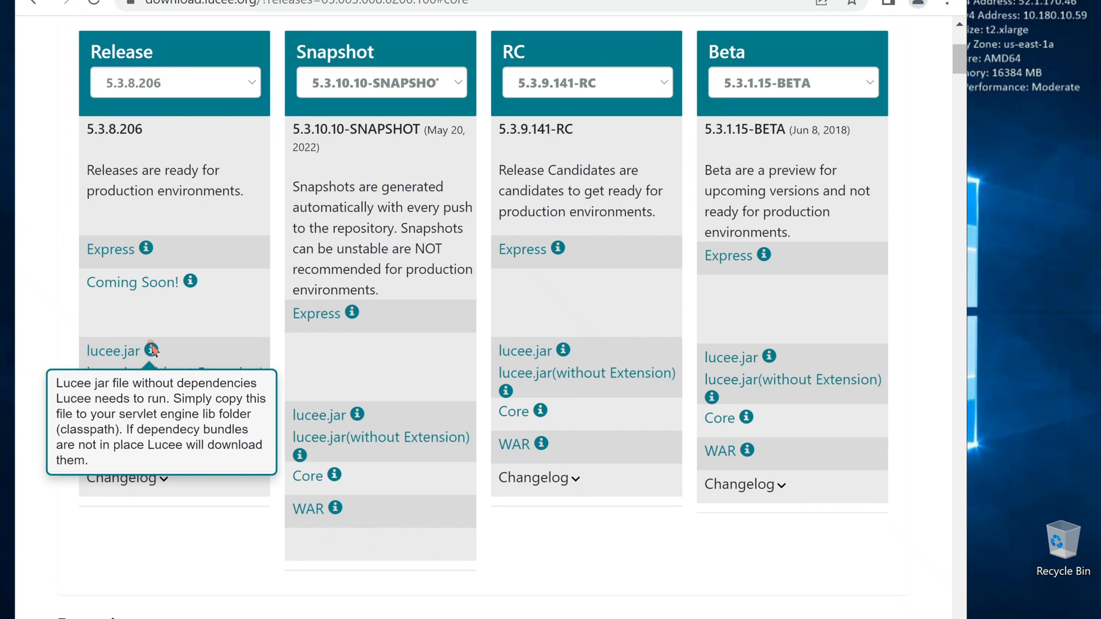
mouse_move(235, 84)
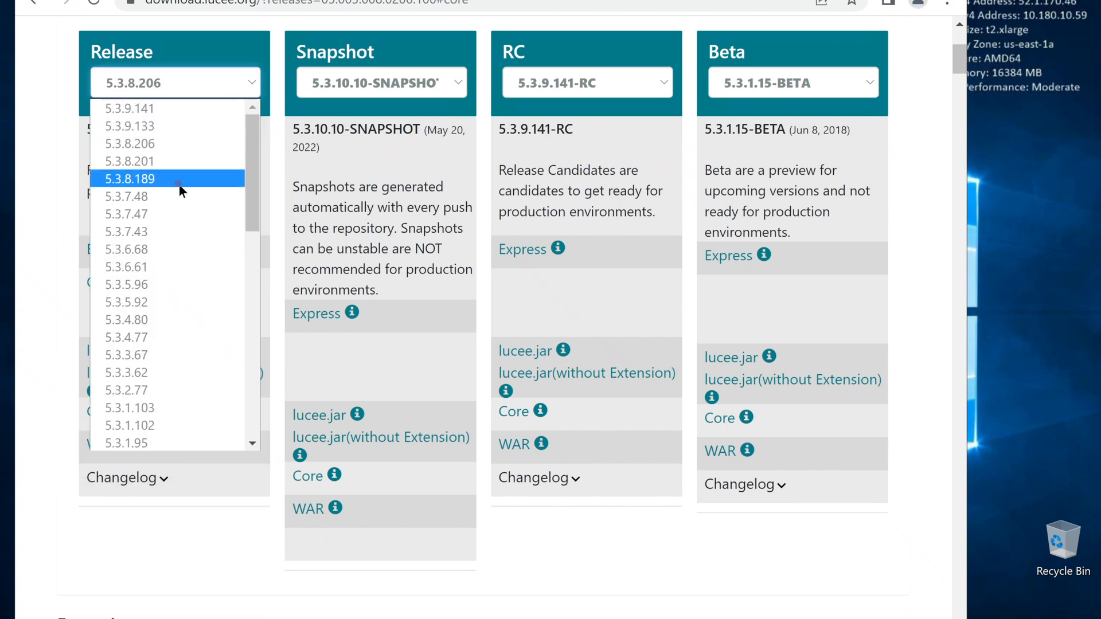
click(129, 178)
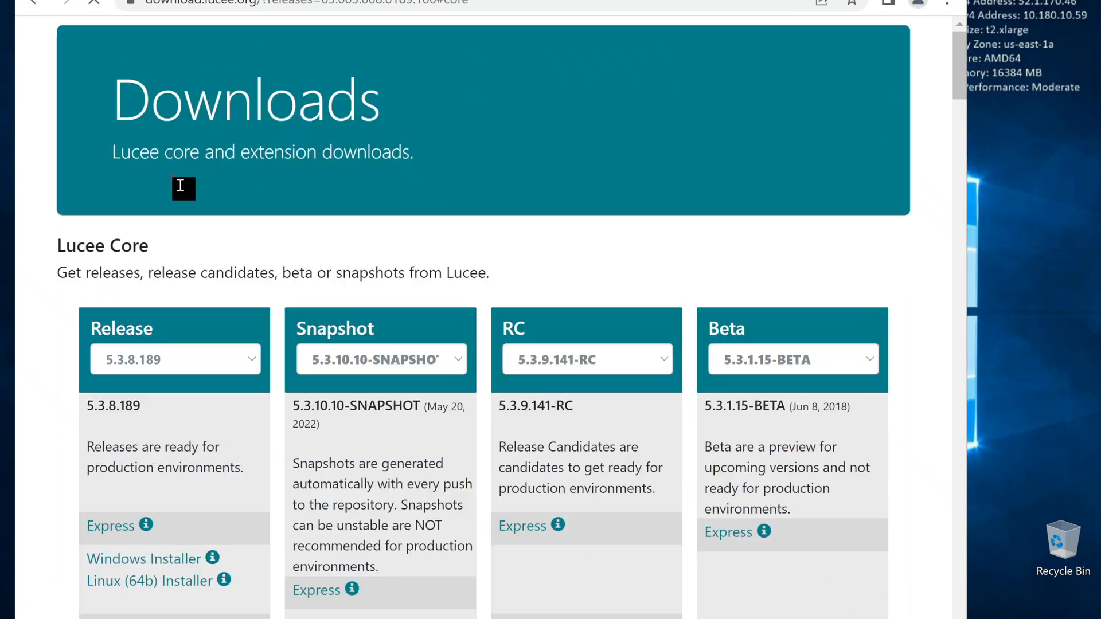
scroll(down, 3)
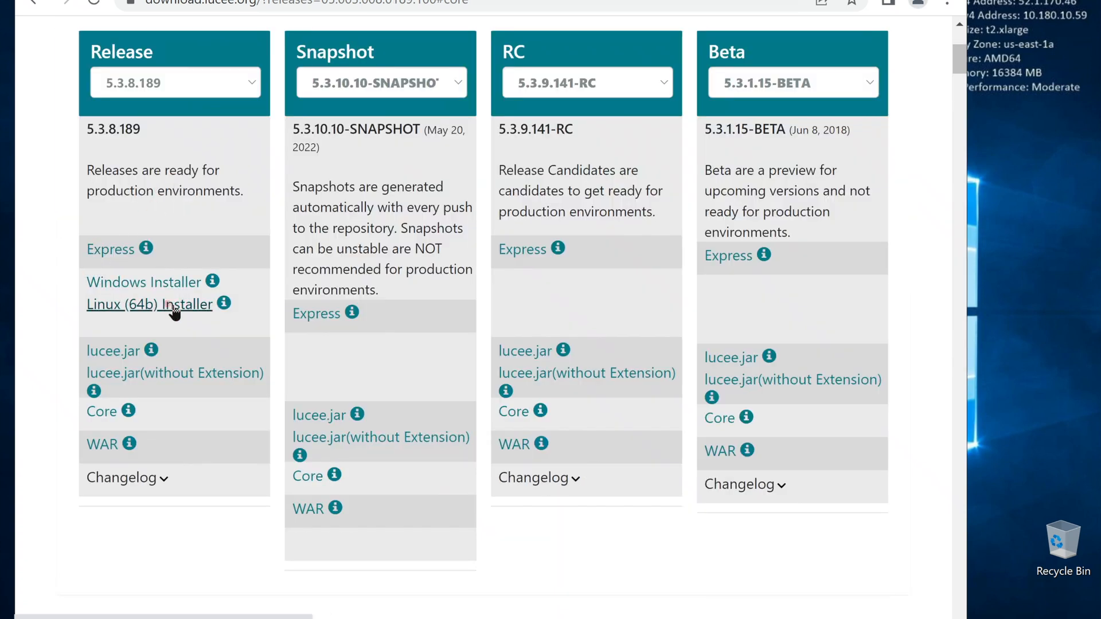
click(144, 281)
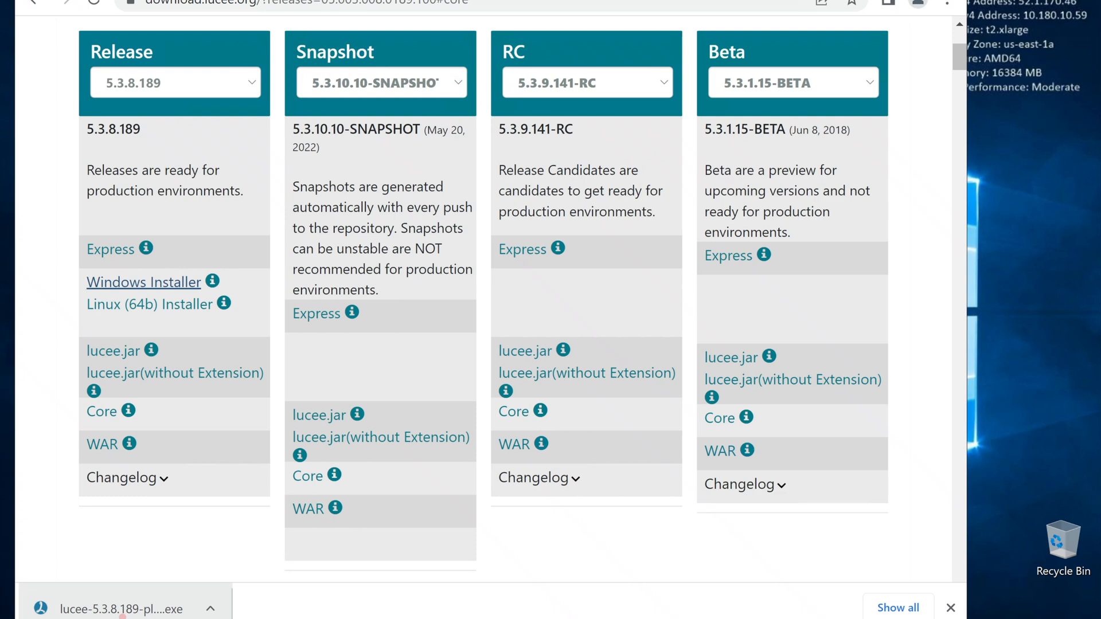
mouse_move(145, 602)
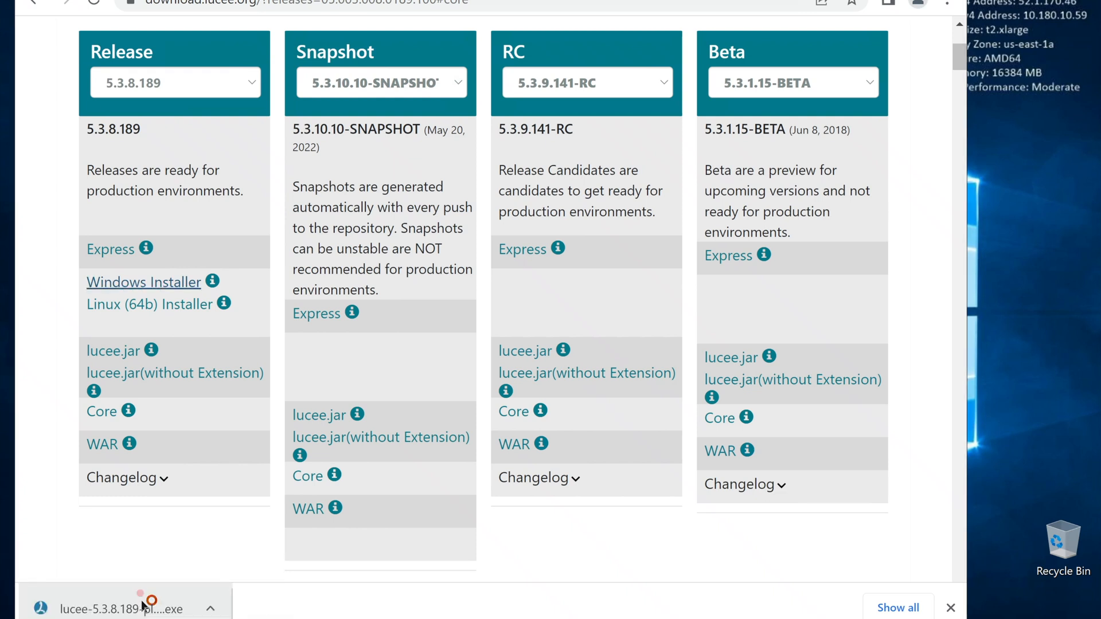
Run the Lucee 5.3.8.189 installer, accept the license, and keep C:\lucee as install directory.
click(112, 607)
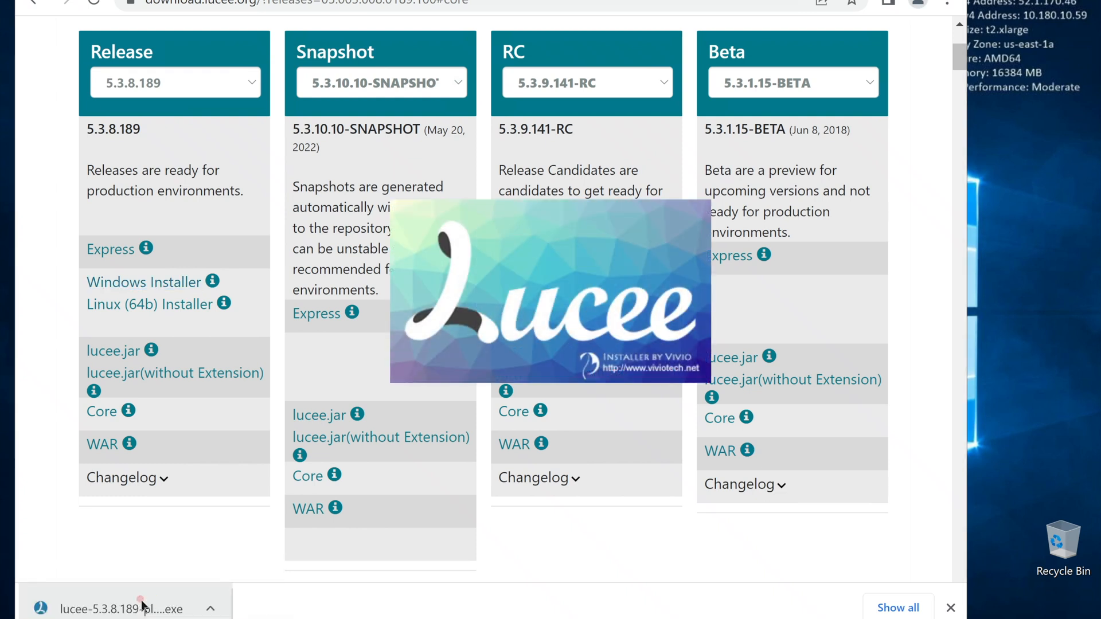
click(119, 609)
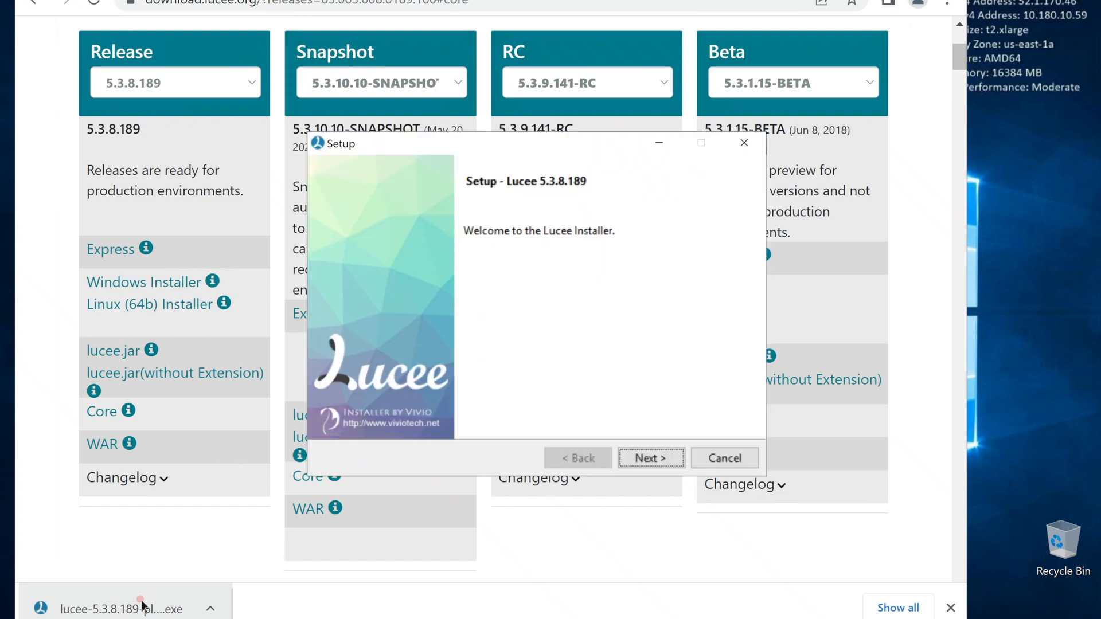
click(650, 457)
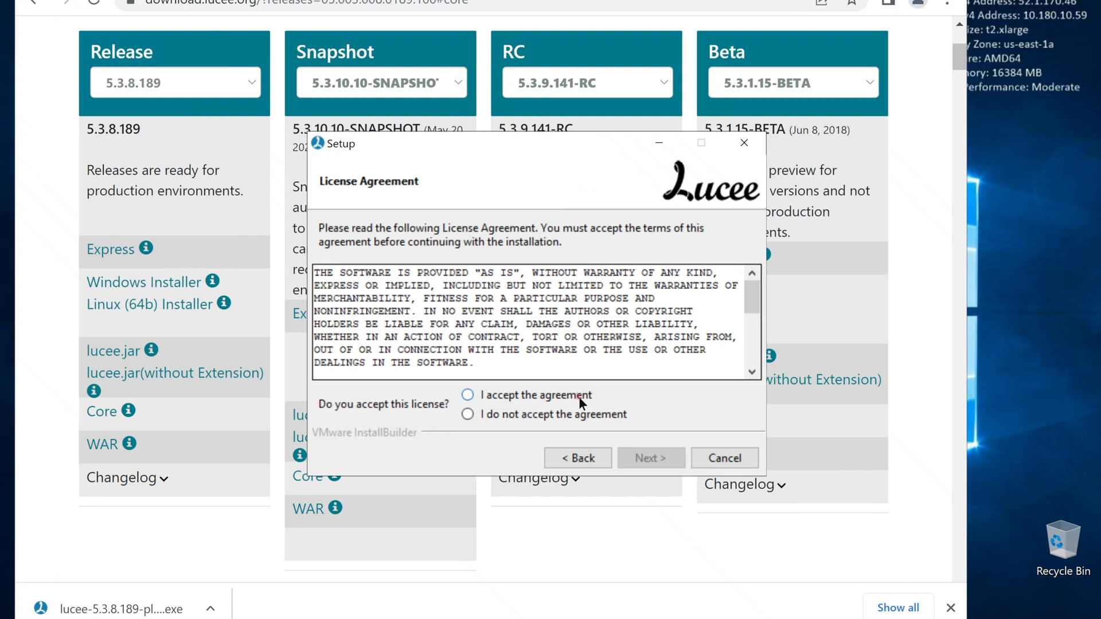
click(649, 458)
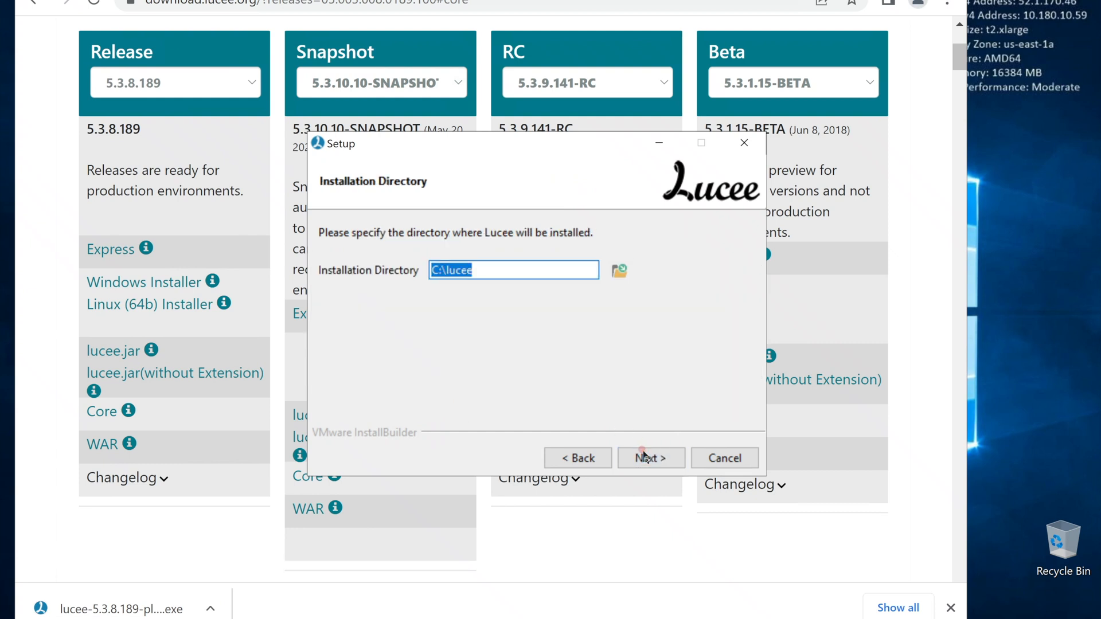
click(649, 458)
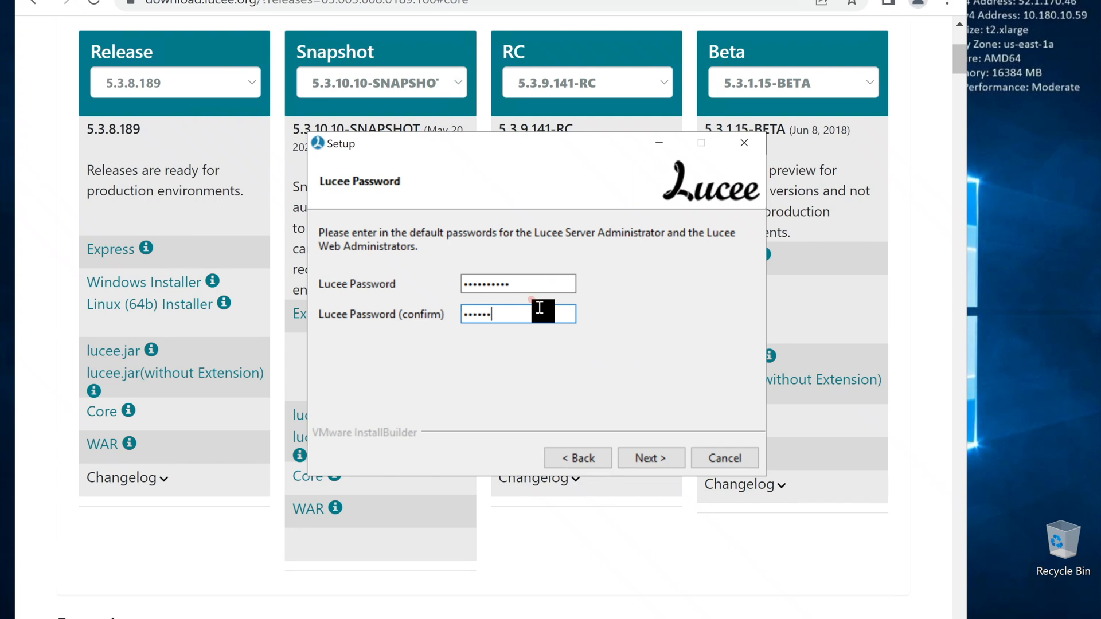
Confirm the admin password, keep default memory, ports, boot, IIS connector and mod_cfml, then install.
click(649, 457)
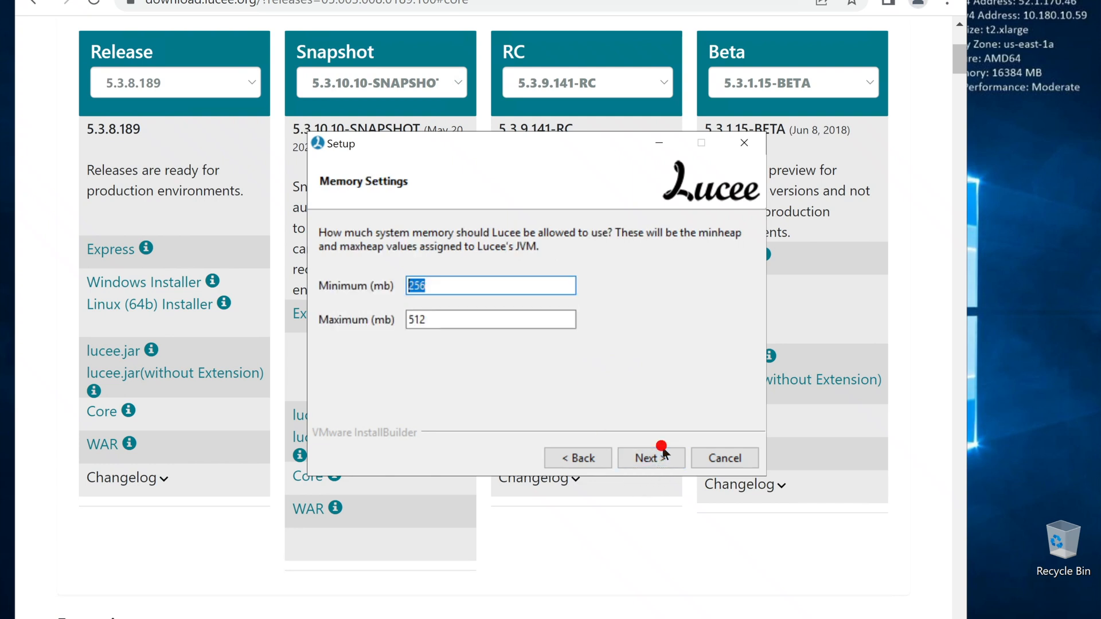
mouse_move(660, 446)
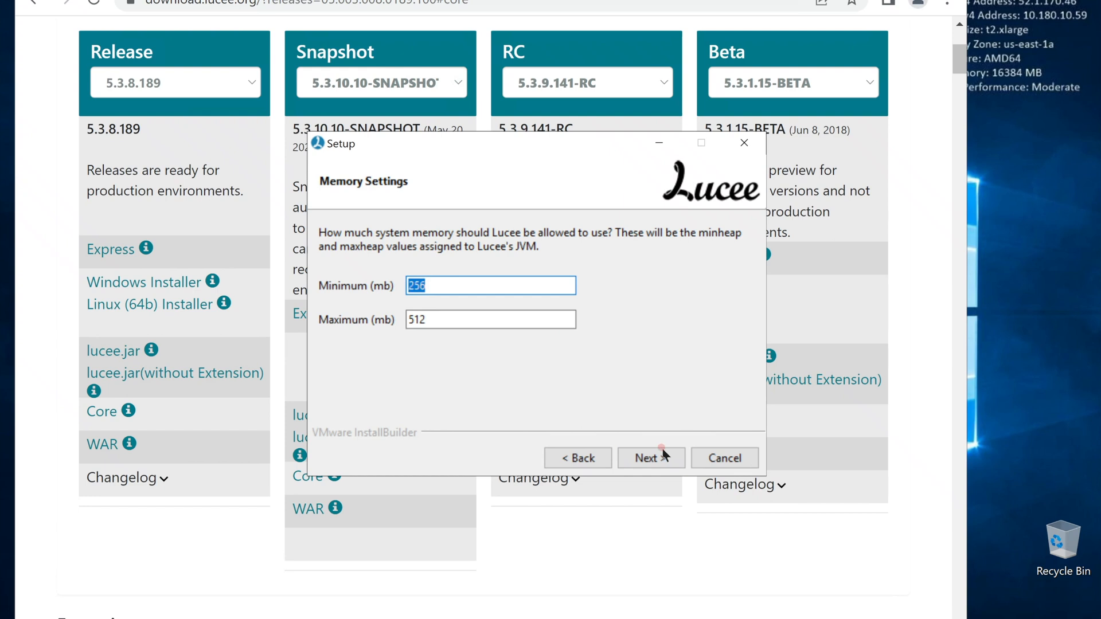
click(650, 458)
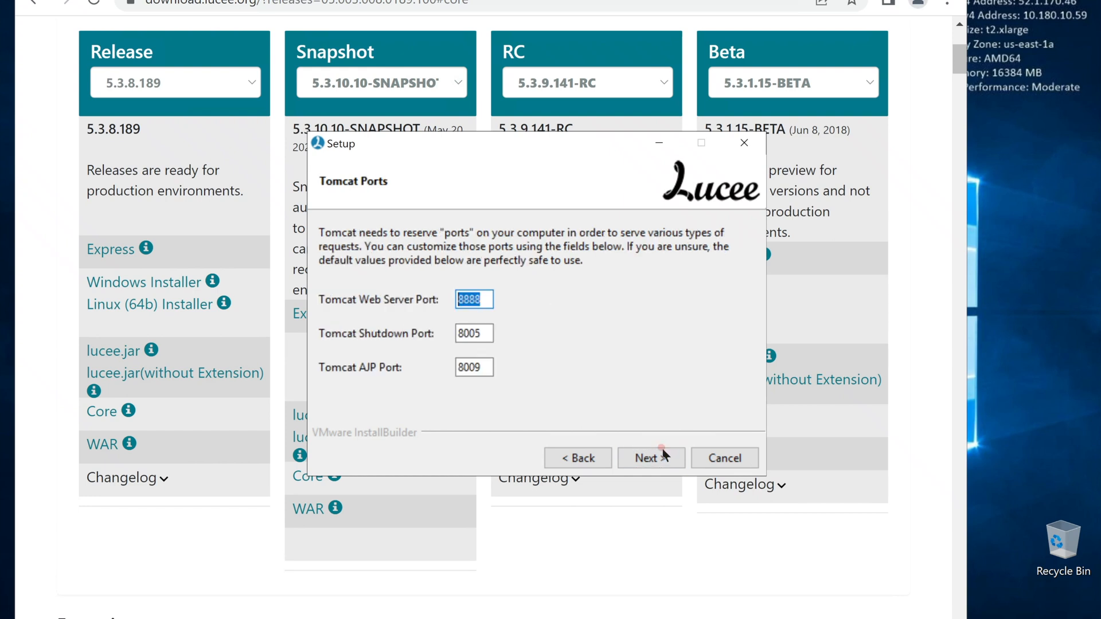
mouse_move(490, 307)
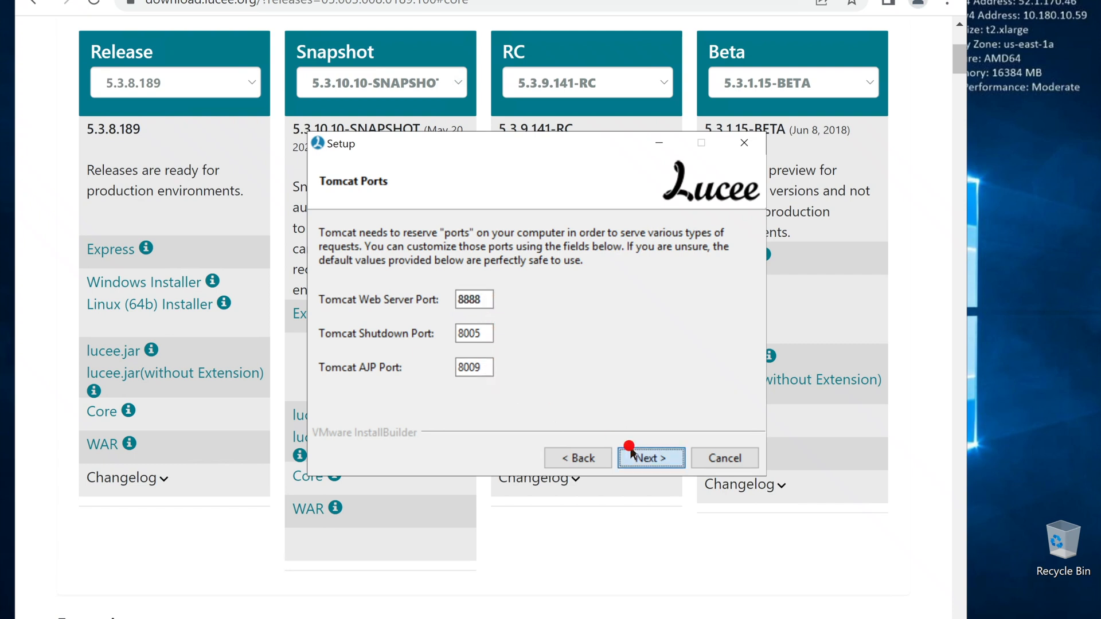
click(649, 458)
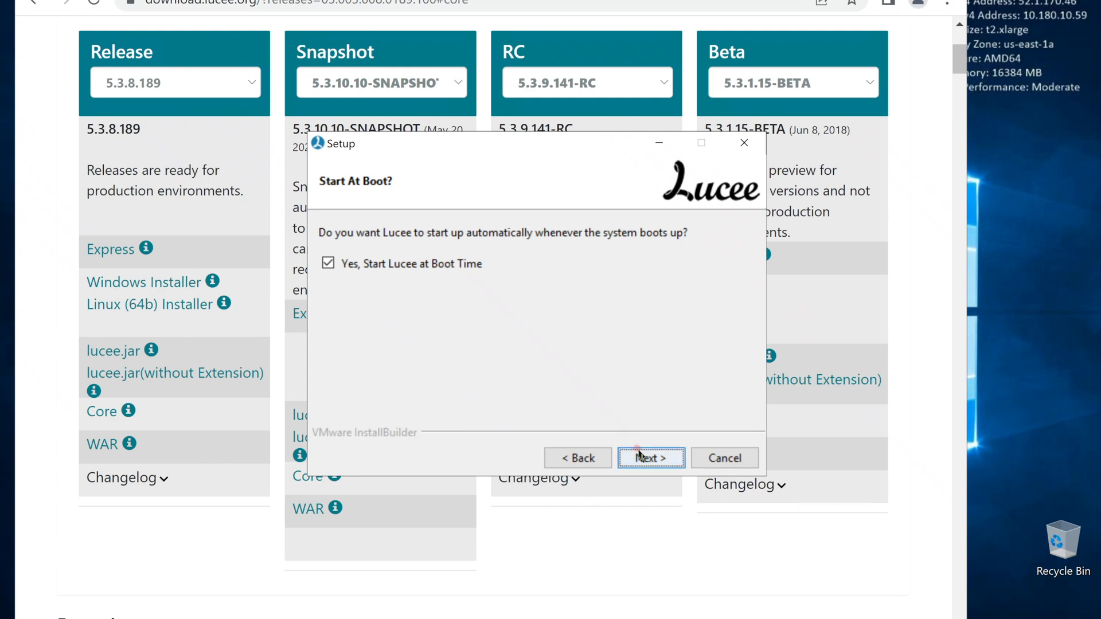
click(650, 458)
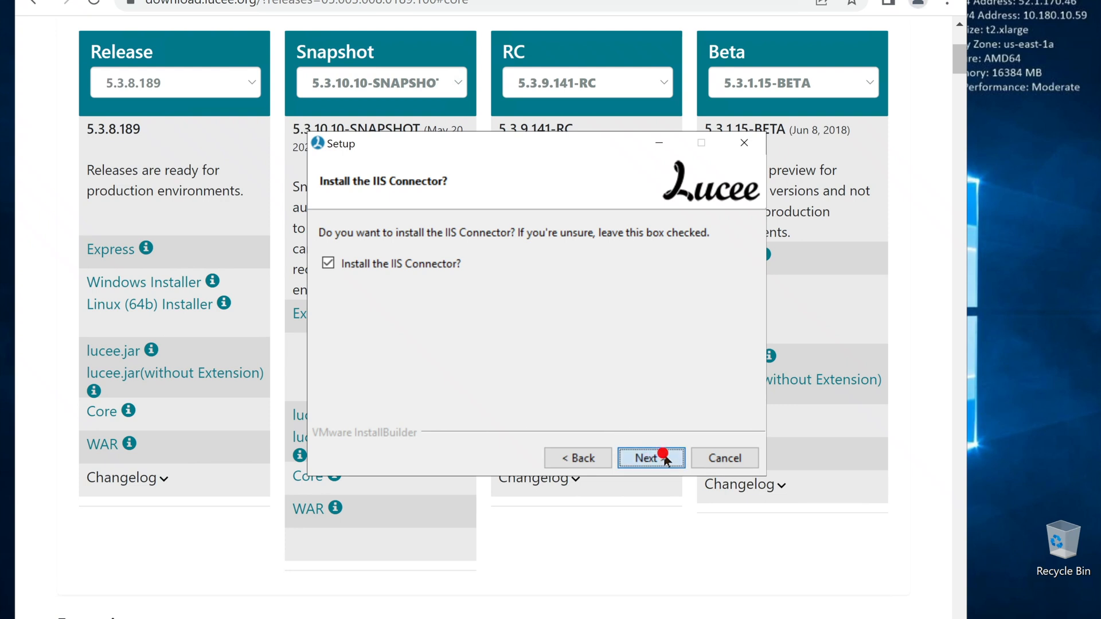
click(650, 458)
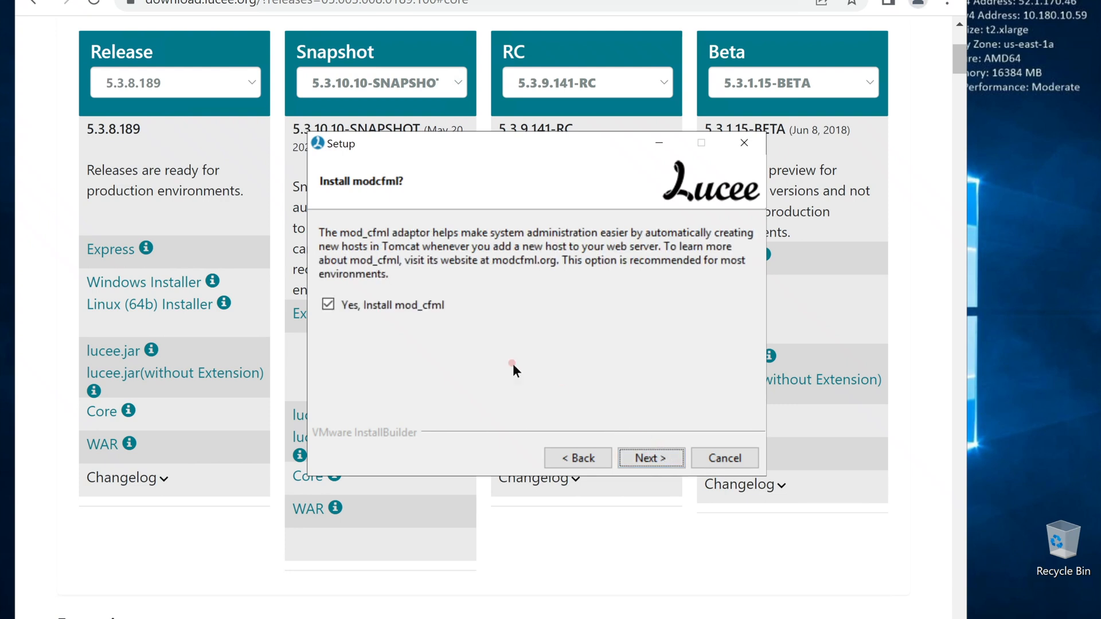
mouse_move(456, 316)
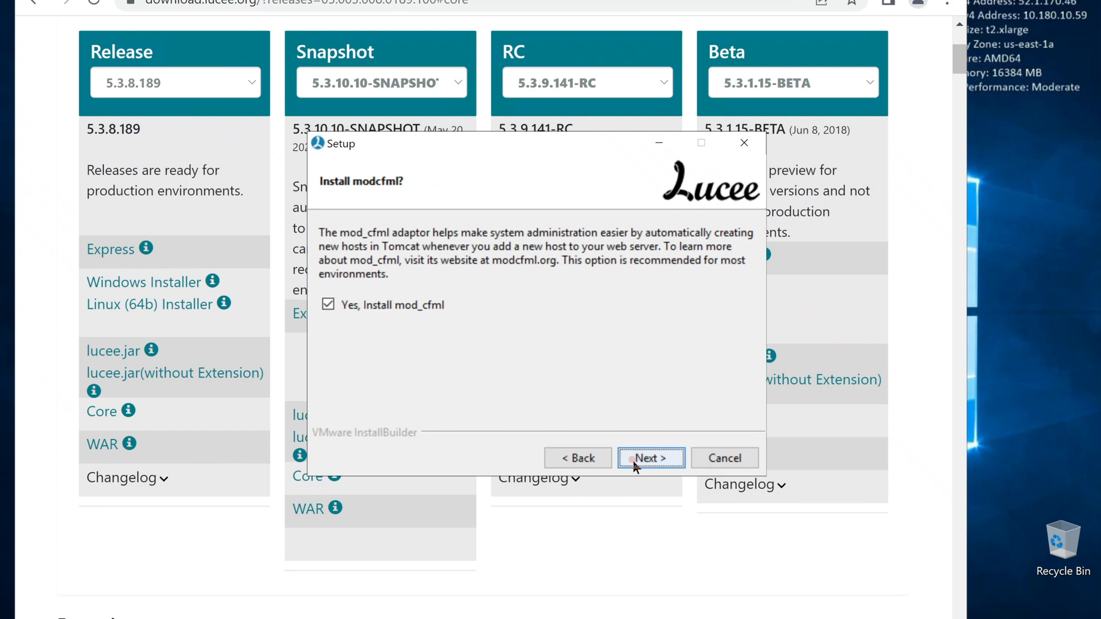
click(650, 457)
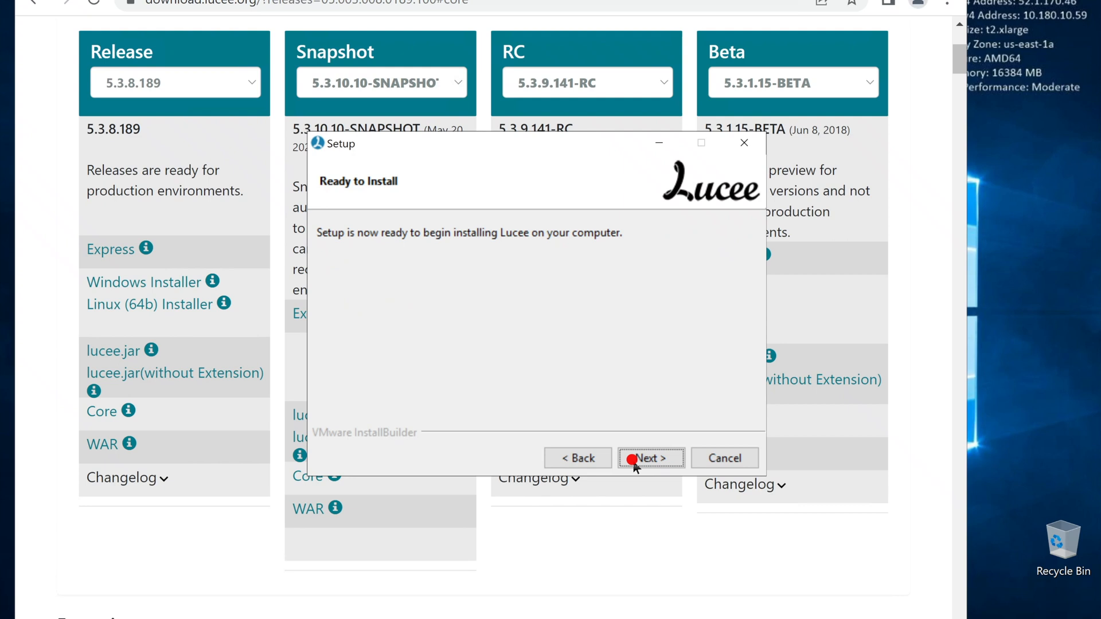
click(650, 457)
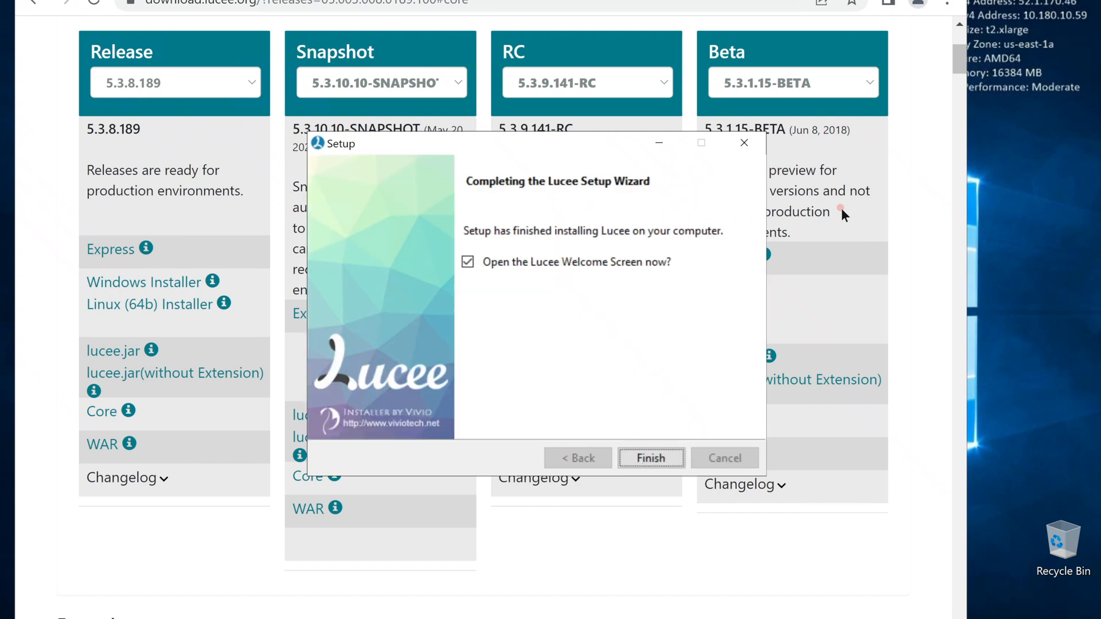
mouse_move(607, 261)
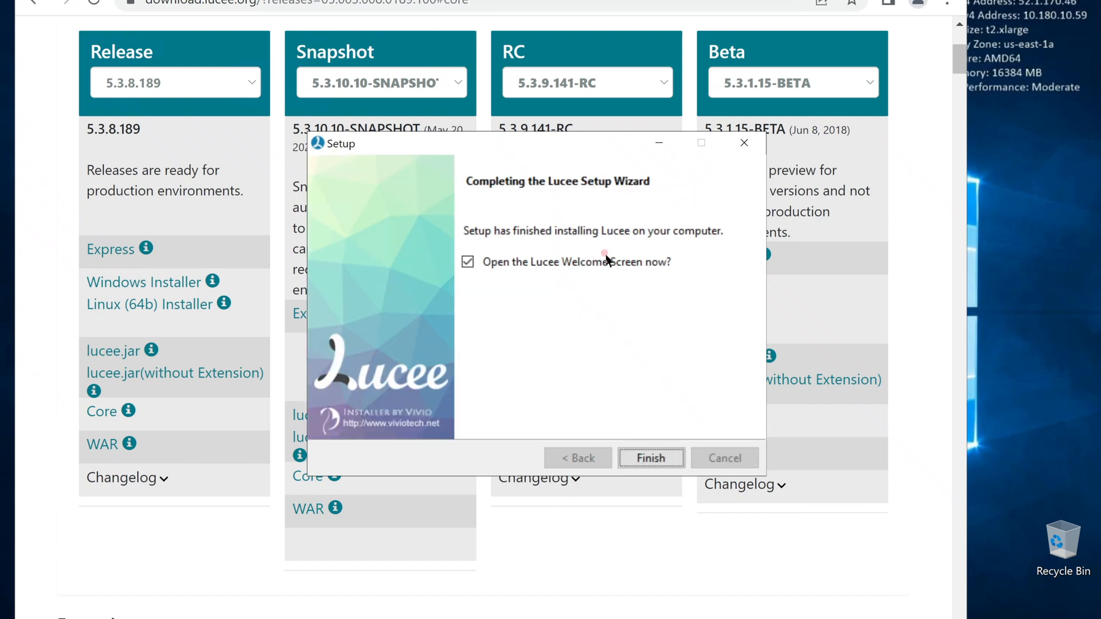
Finish Lucee setup and open the Lucee Server Administrator from the Start menu.
click(649, 458)
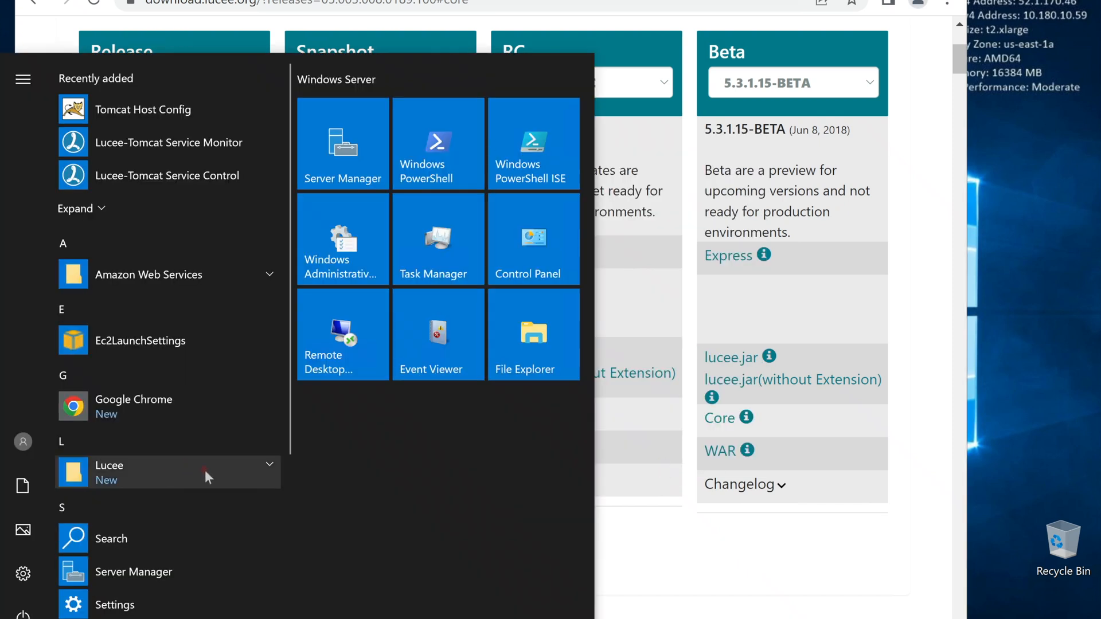
click(167, 472)
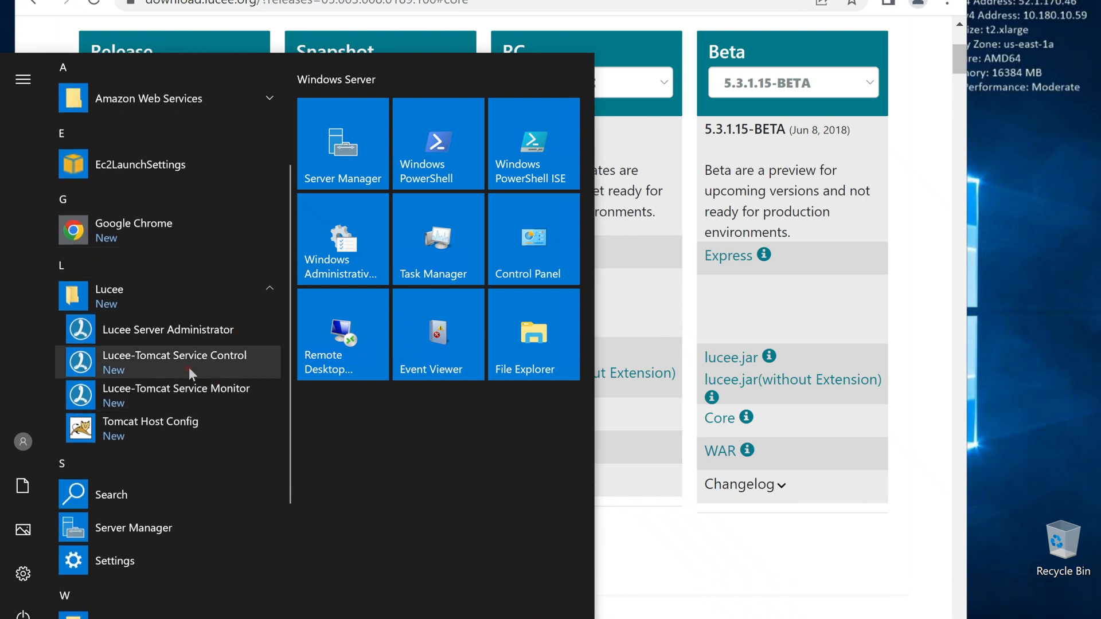
mouse_move(197, 336)
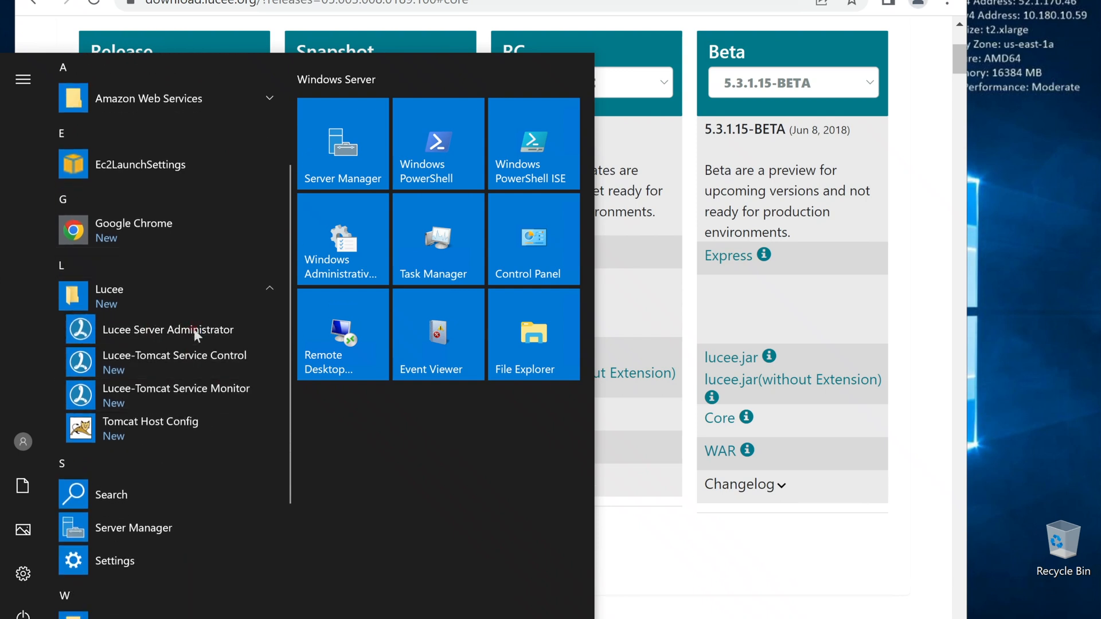
click(169, 329)
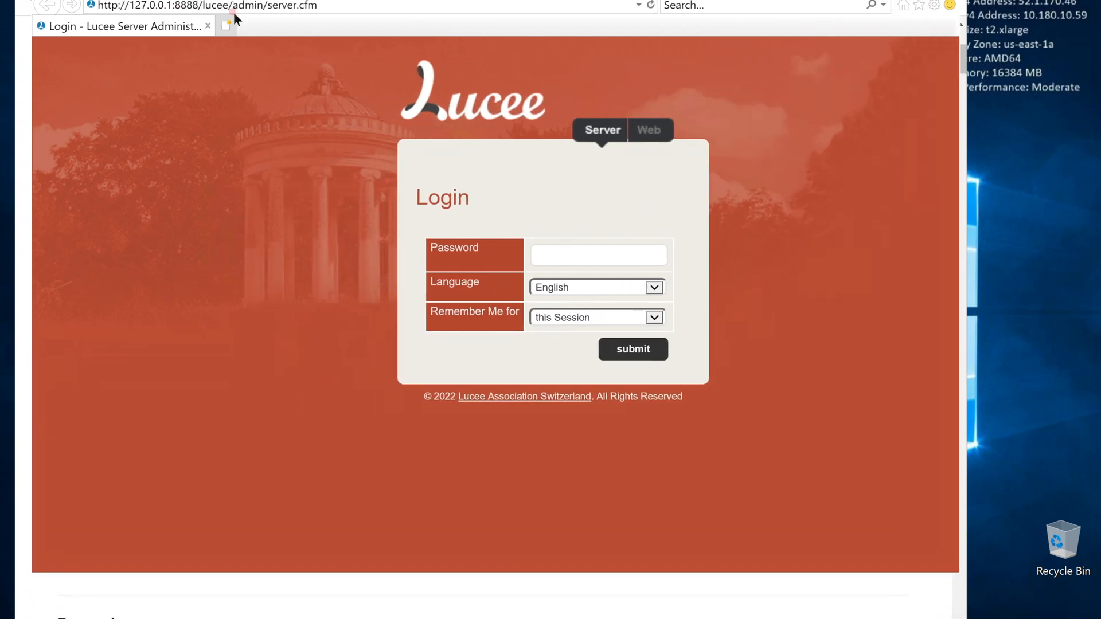
Stop the Apache Tomcat 9.0 Lucee service in Lucee-Tomcat Service Control.
click(14, 615)
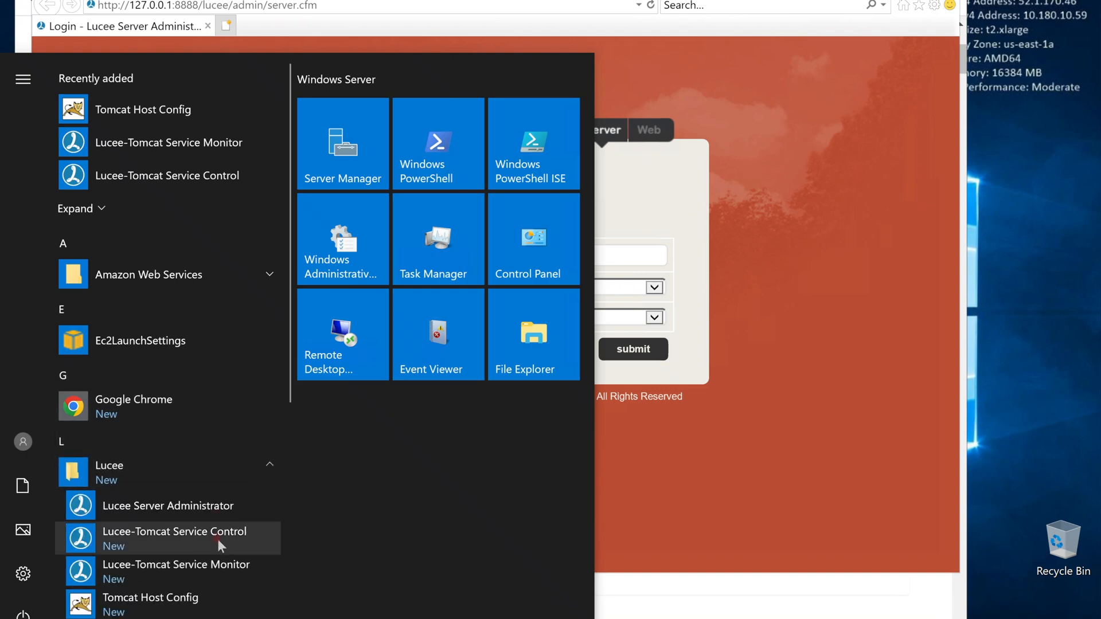
click(174, 538)
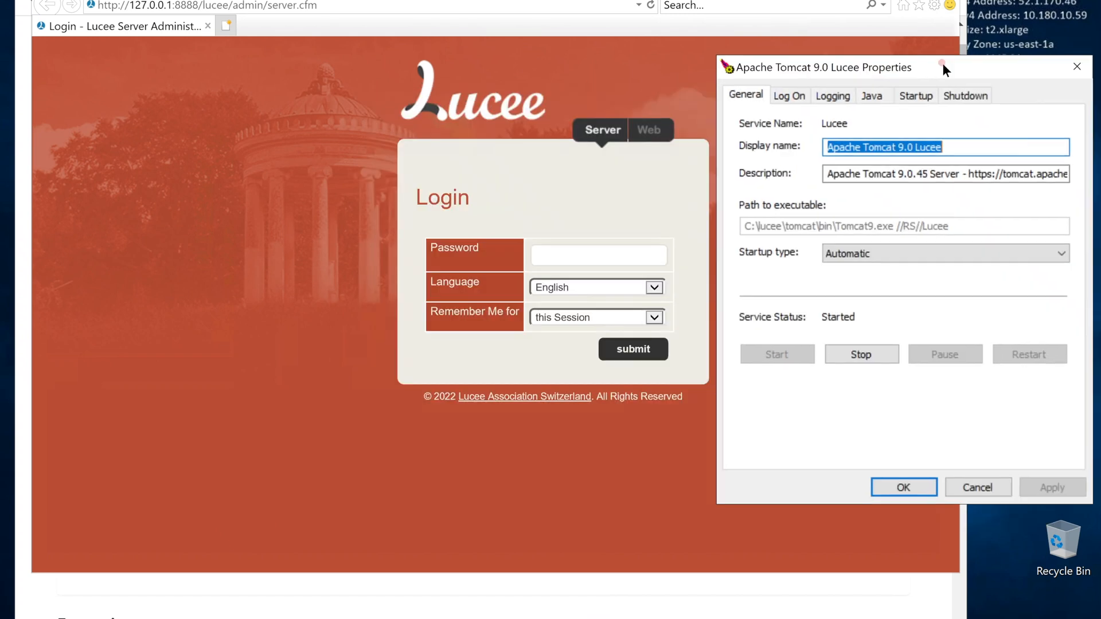
click(860, 354)
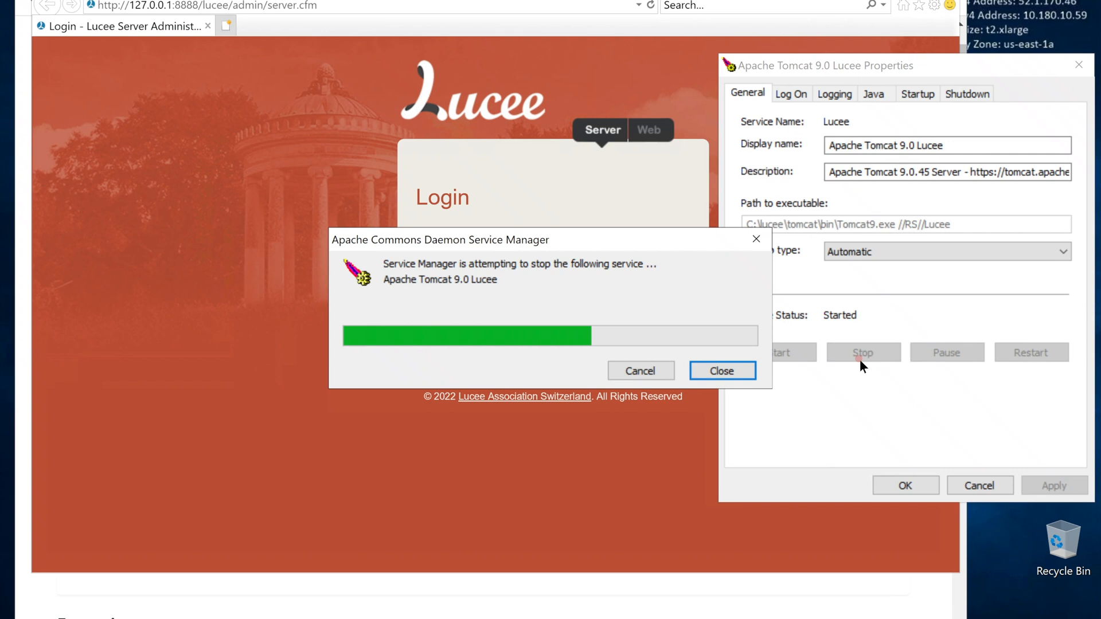
click(722, 371)
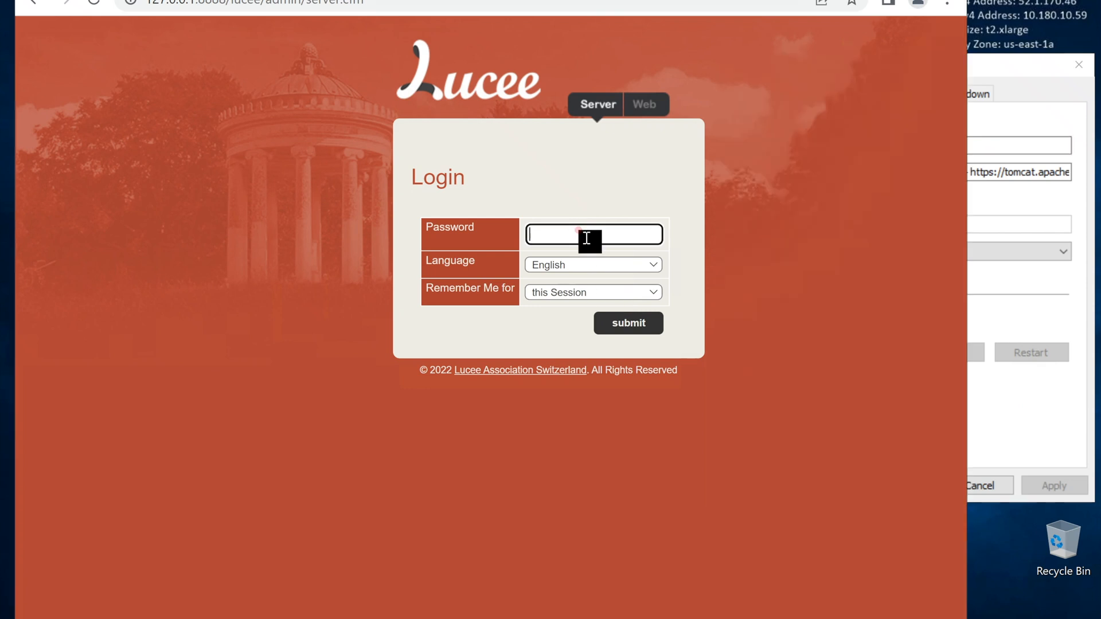
Log into Lucee Administrator, decline saving the password, and execute the 5.3.9.141 update.
text(••••)
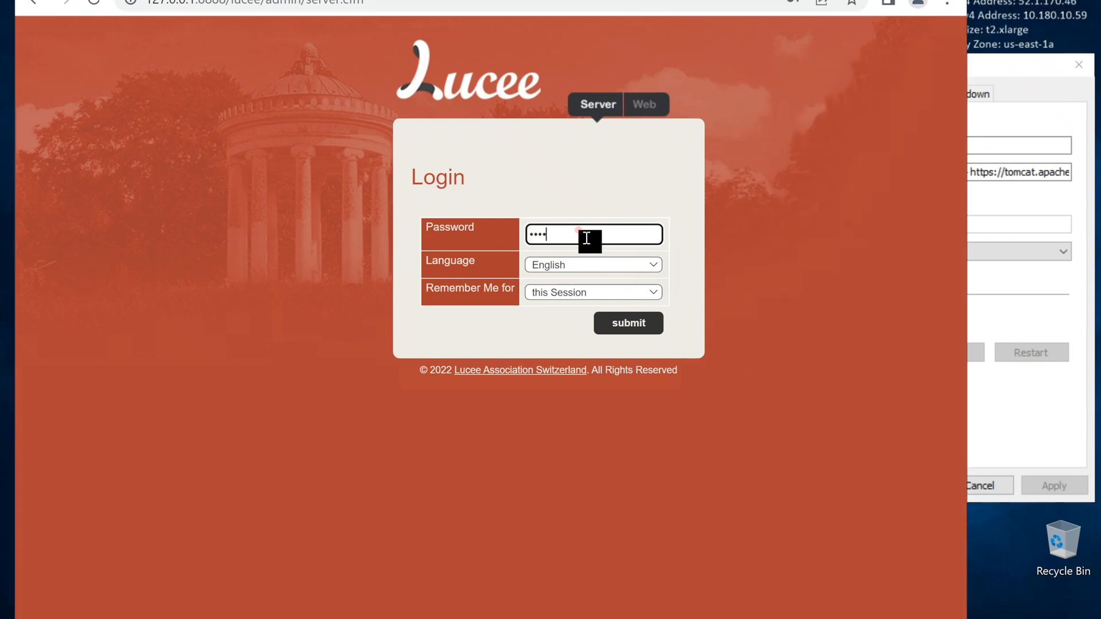
text(password)
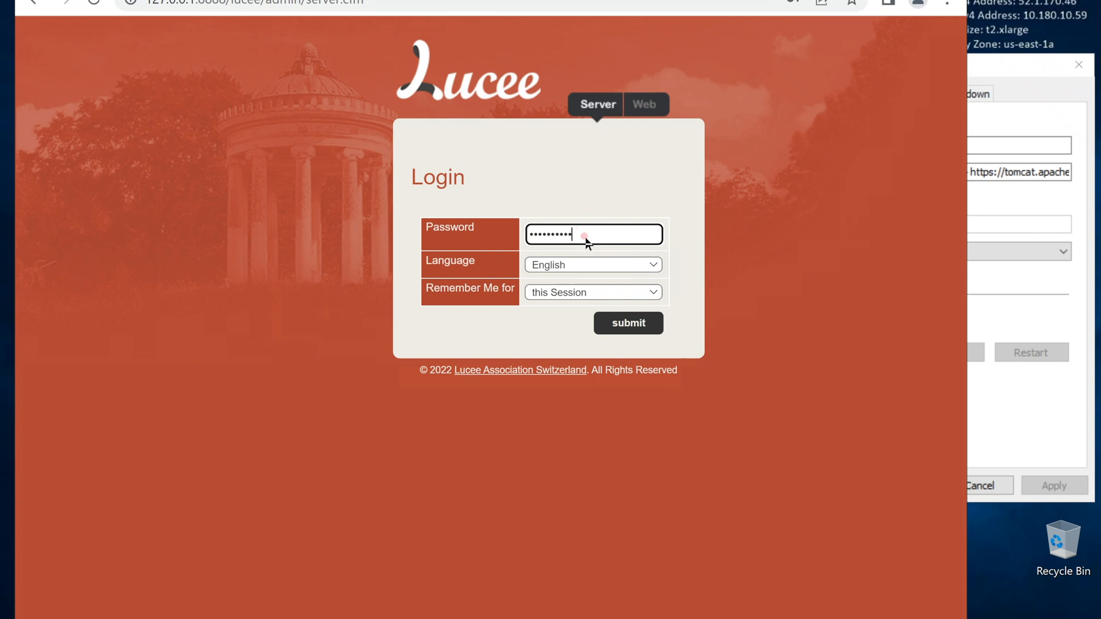
click(626, 323)
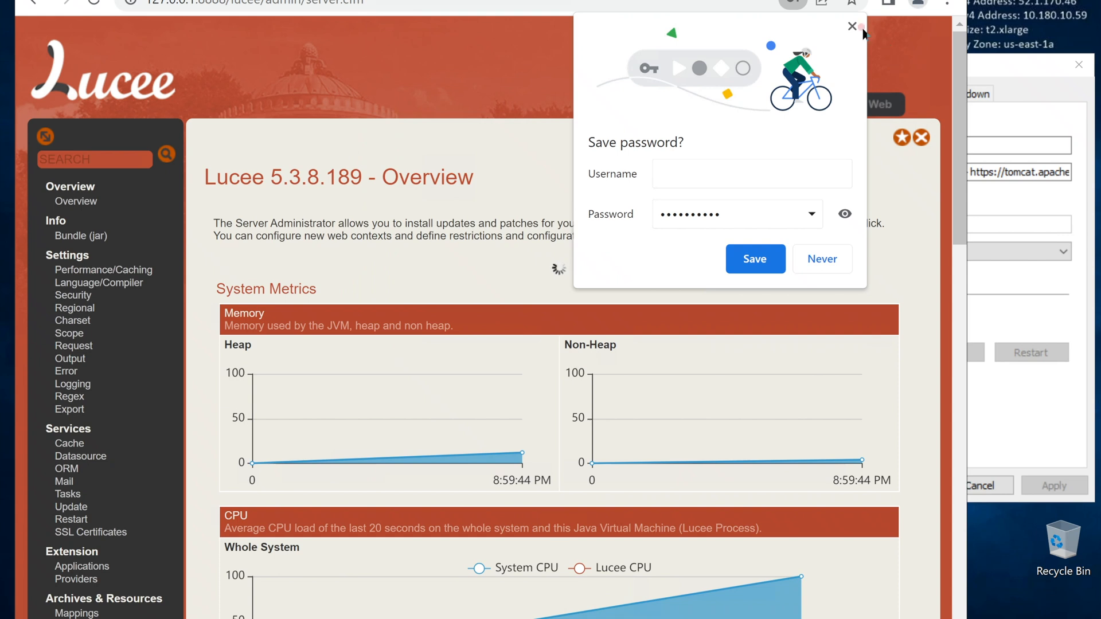
click(852, 27)
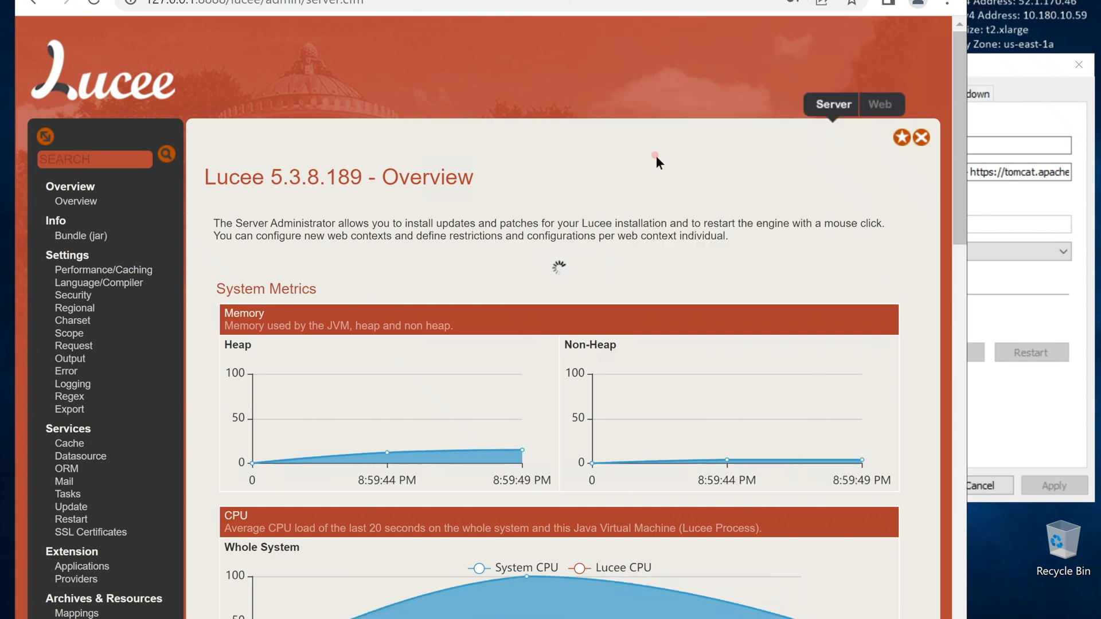
mouse_move(603, 273)
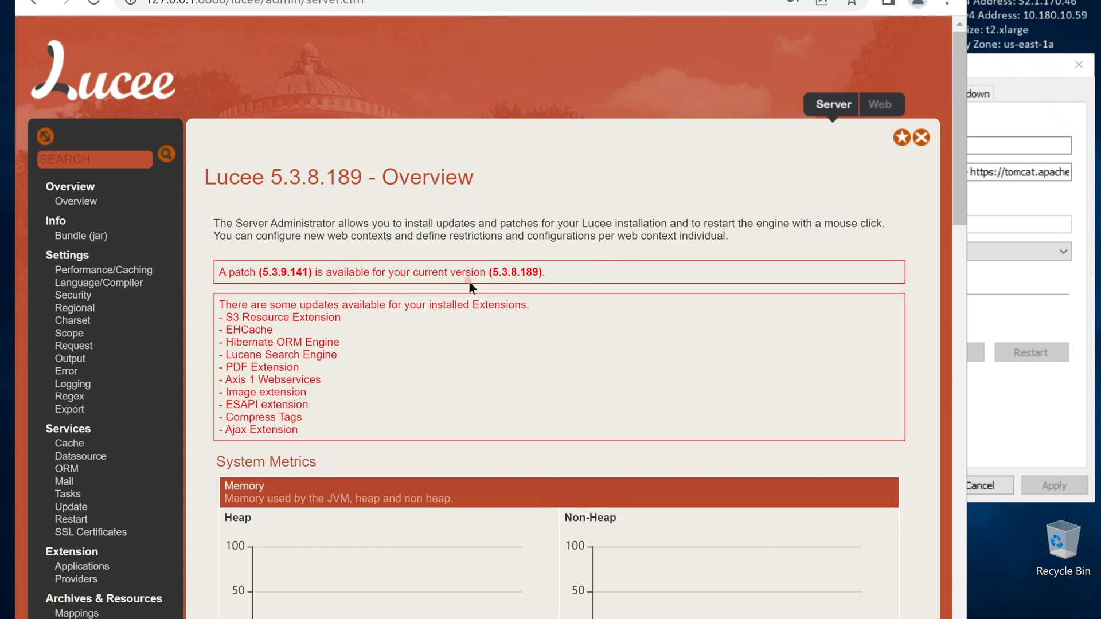
click(71, 507)
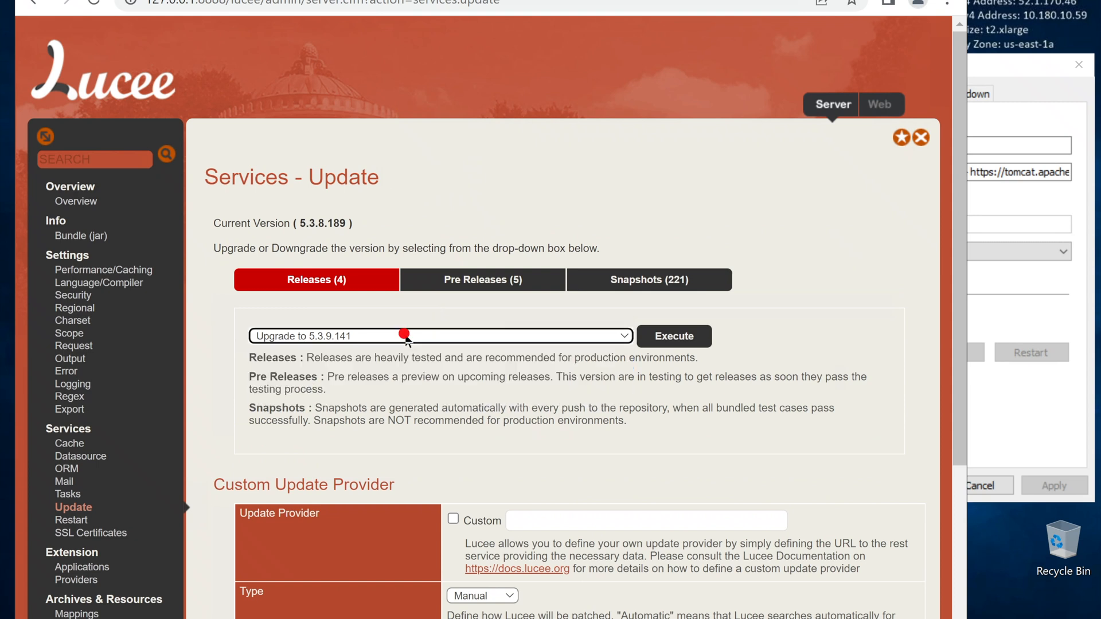
click(672, 335)
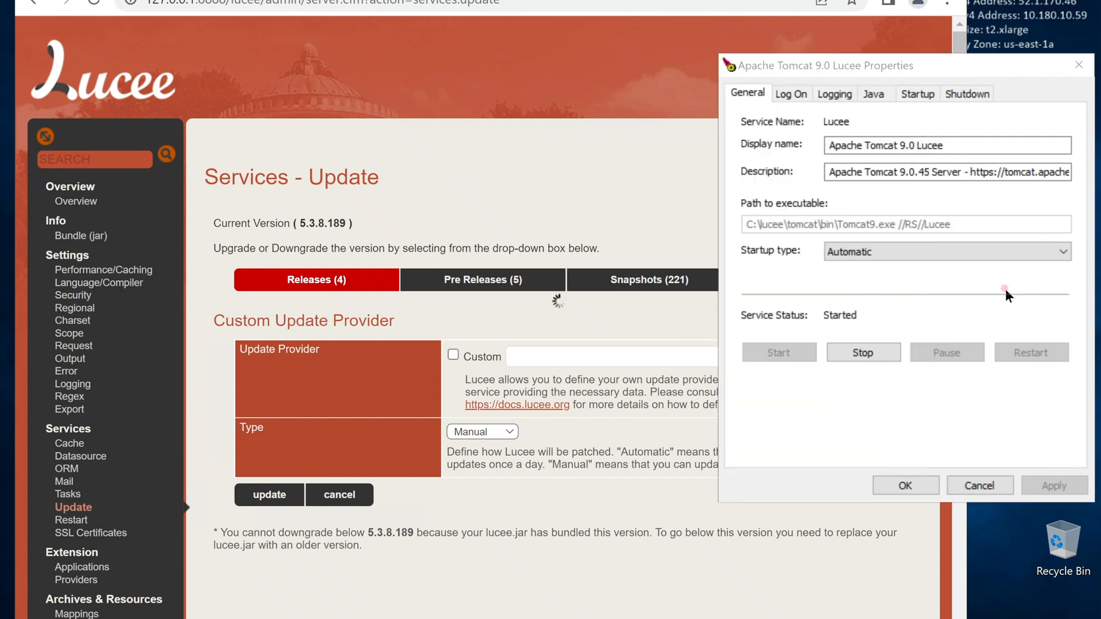
Review the Lucee Tomcat service's Java, Logging and Log On settings.
click(873, 94)
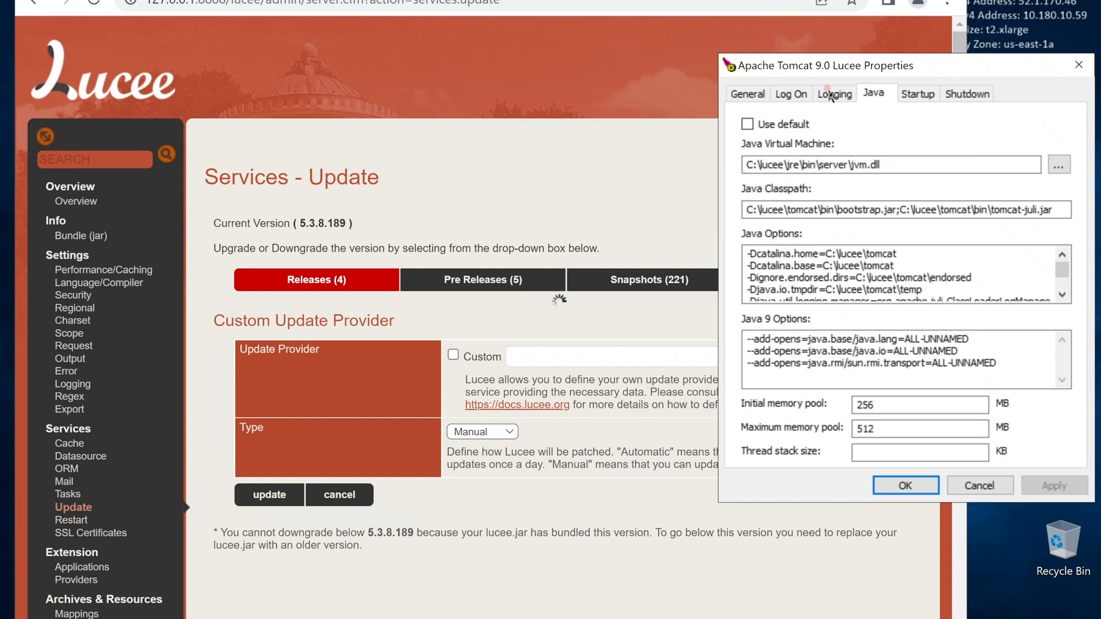
click(834, 93)
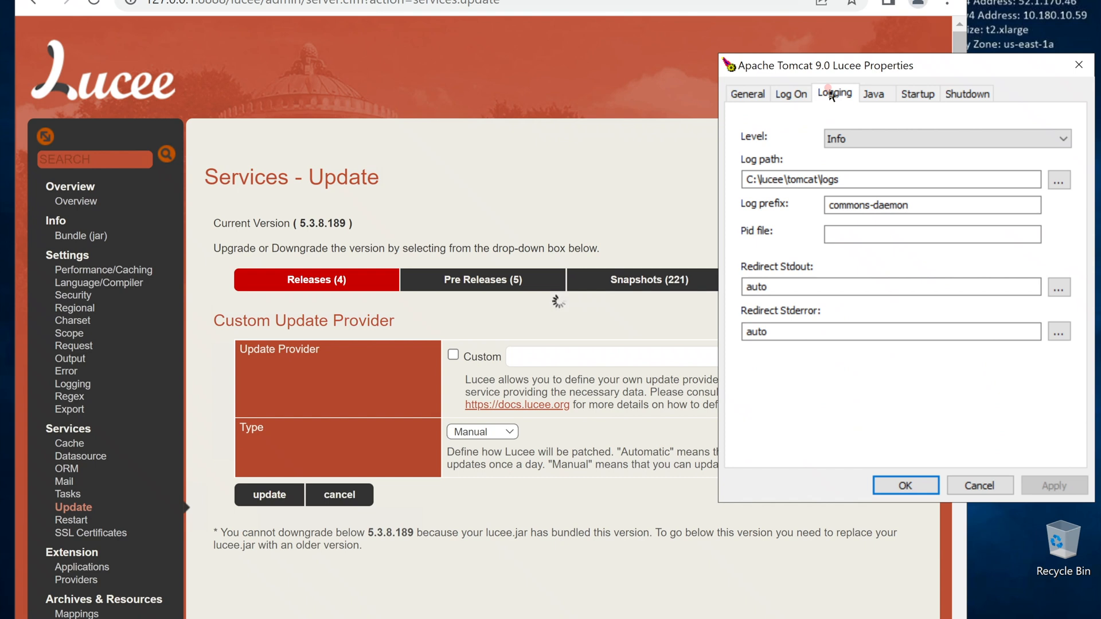
mouse_move(791, 94)
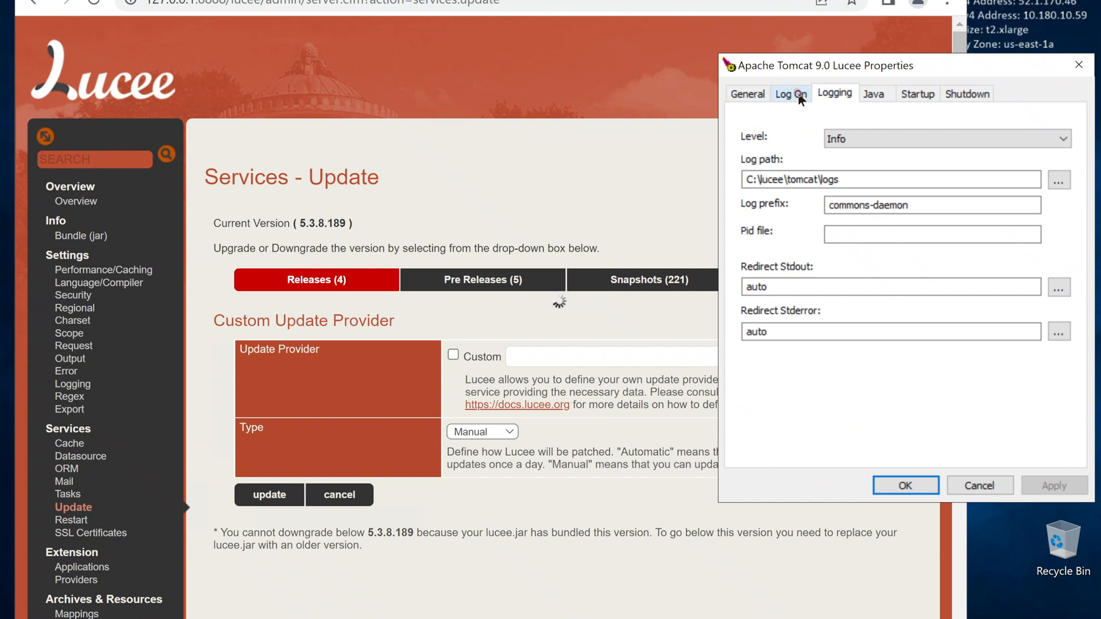
click(790, 93)
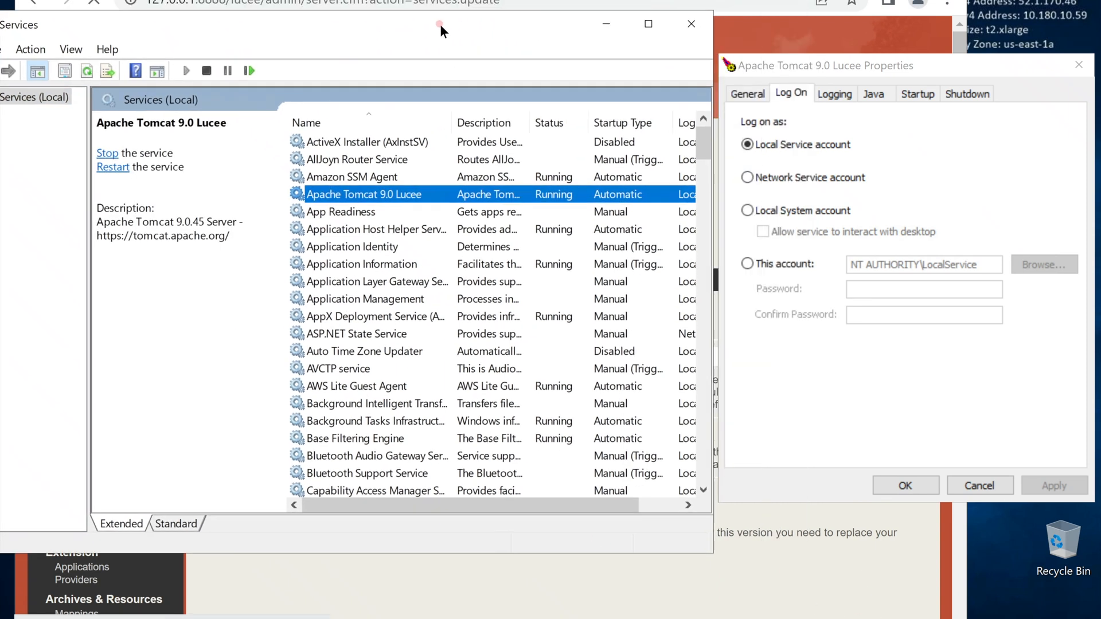
Check in services.msc that Apache Tomcat 9.0 Lucee logs on as Local Service, then cancel.
right_click(363, 193)
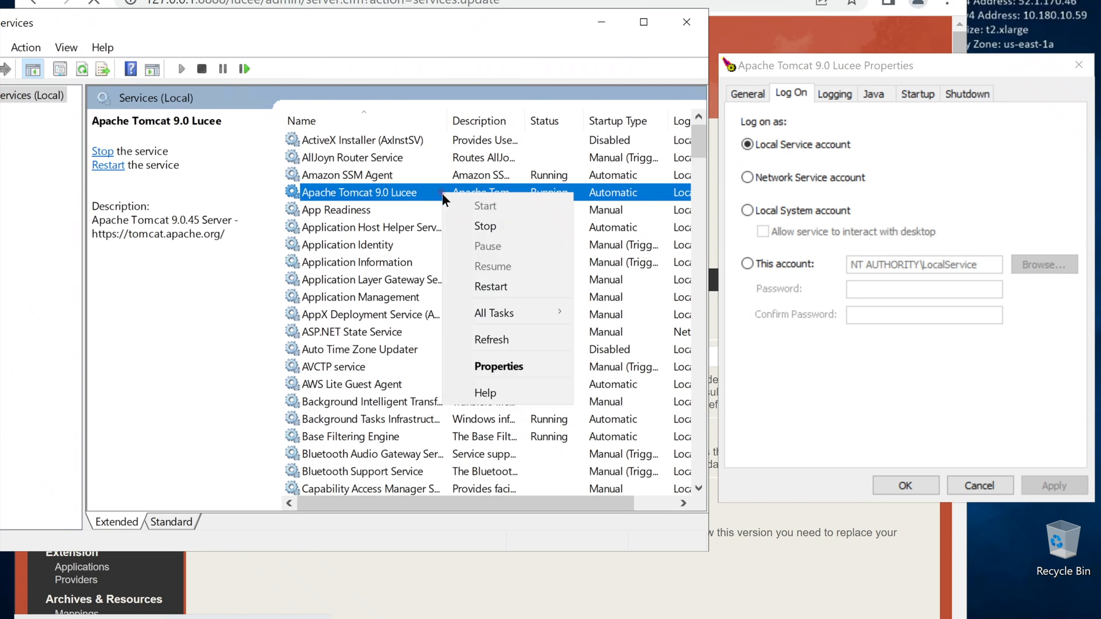
click(498, 366)
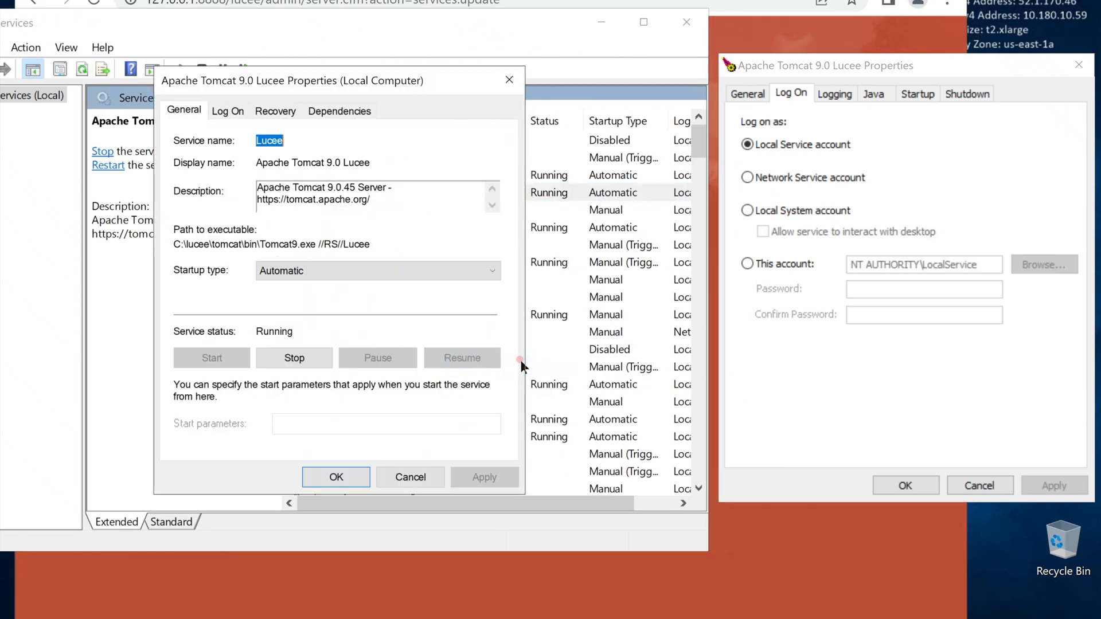
click(228, 110)
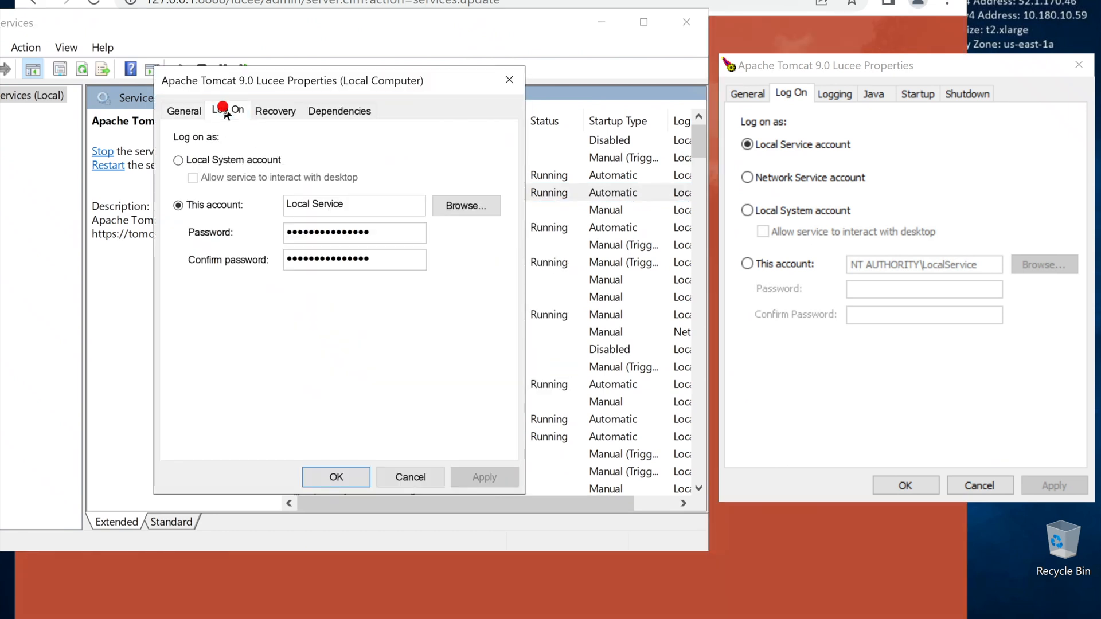
mouse_move(429, 462)
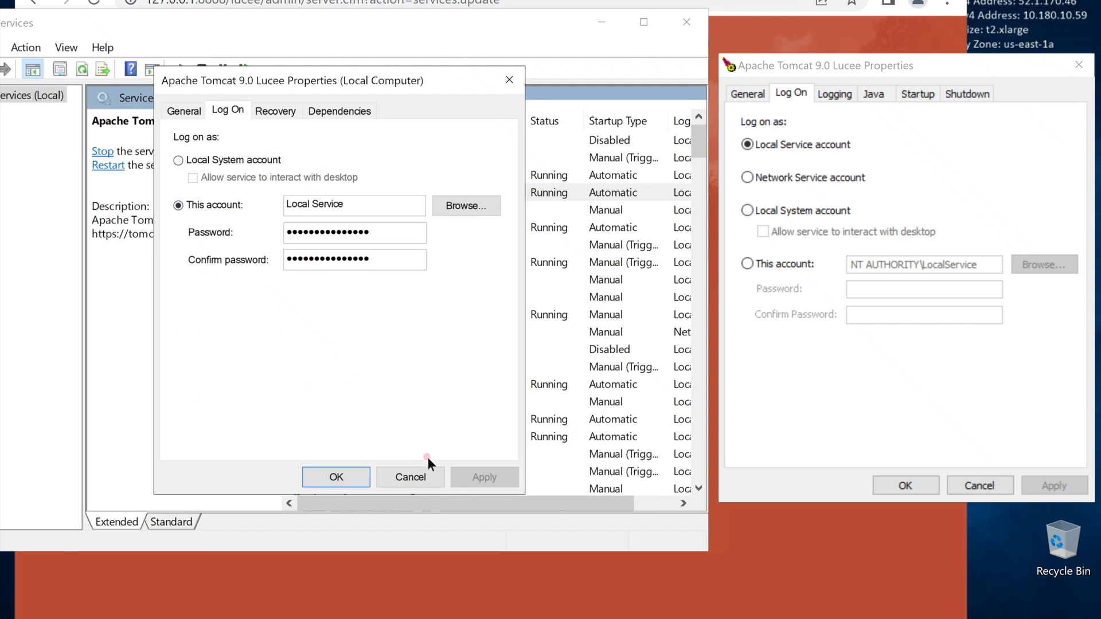
click(410, 476)
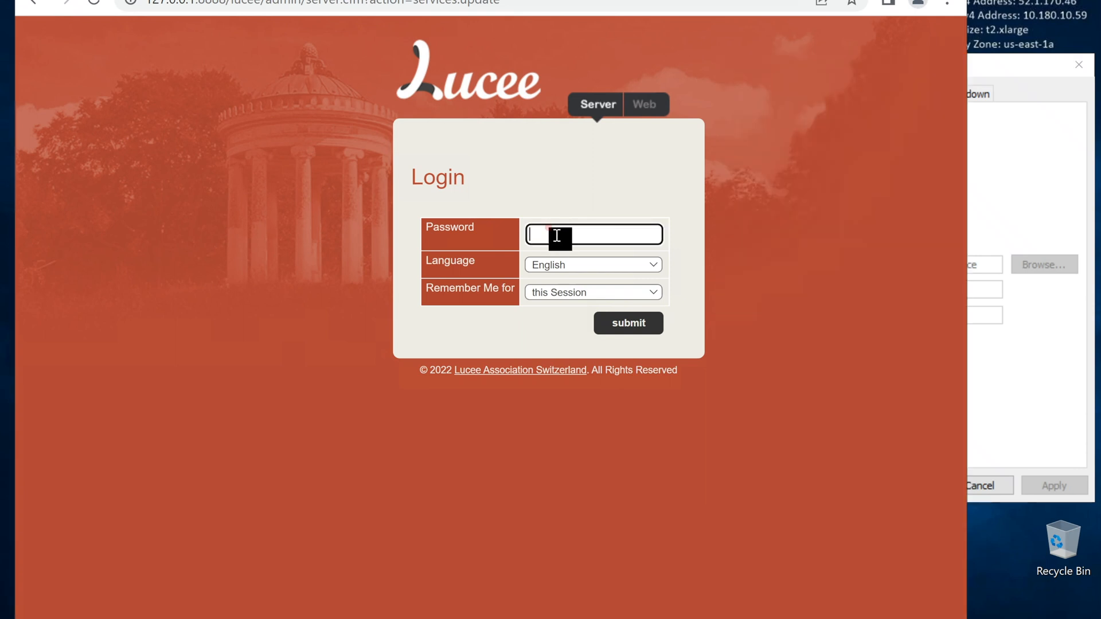
Enter the admin password and submit it to log back into Lucee Server Administrator.
text(••••)
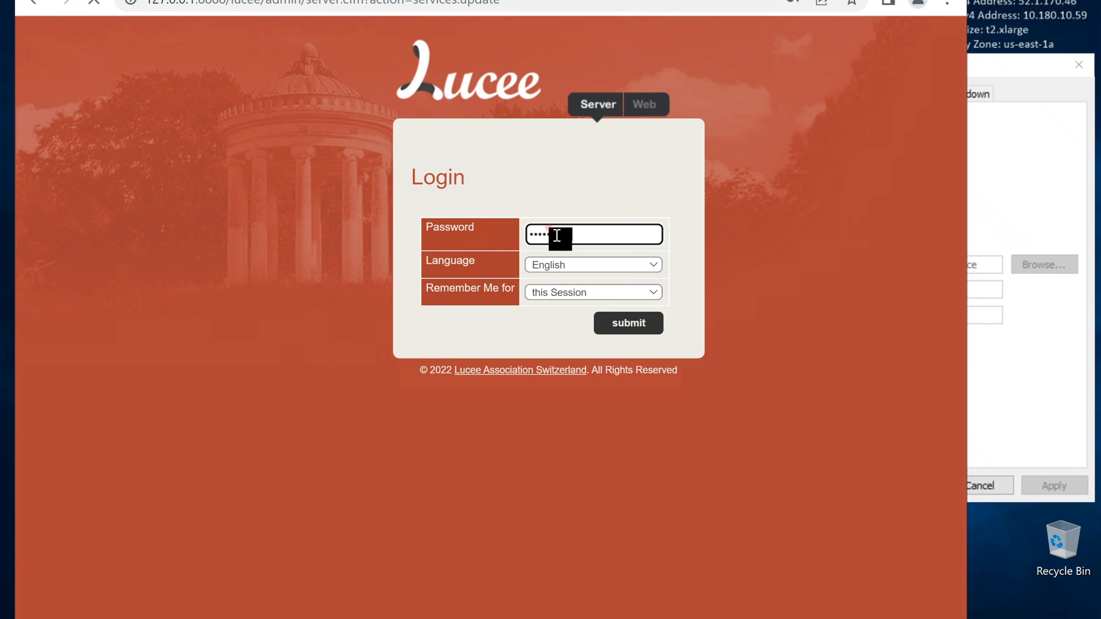
click(627, 323)
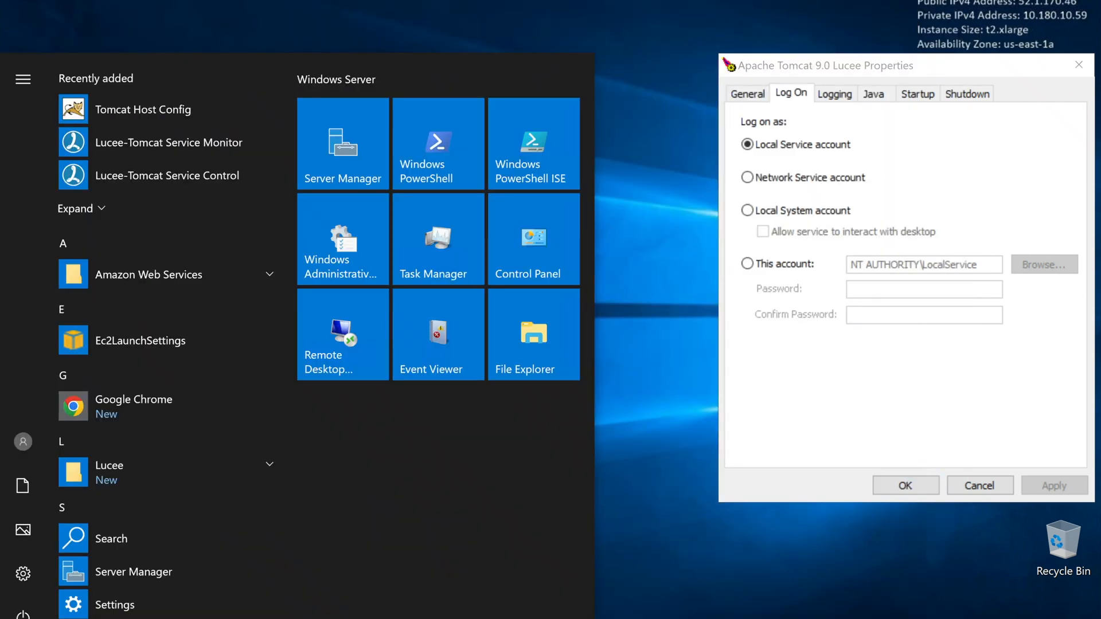
Create the C:\Sites\Test1.com folder and start a Notepad note reading 'Hello'.
click(533, 334)
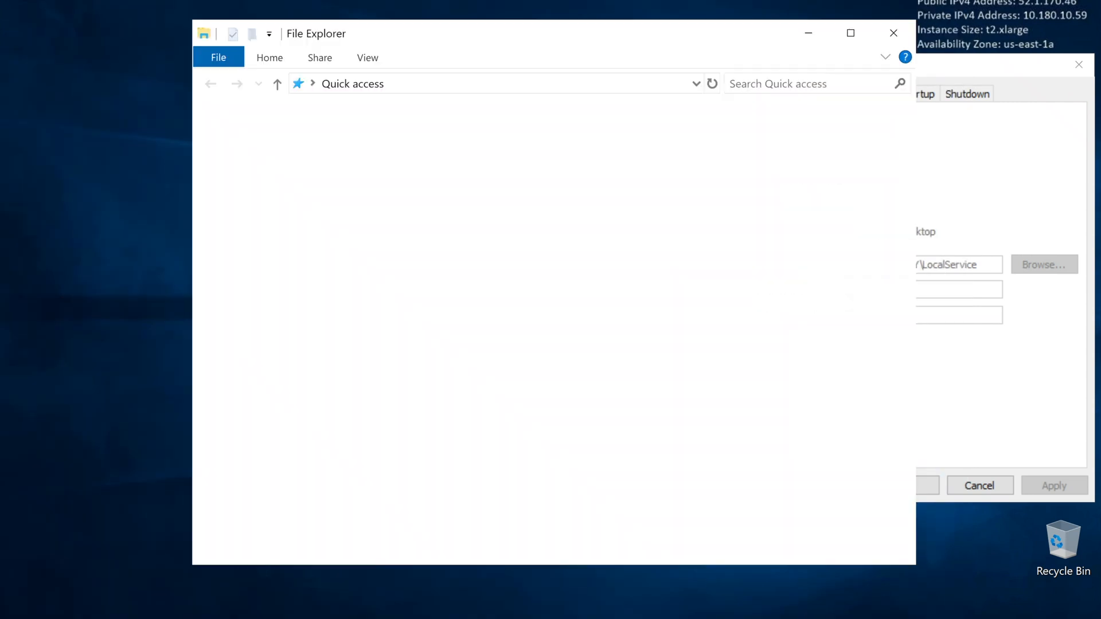
click(247, 241)
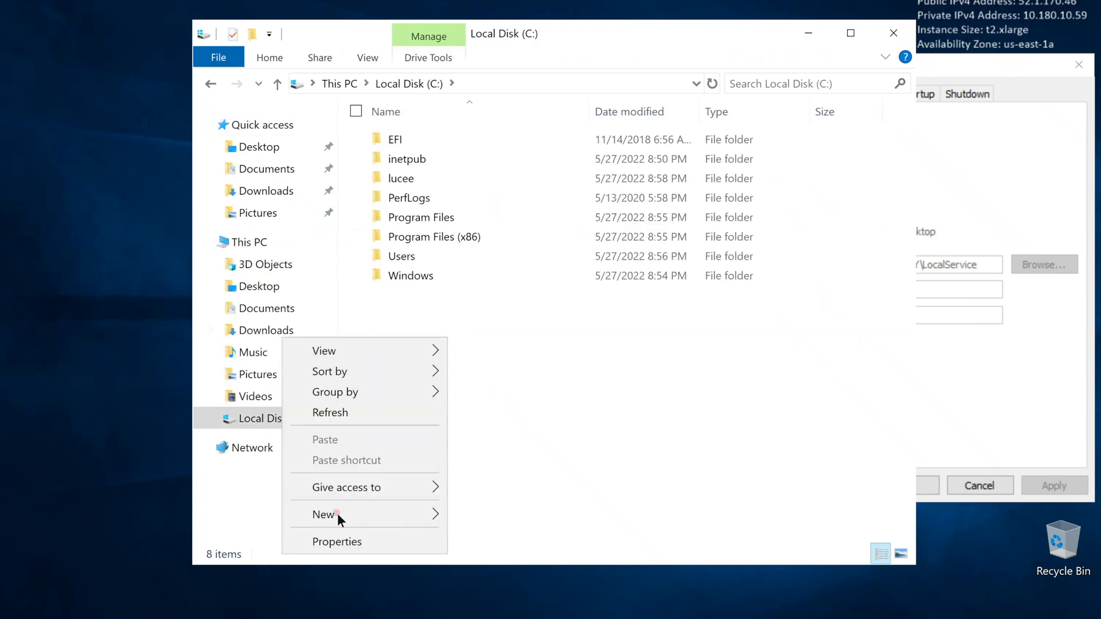
click(323, 514)
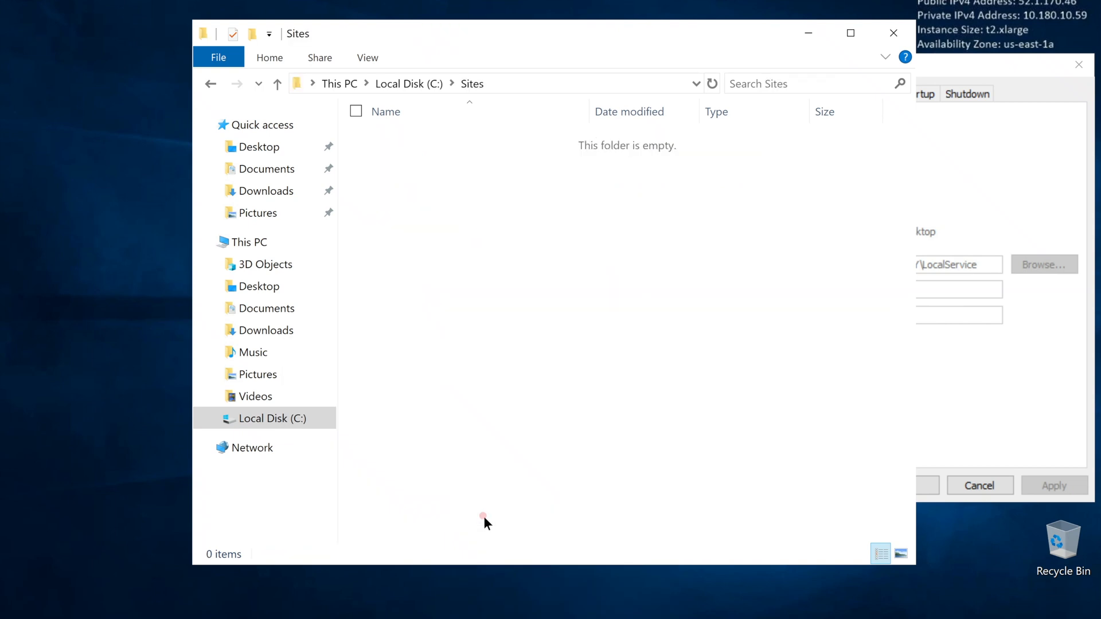
right_click(484, 521)
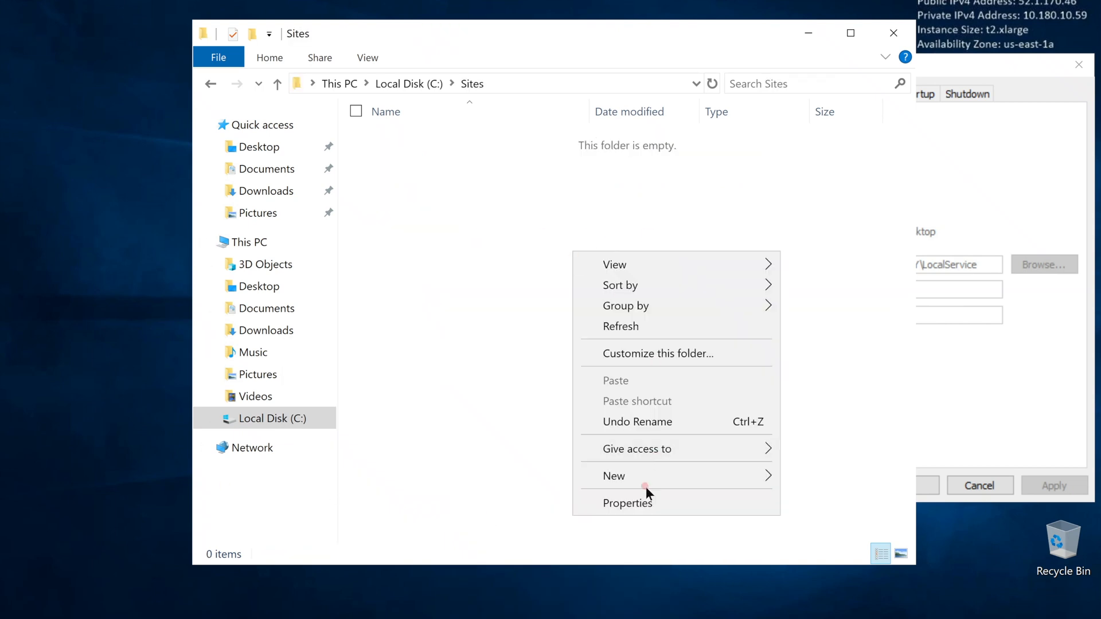
click(613, 475)
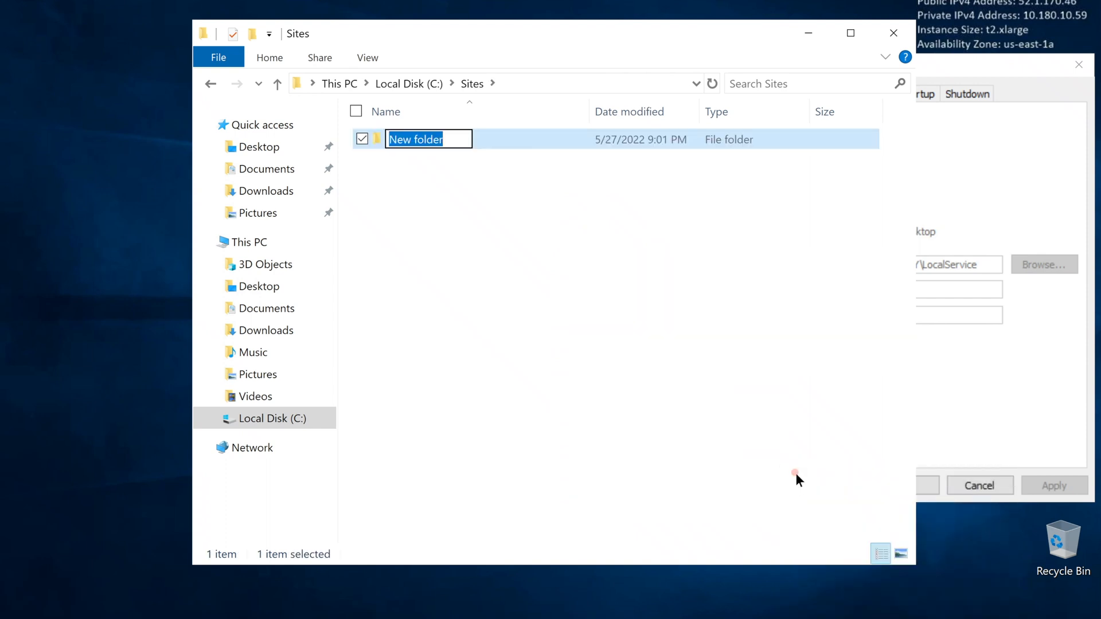
text(Test1)
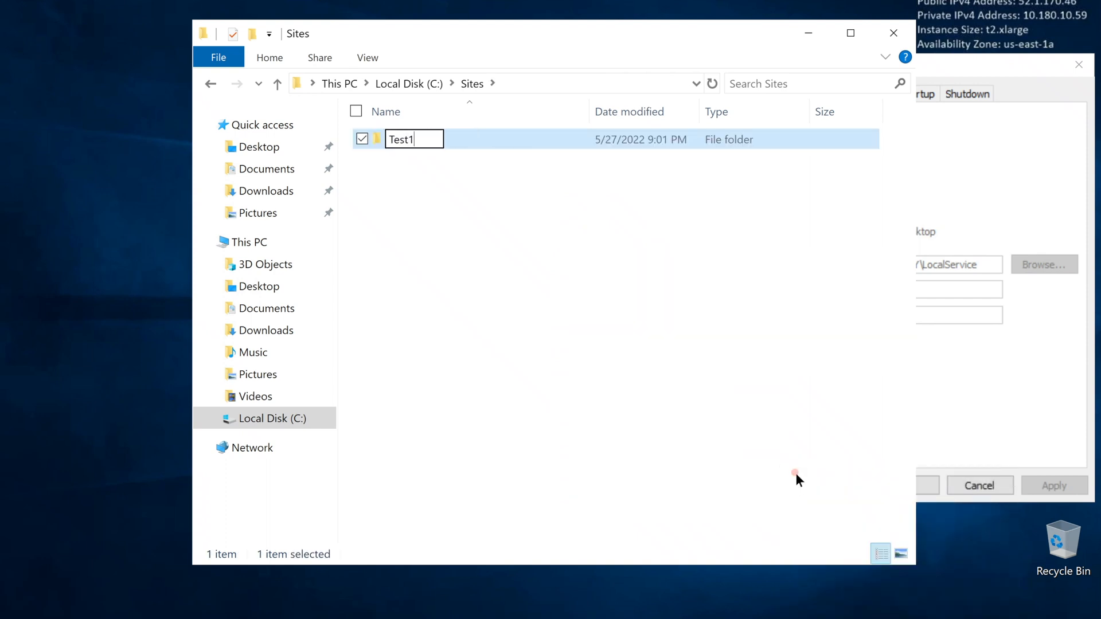
text(.c)
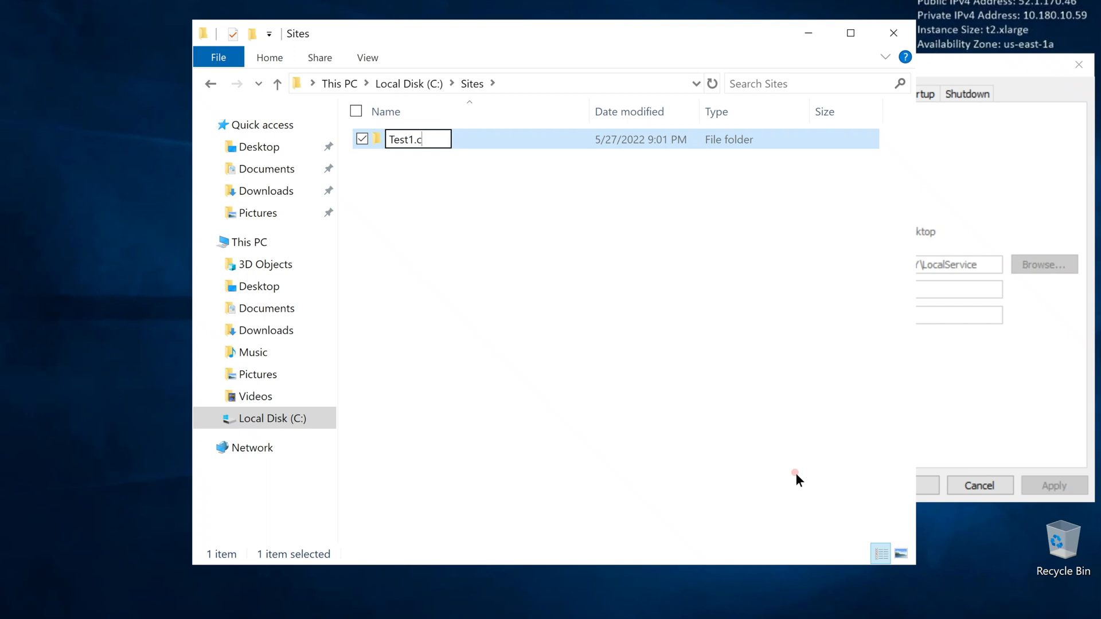
key(Return)
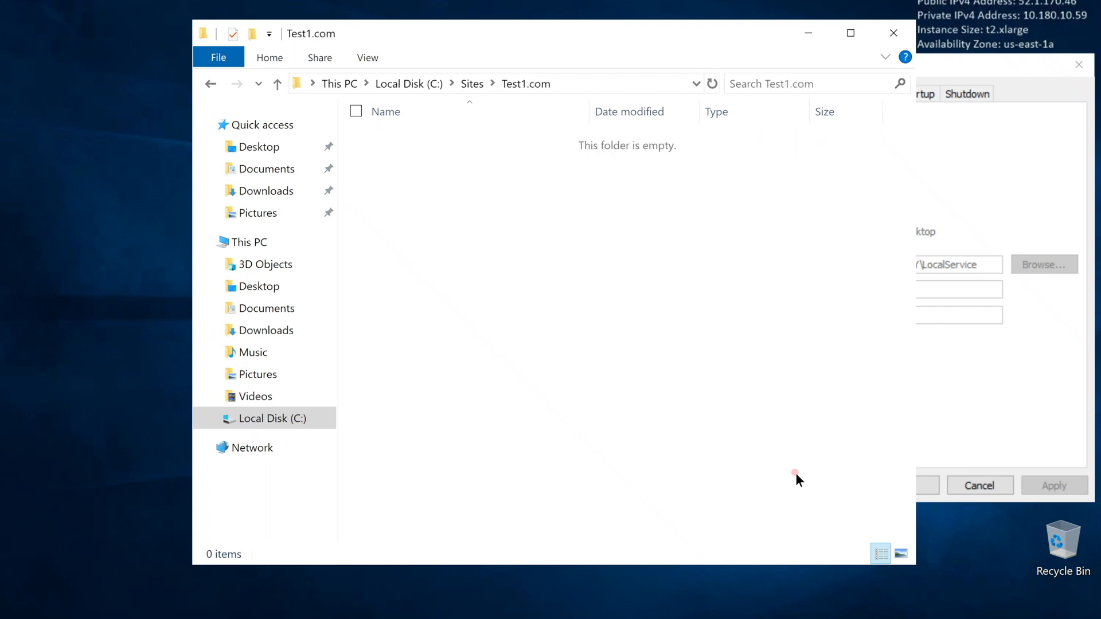
click(218, 57)
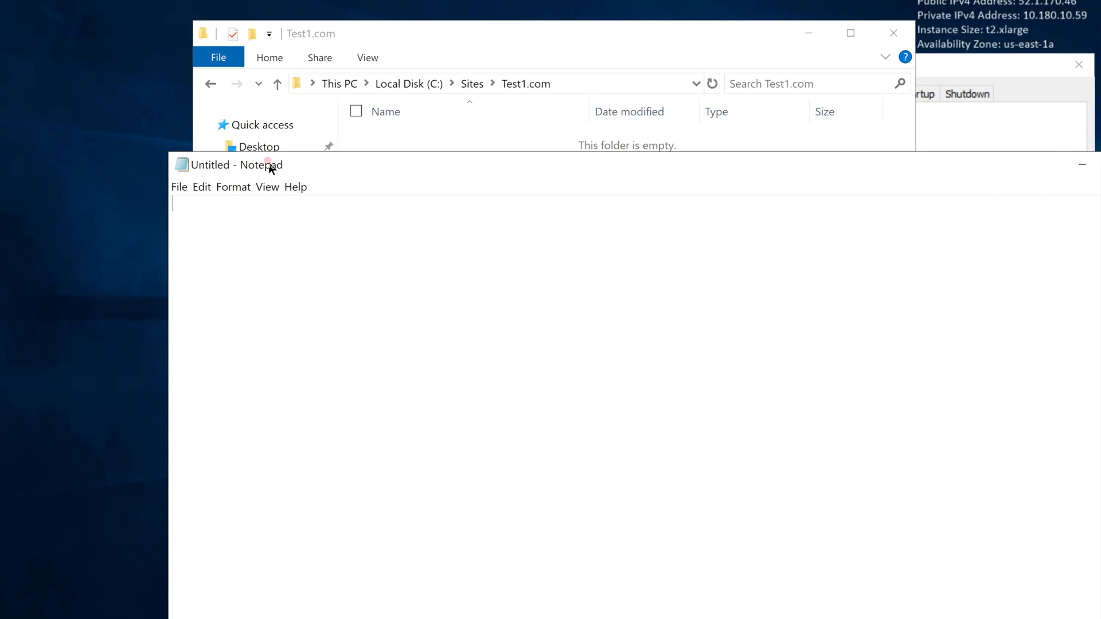
text(Hello)
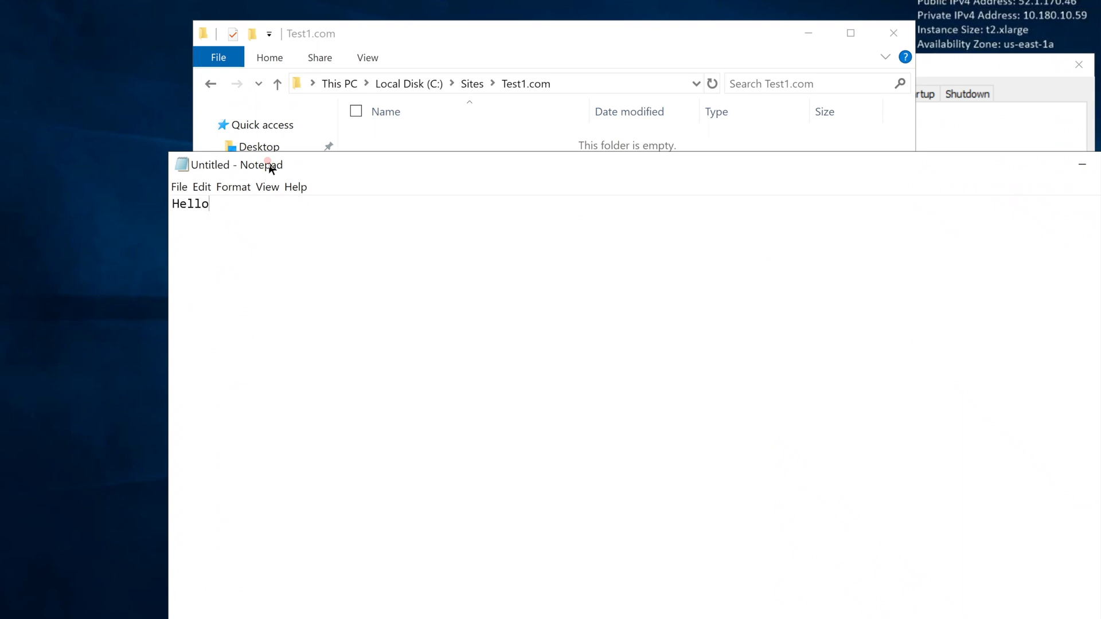
Save 'Hello from test1.com' as index.cfm in C:\Sites\Test1.com and close Notepad.
click(179, 187)
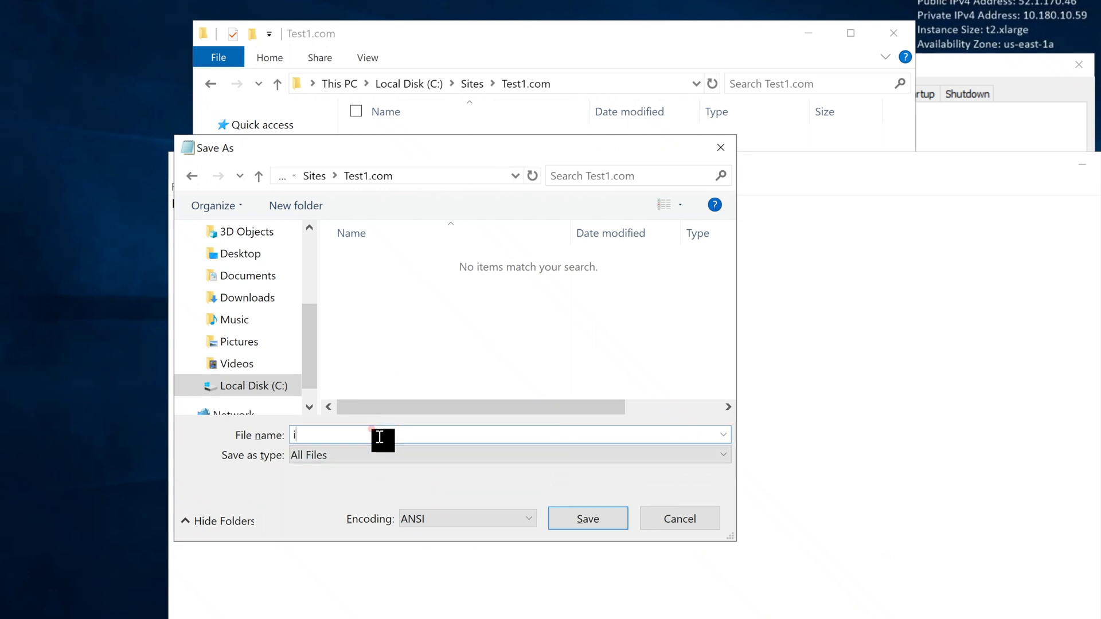
text(ndex.cfm)
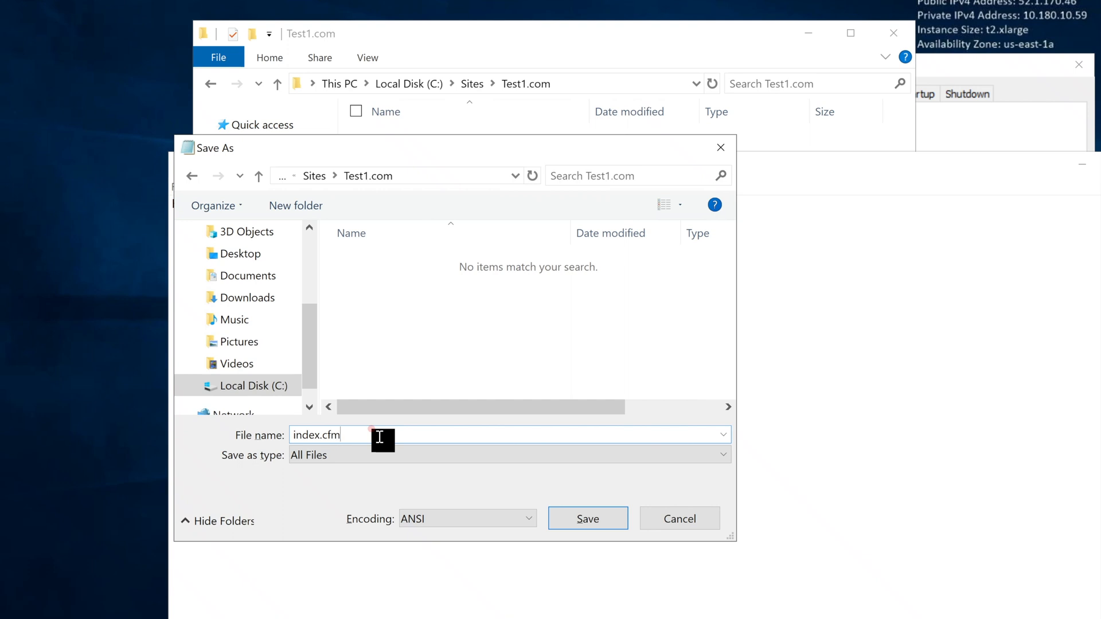
click(587, 518)
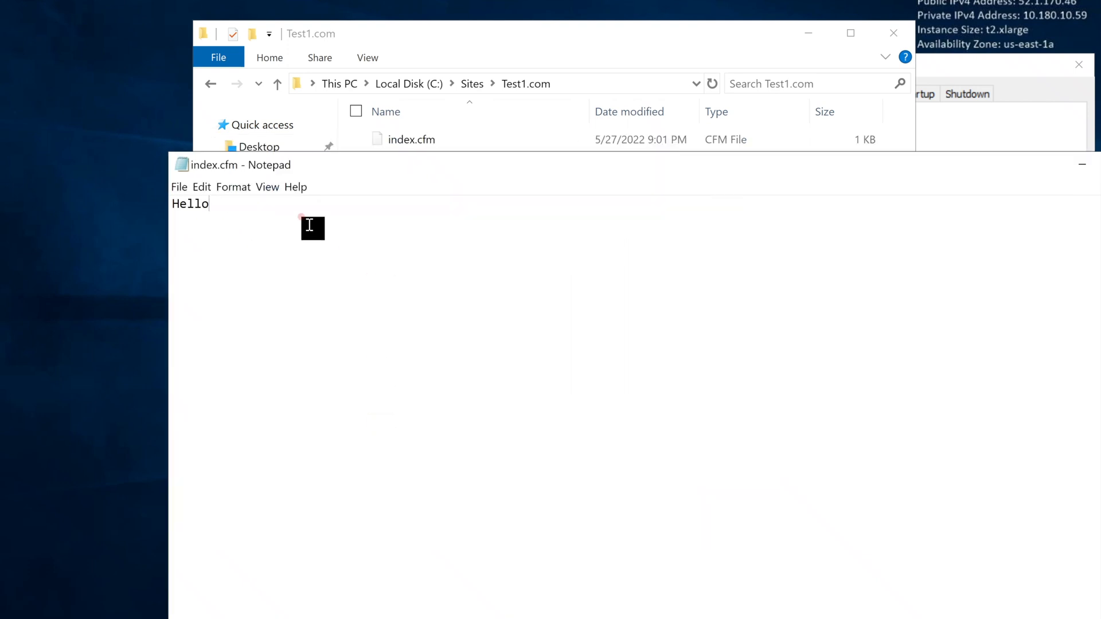
text(from test)
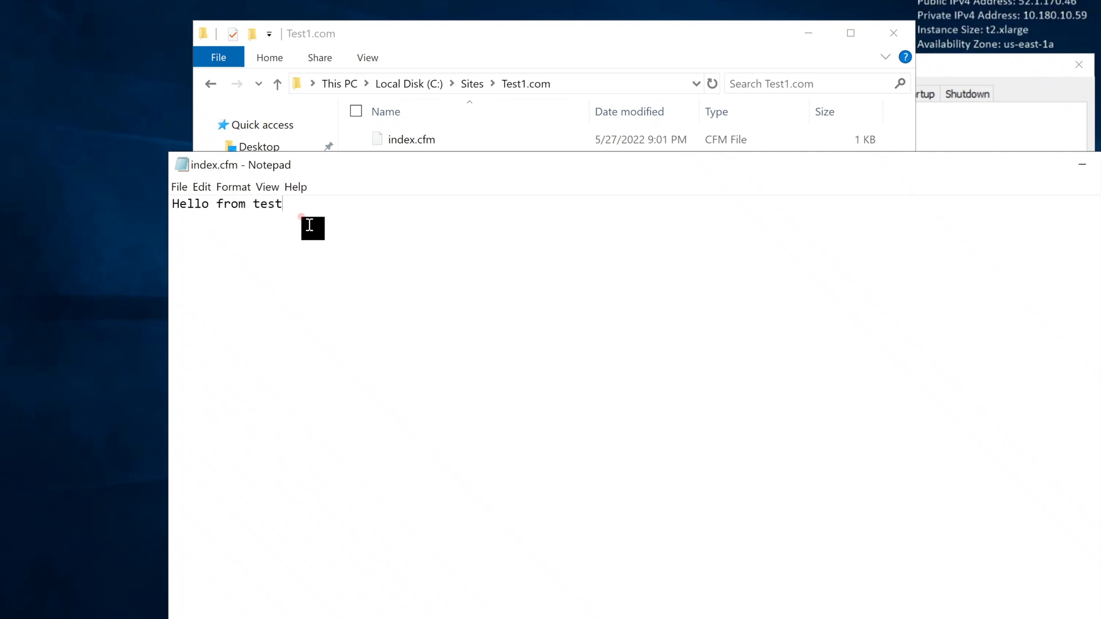
text(1.com)
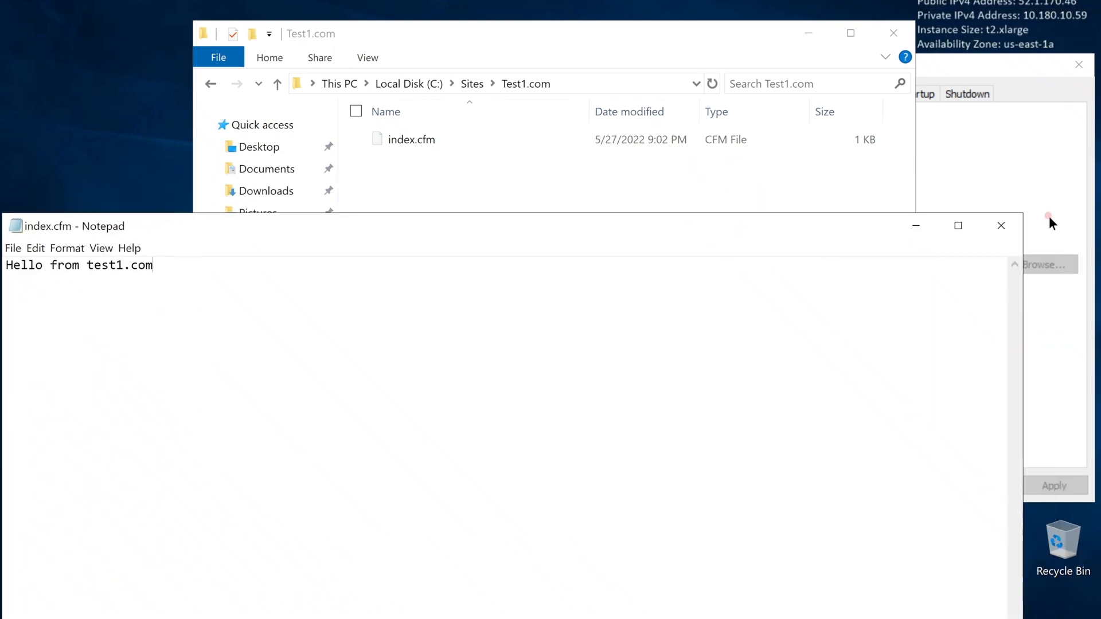
click(1001, 225)
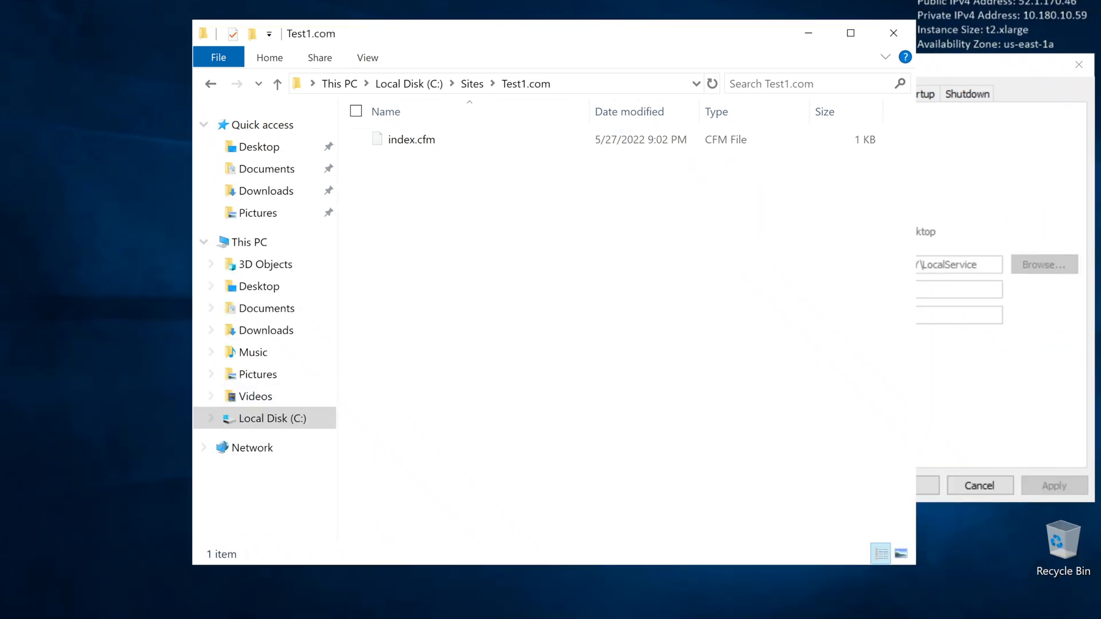
click(10, 604)
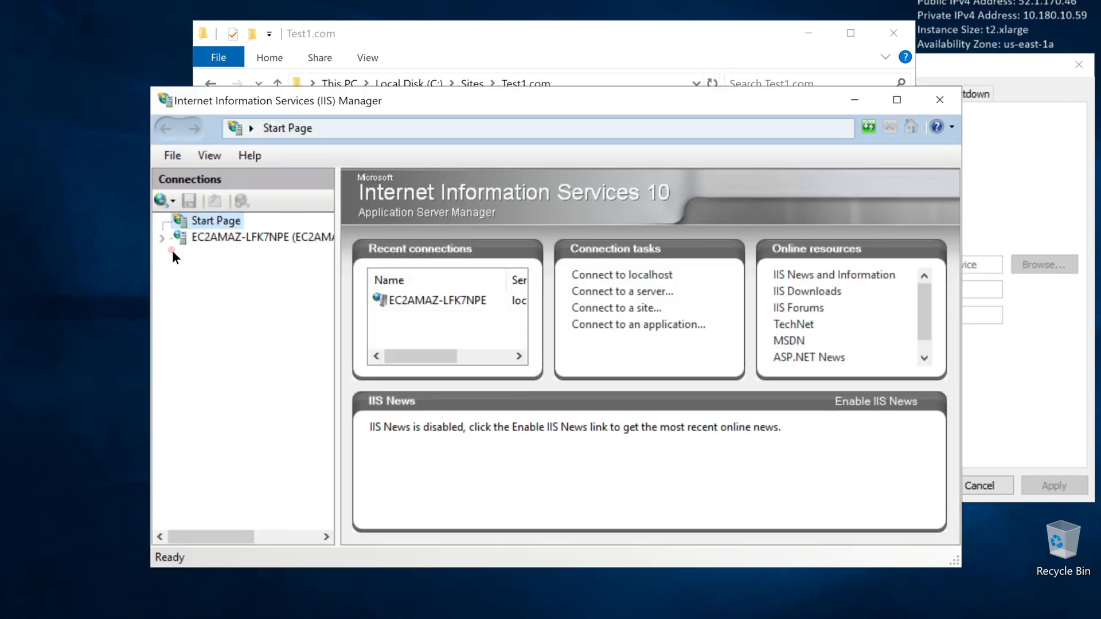
Add website test1.com using C:\Sites\Test1.com with host name test1.com on port 80.
click(262, 237)
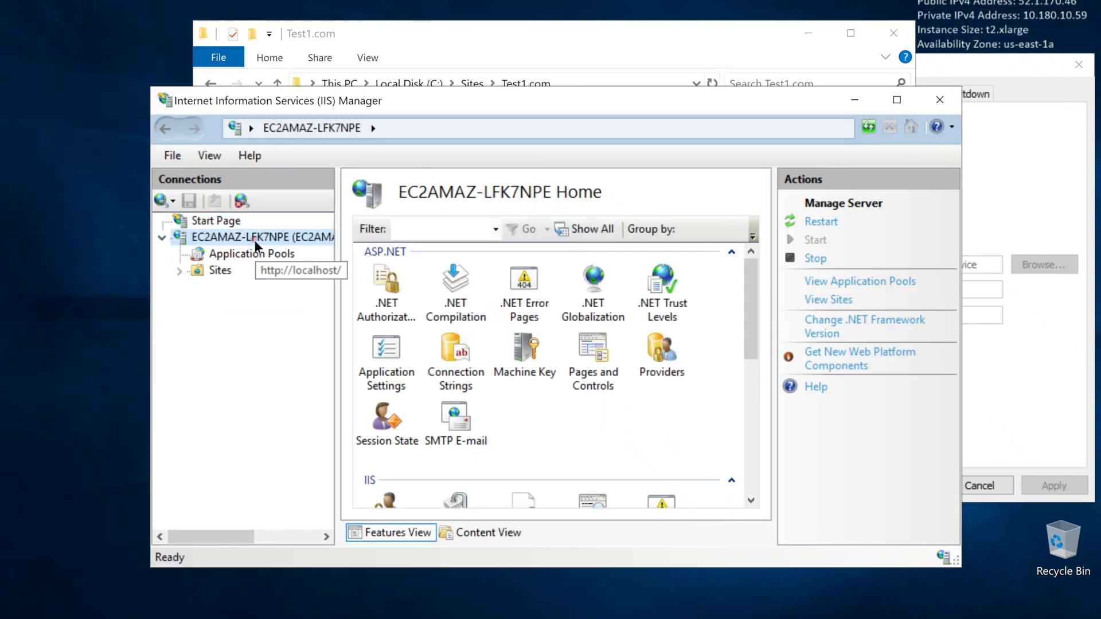
right_click(260, 237)
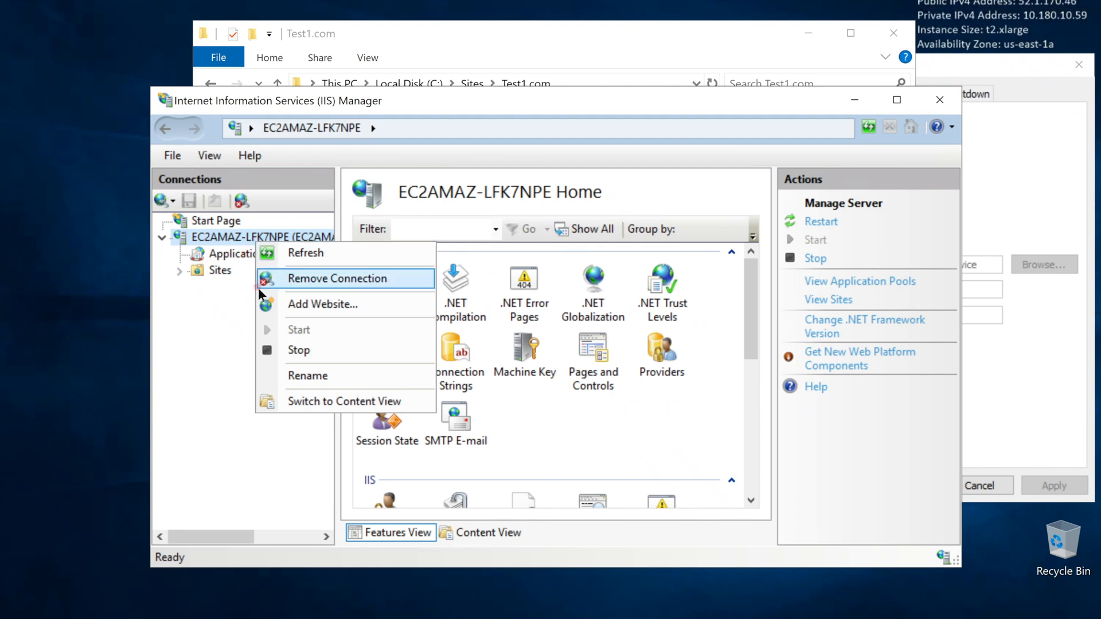
click(322, 304)
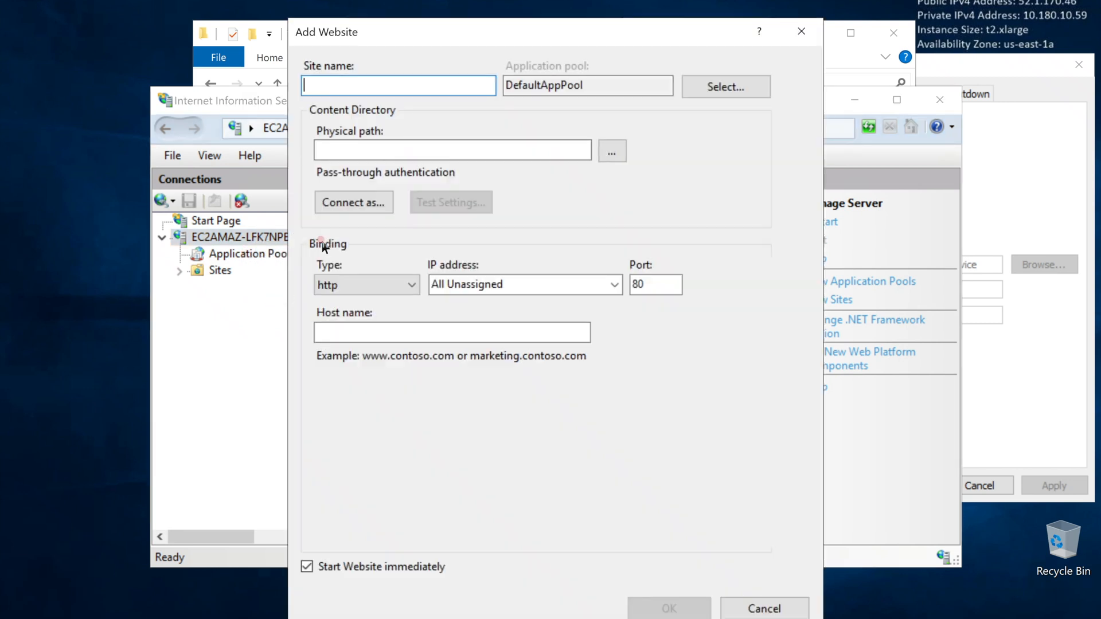
text(test1)
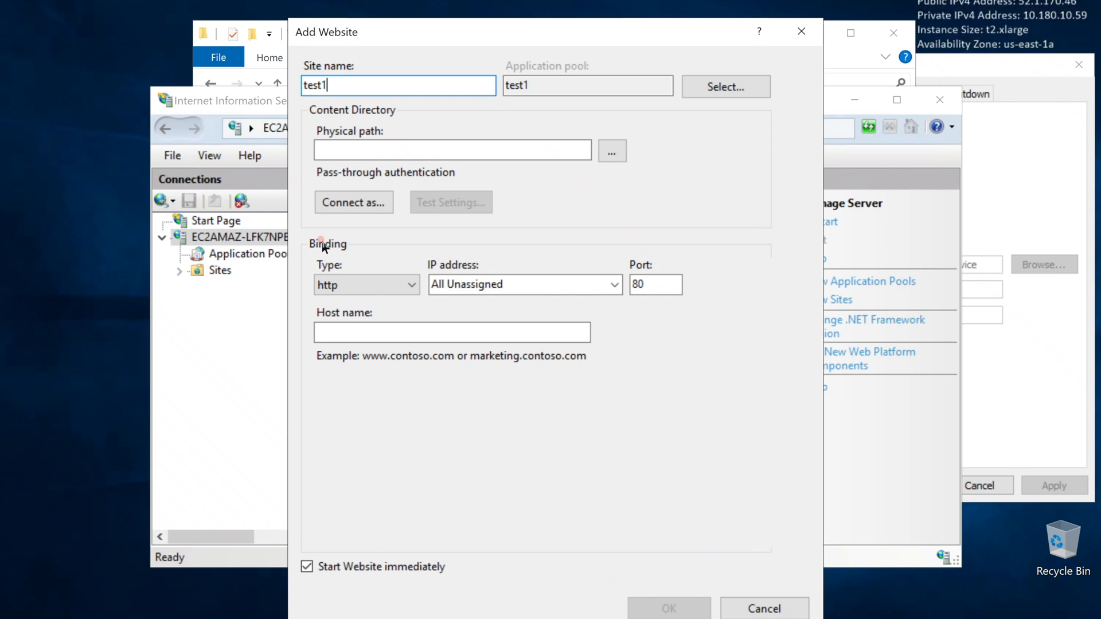
text(.com)
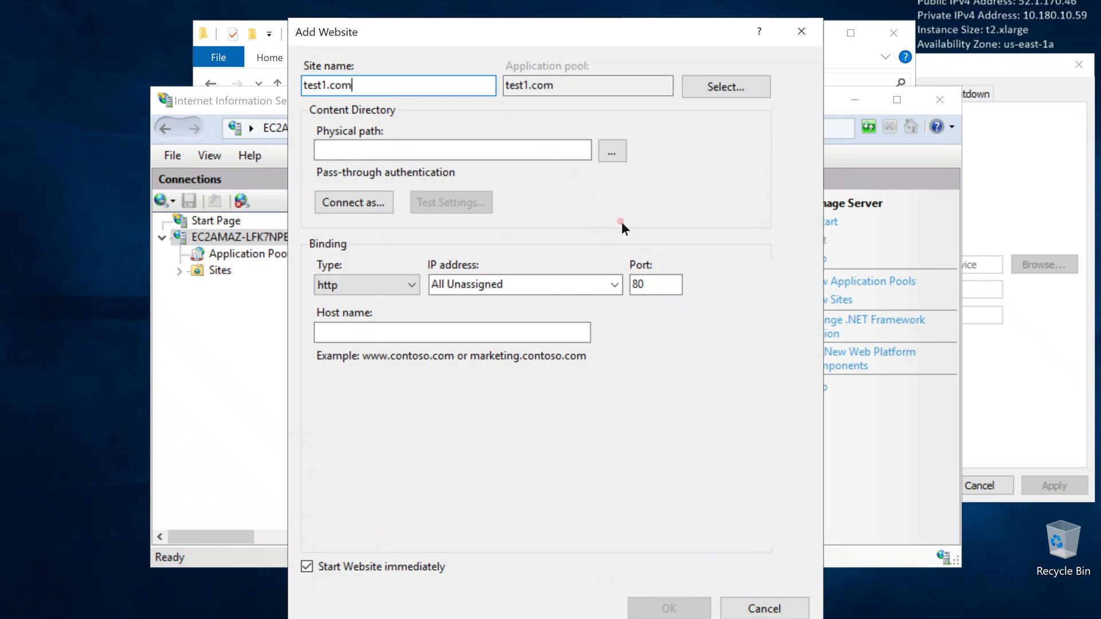
click(612, 151)
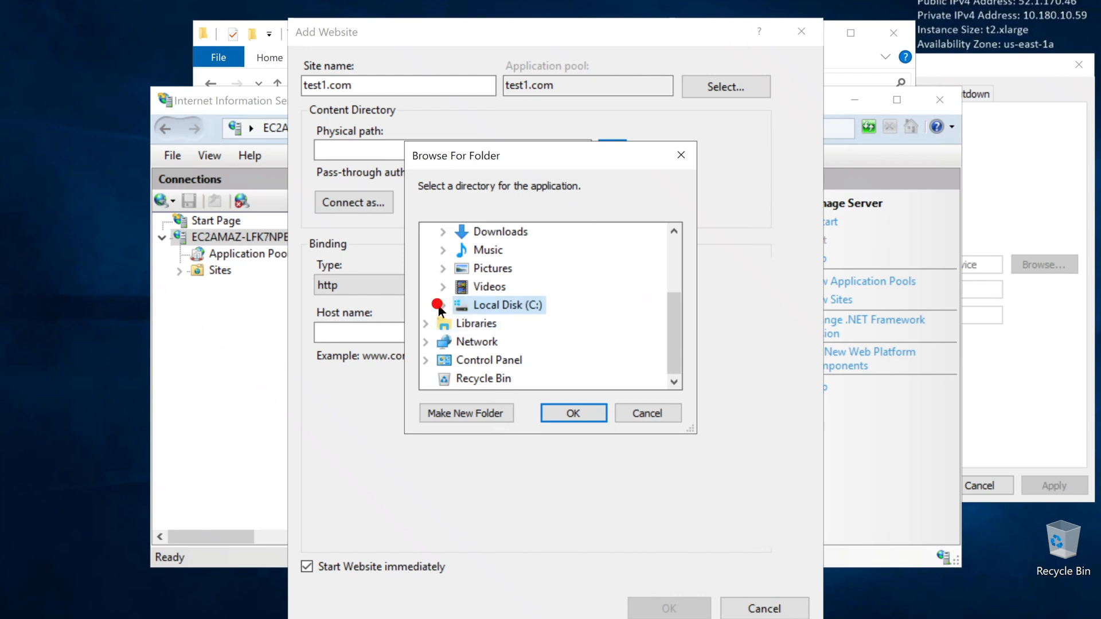
click(442, 304)
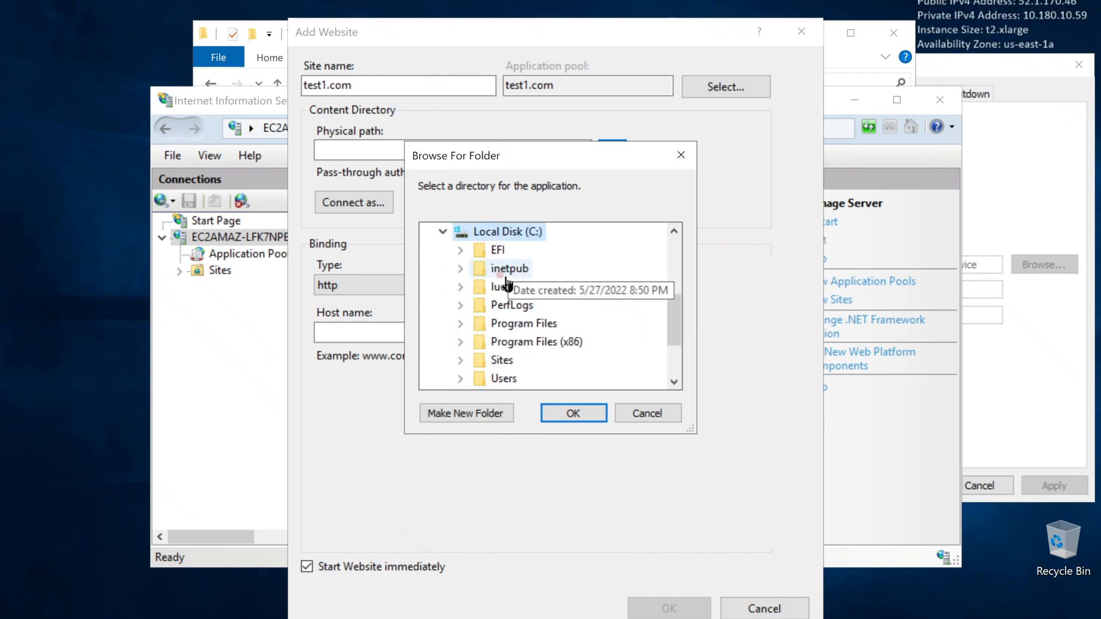
mouse_move(501, 359)
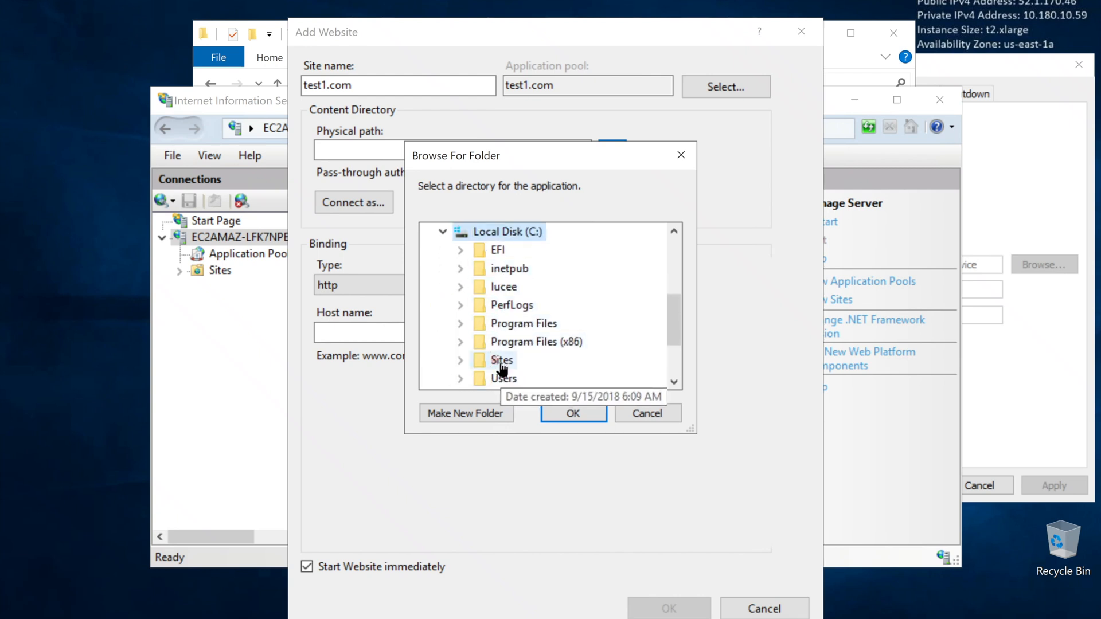
click(460, 360)
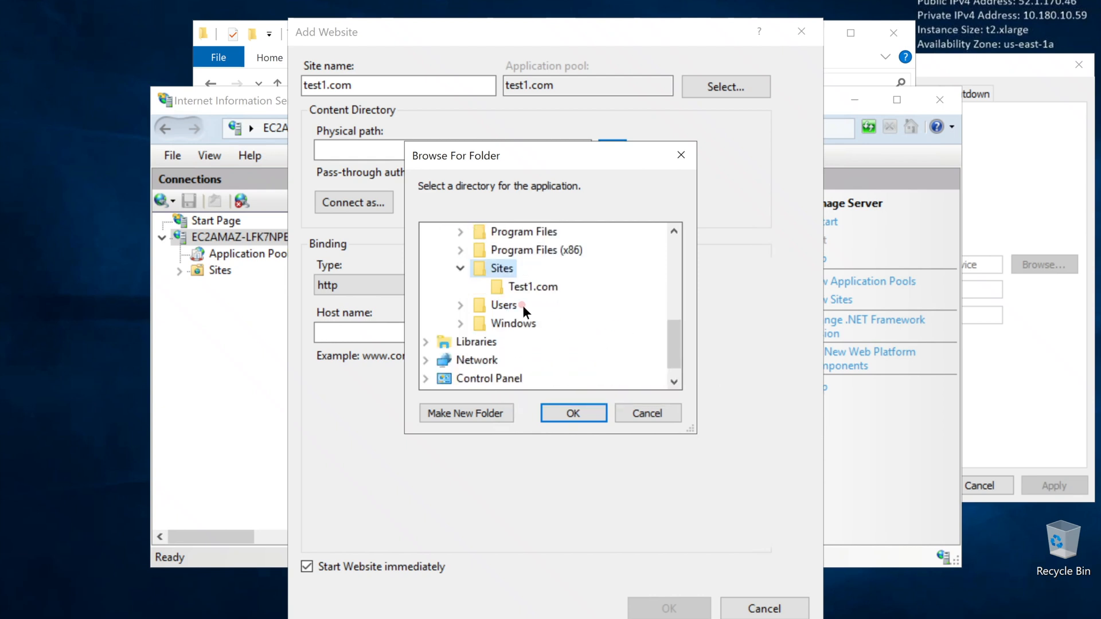
click(572, 413)
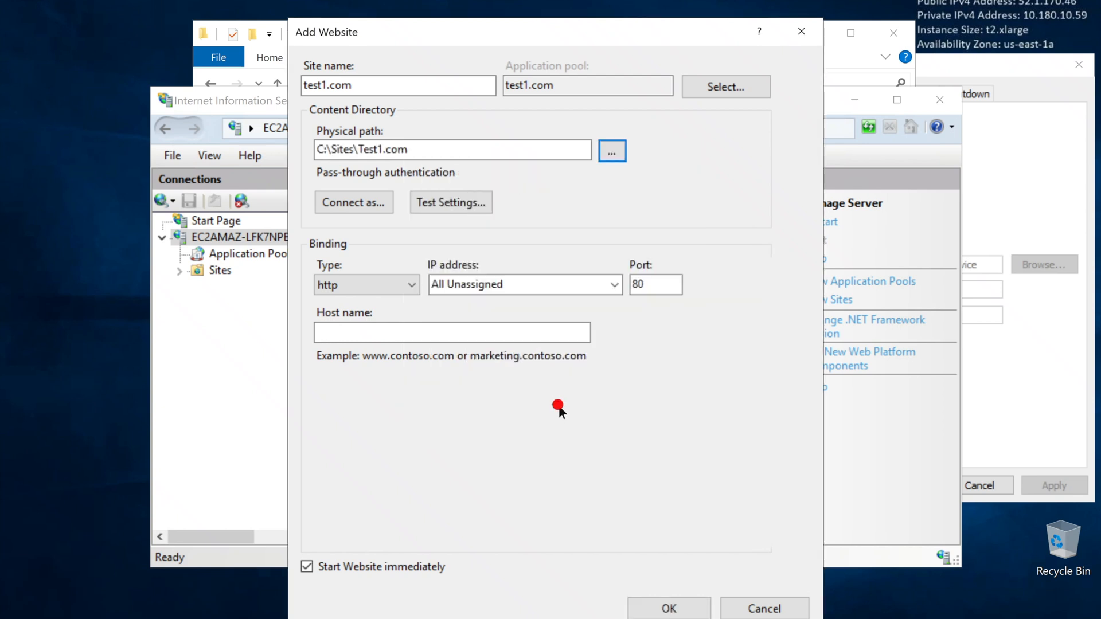
text(test1.com)
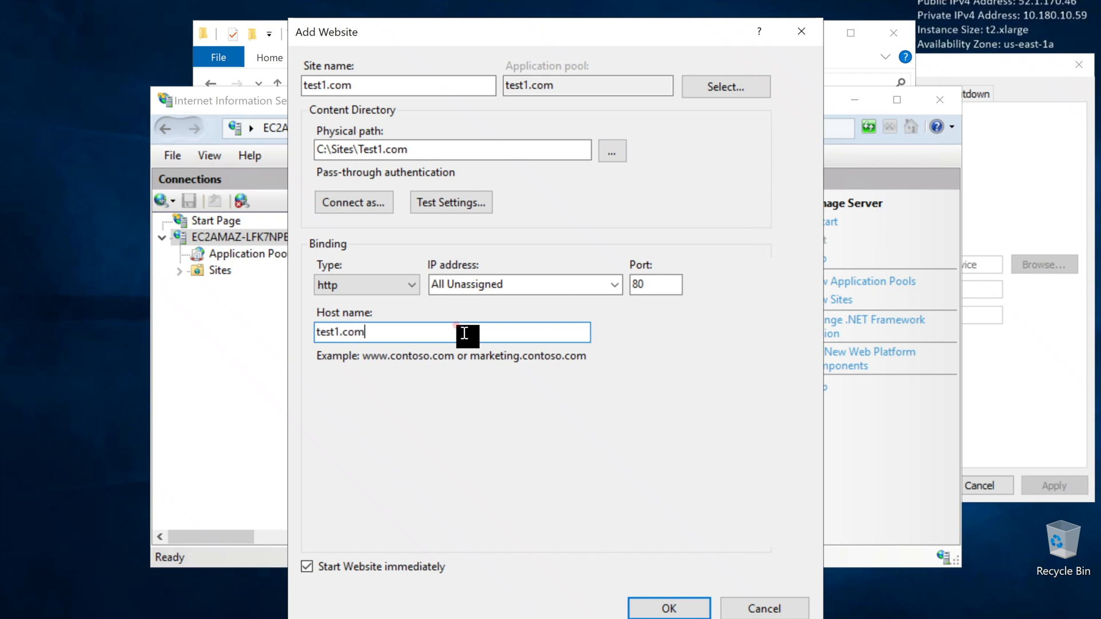
click(668, 608)
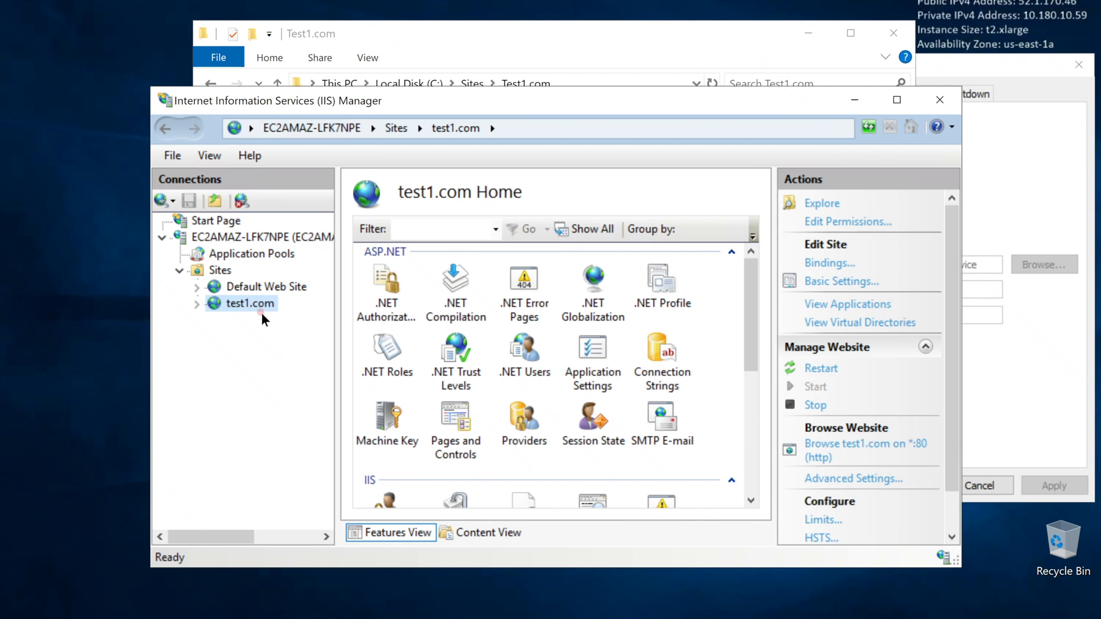
mouse_move(857, 297)
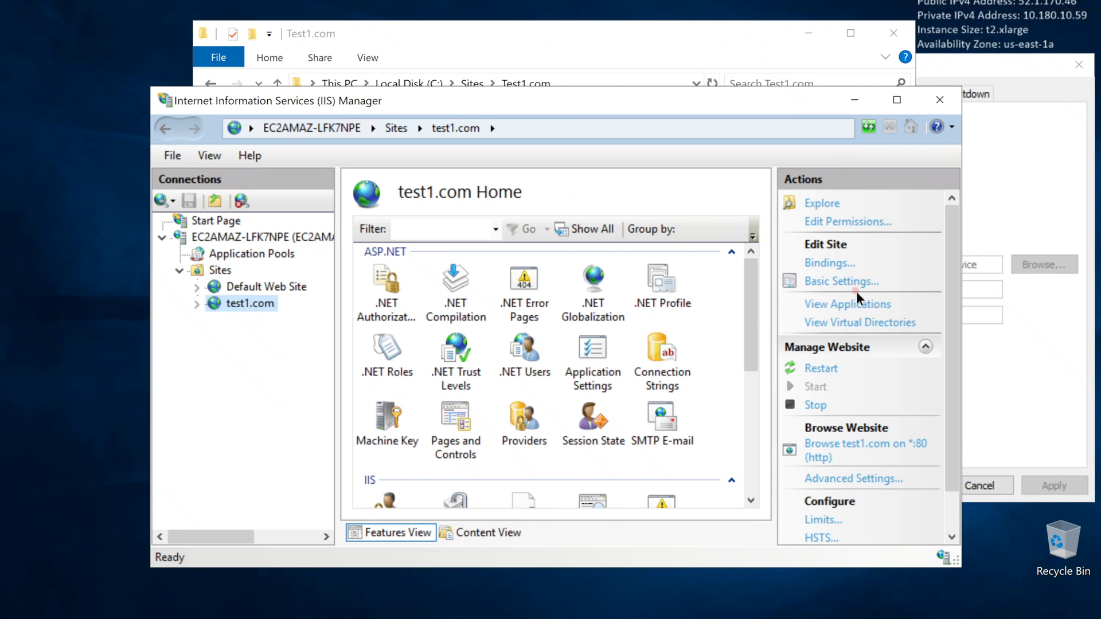
mouse_move(829, 262)
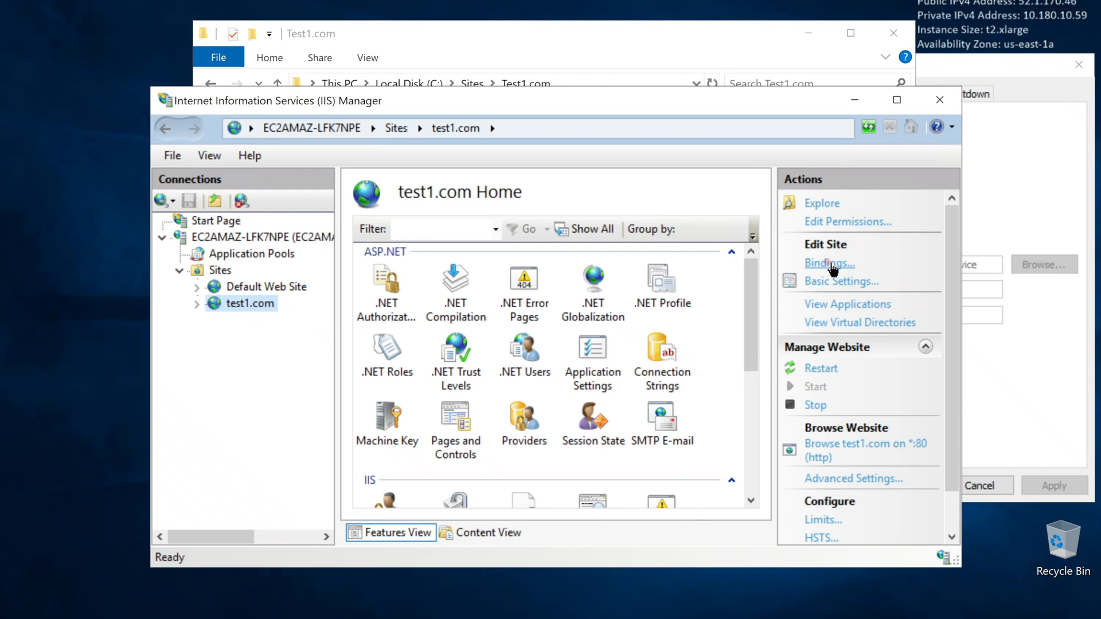
Draft an https binding for host test1.com, then cancel it and close Site Bindings.
click(829, 263)
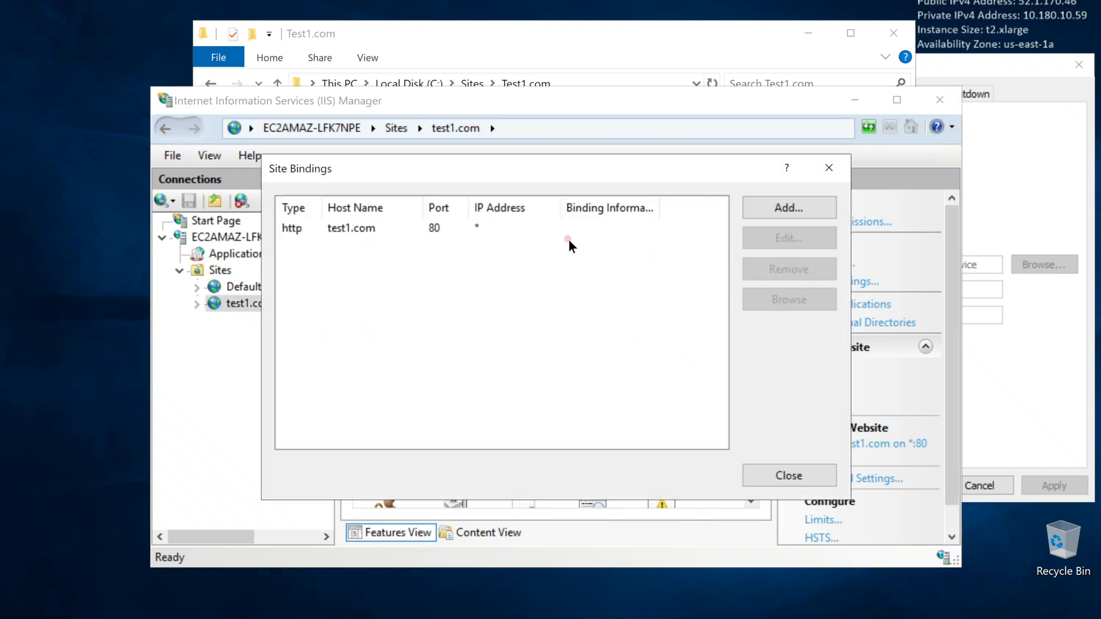
click(788, 208)
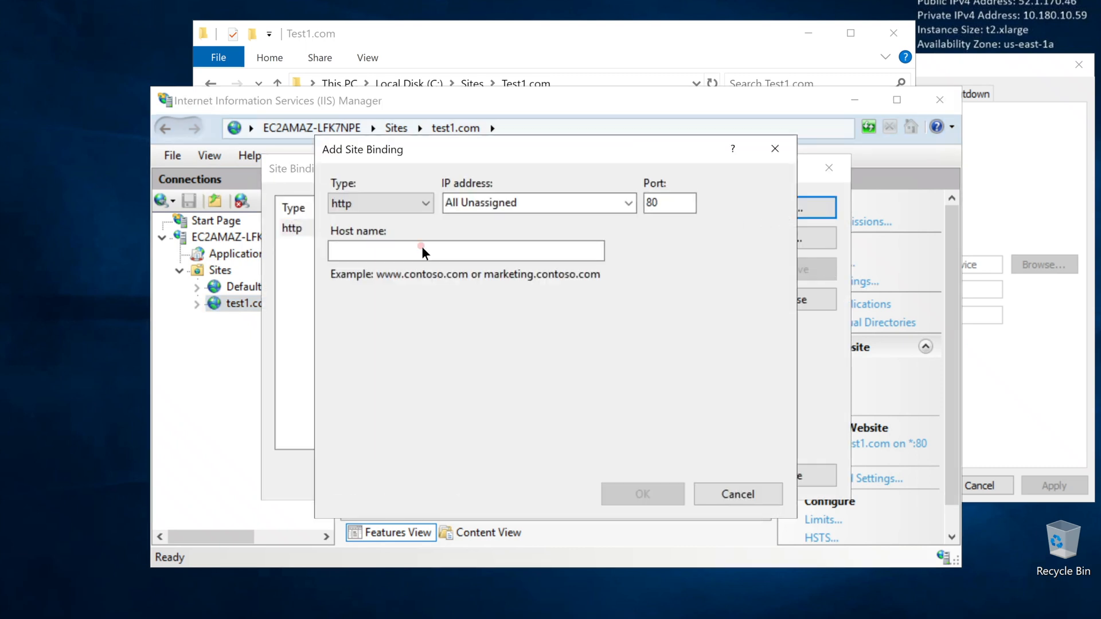
click(379, 203)
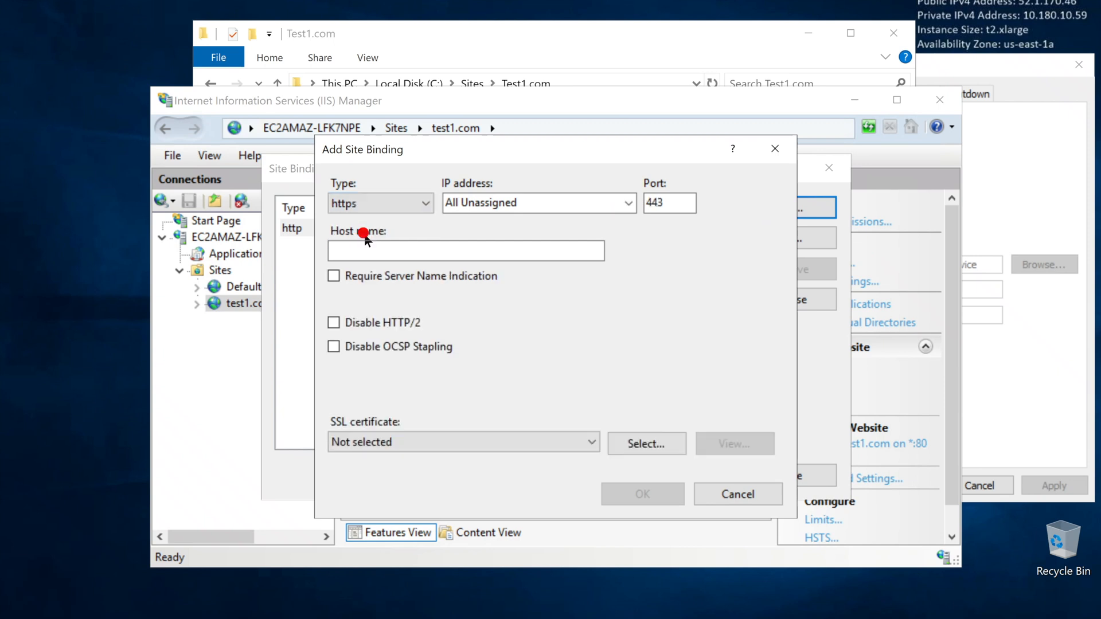
click(465, 250)
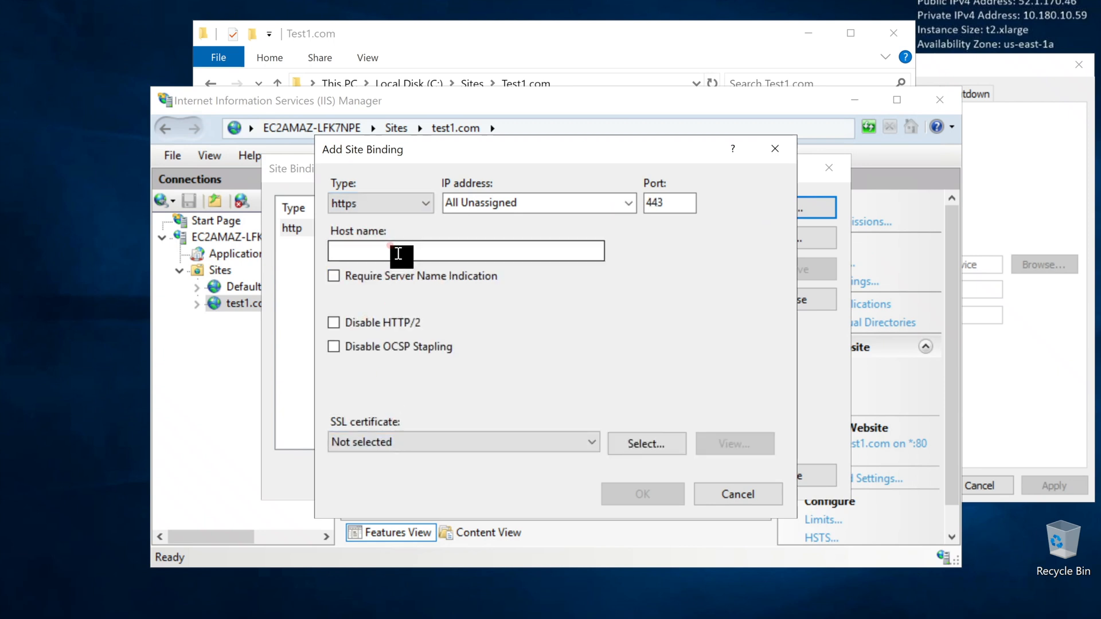
text(test)
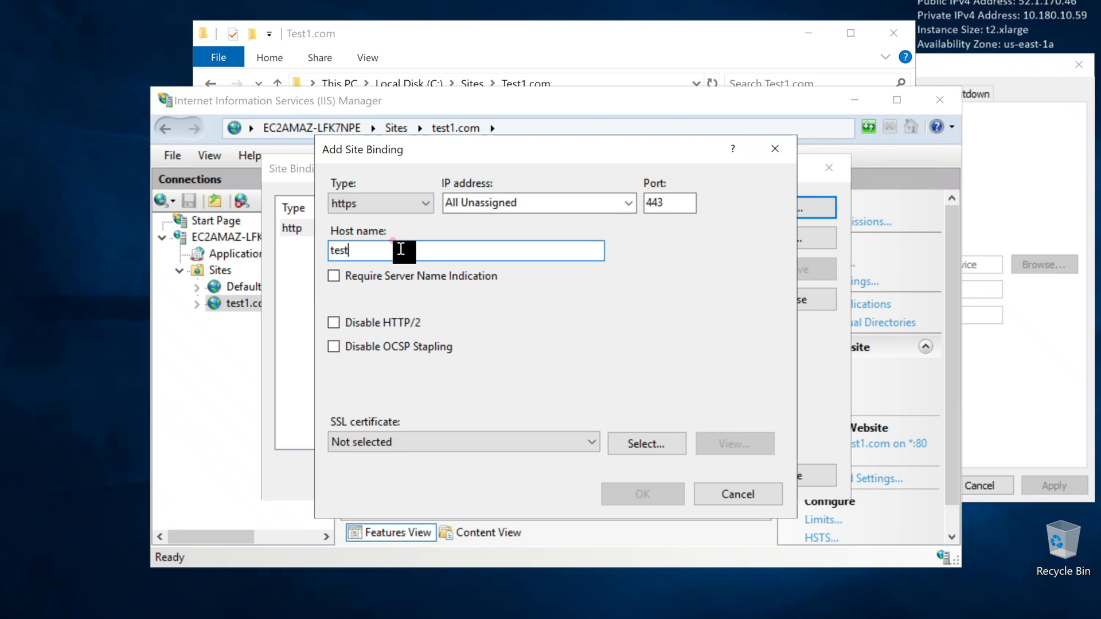
text(1.com)
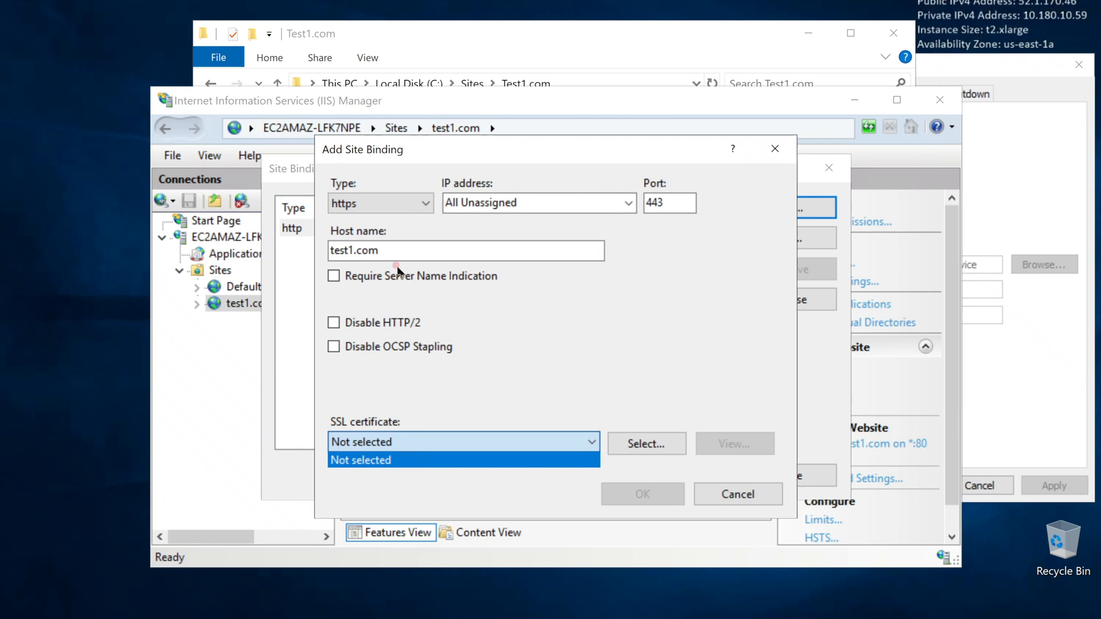
click(334, 275)
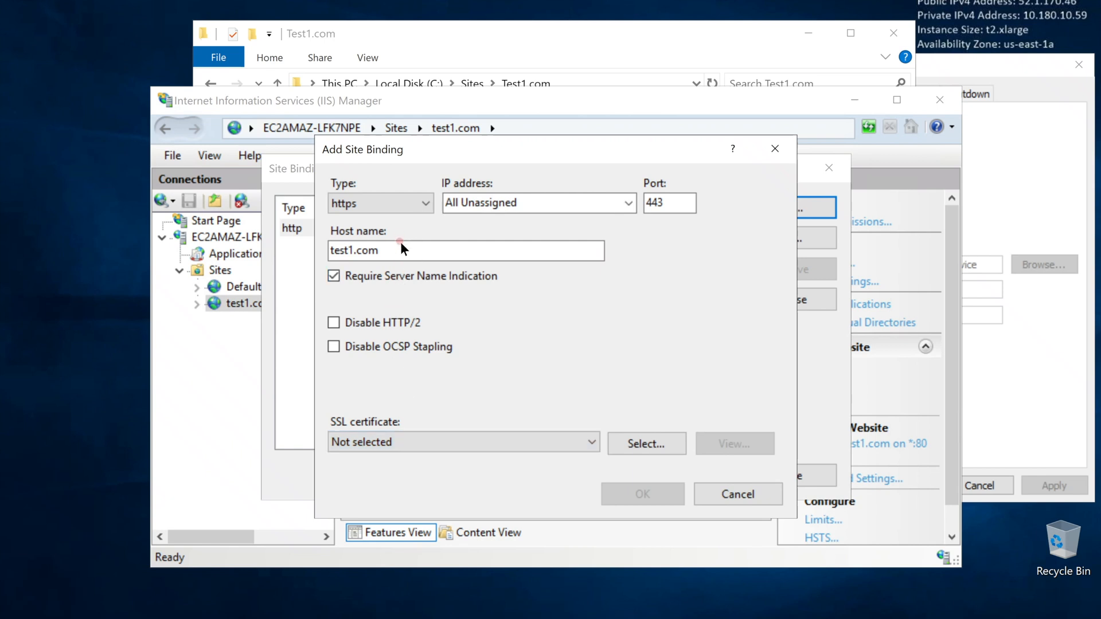
mouse_move(738, 494)
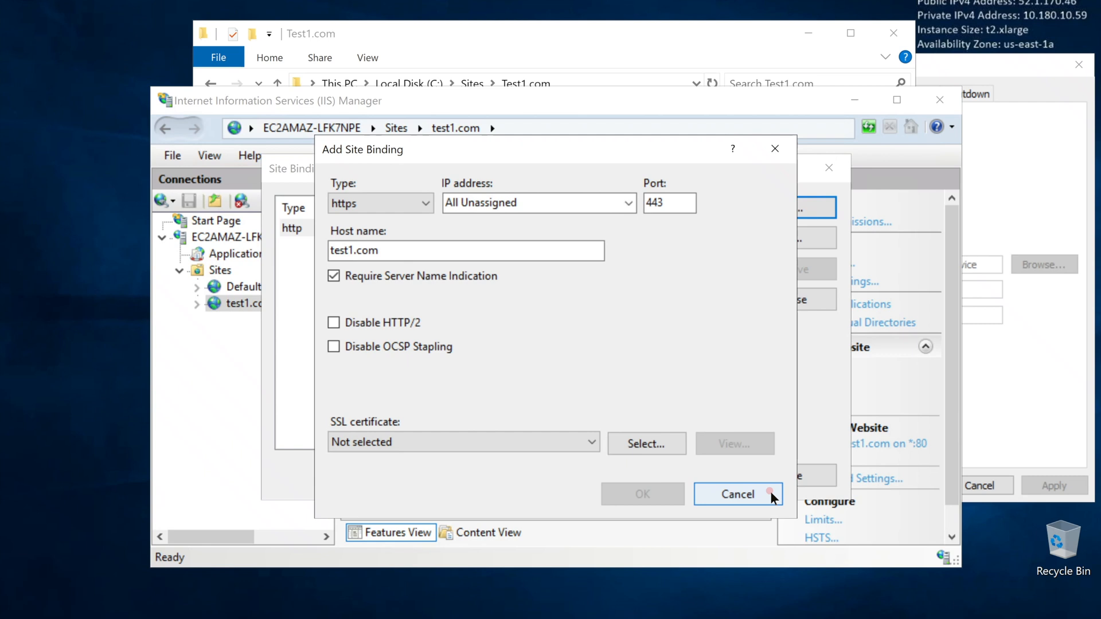
click(737, 494)
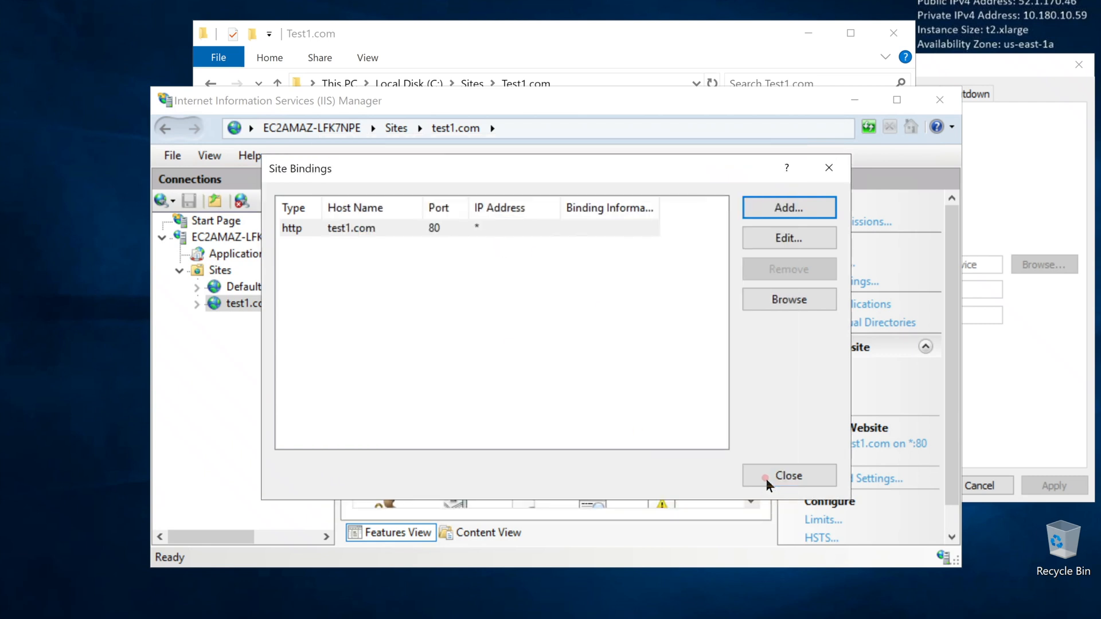
click(787, 476)
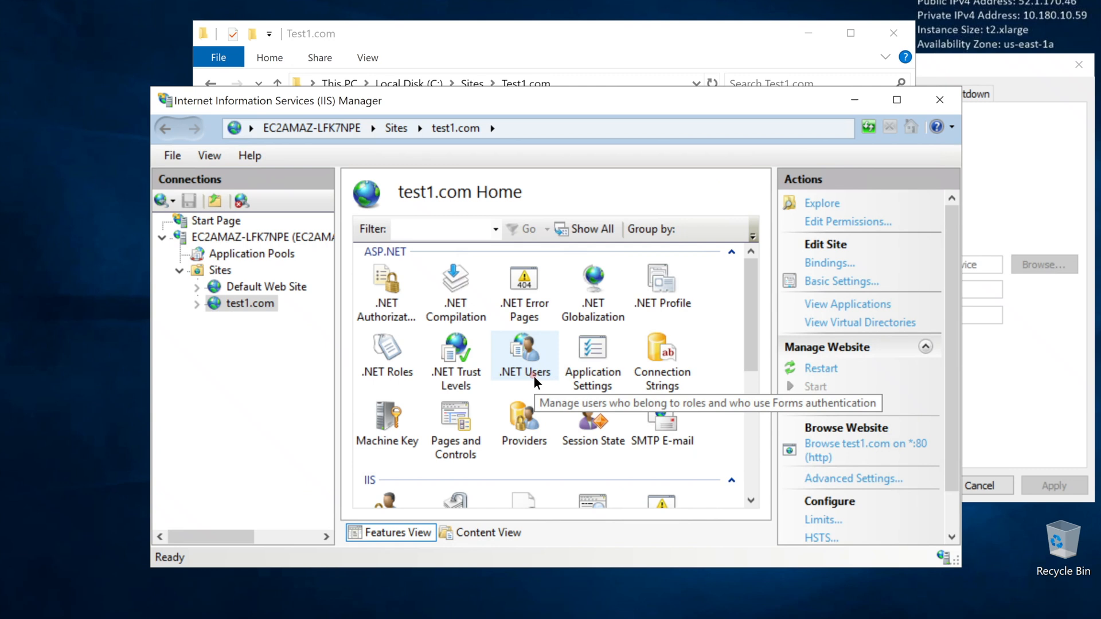
mouse_move(695, 287)
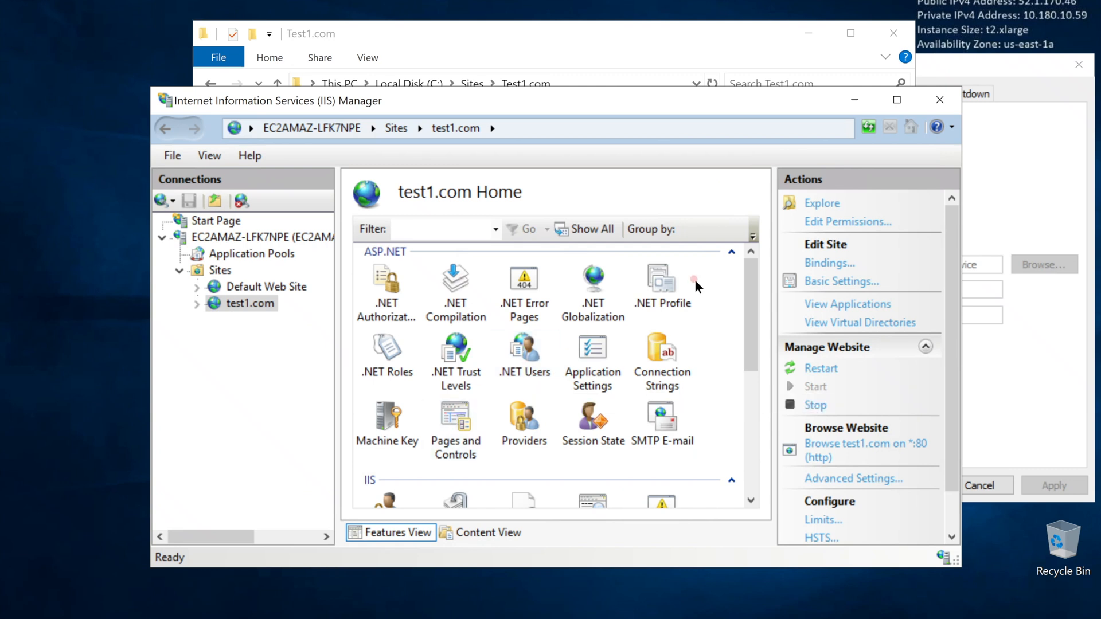
mouse_move(854, 99)
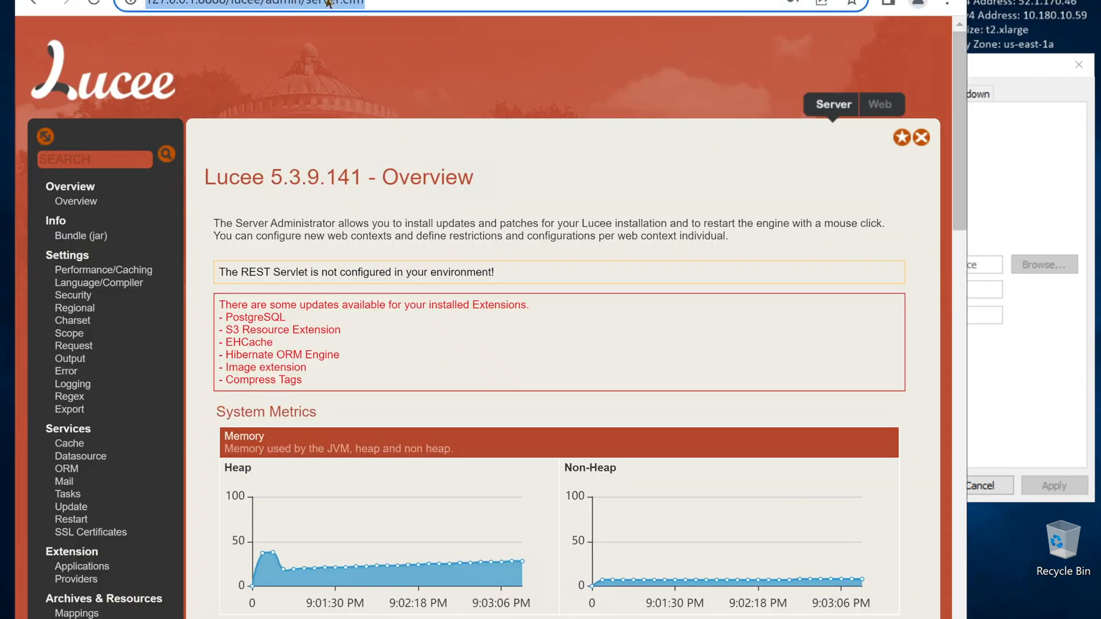
Browse to test1 in Chrome to display 'Hello from test1.com'.
text(test1)
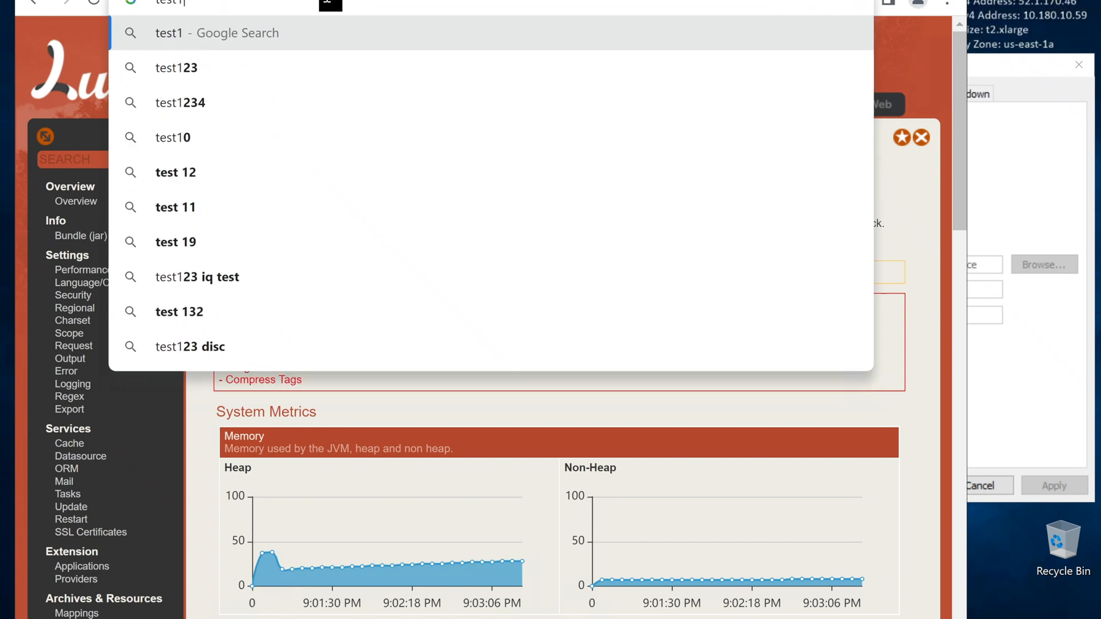
key(Return)
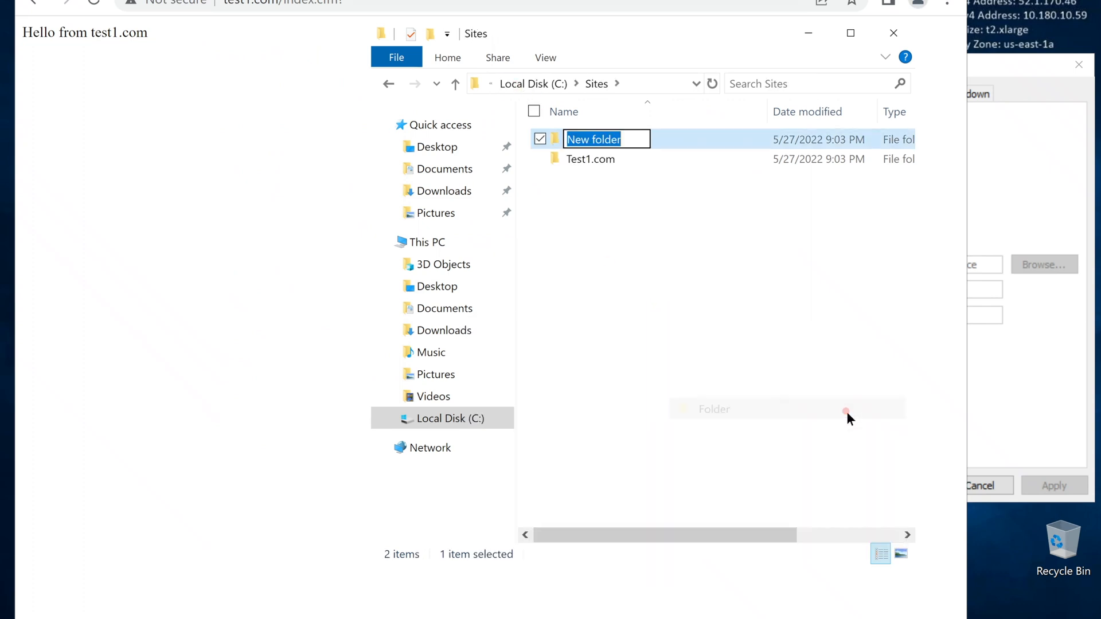
Name the new C:\Sites folder for the second site Test2.com.
text(Test2.cf)
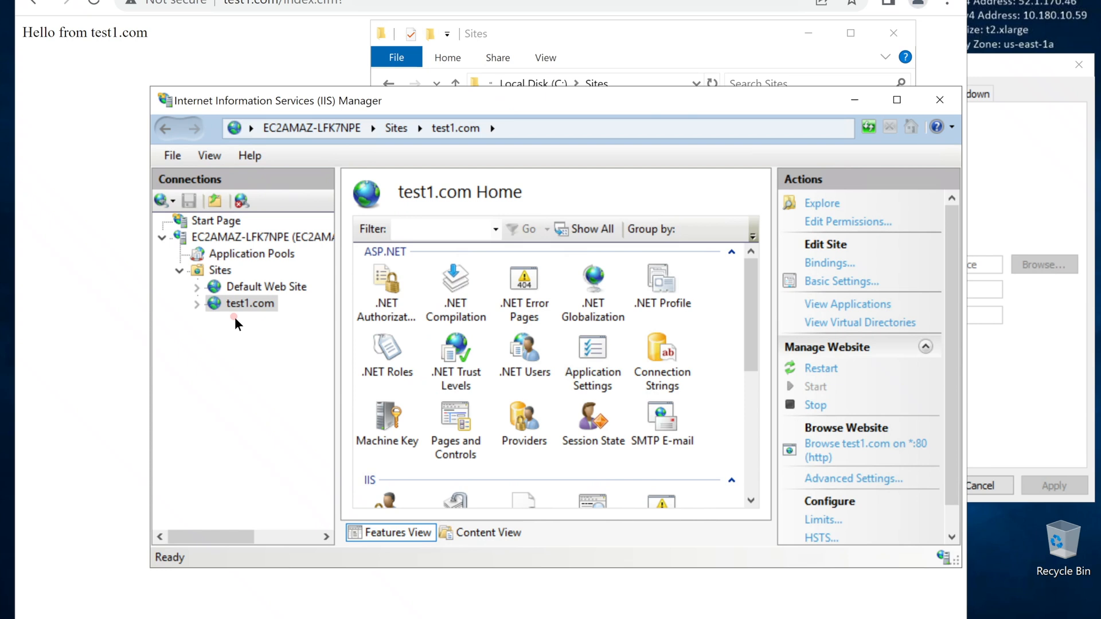
Add website Test2.com from C:\Sites\Test2.com with host name Test2.com.
right_click(251, 254)
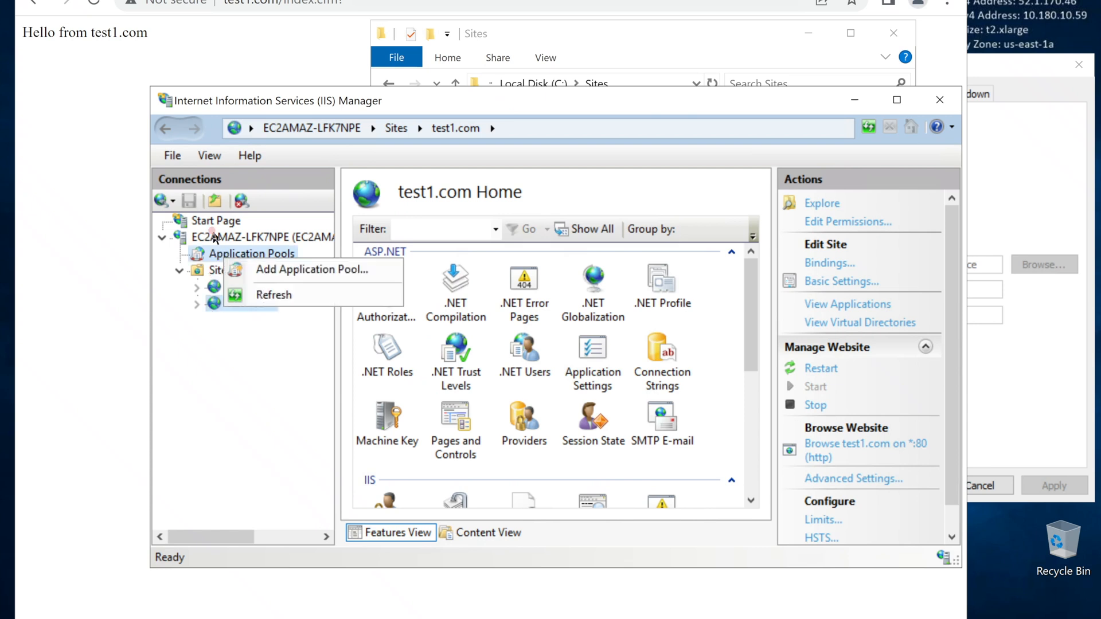
right_click(259, 237)
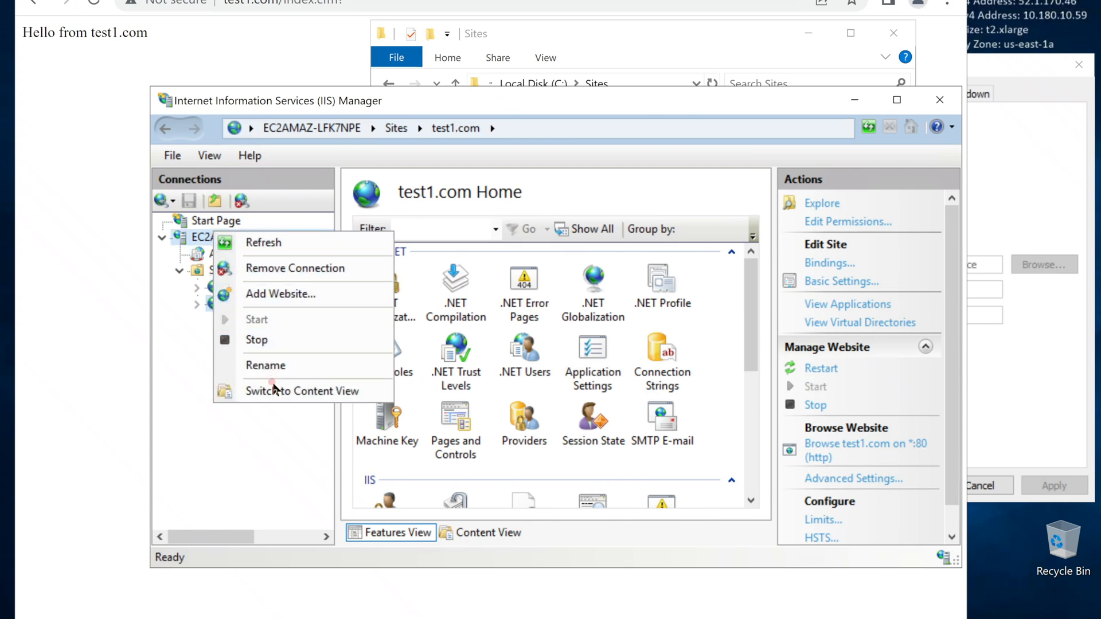
click(280, 293)
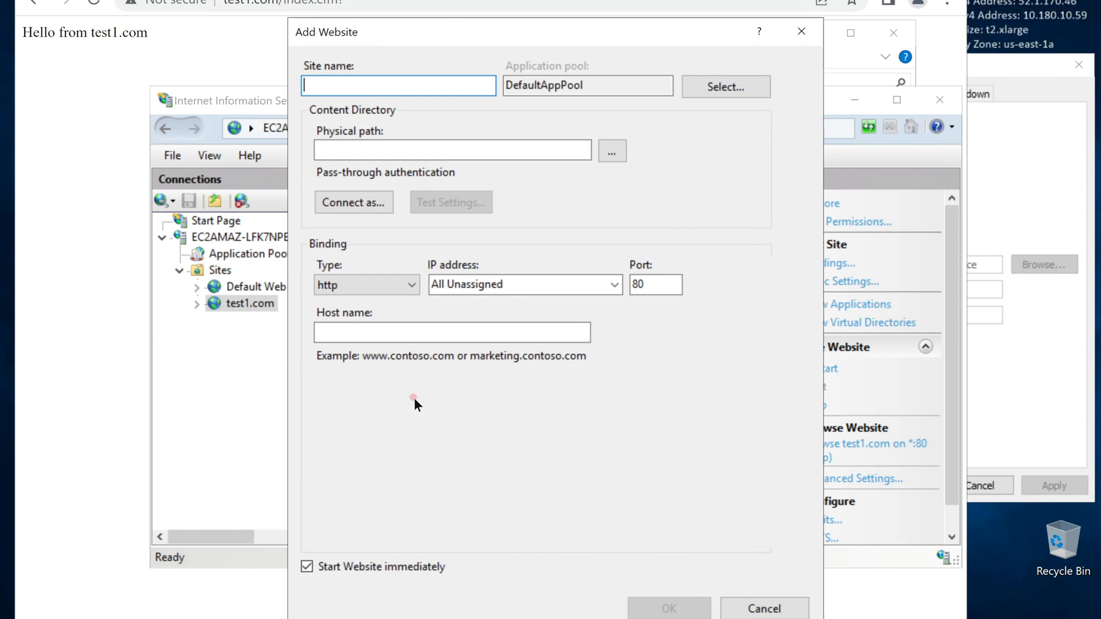
text(Test2.com)
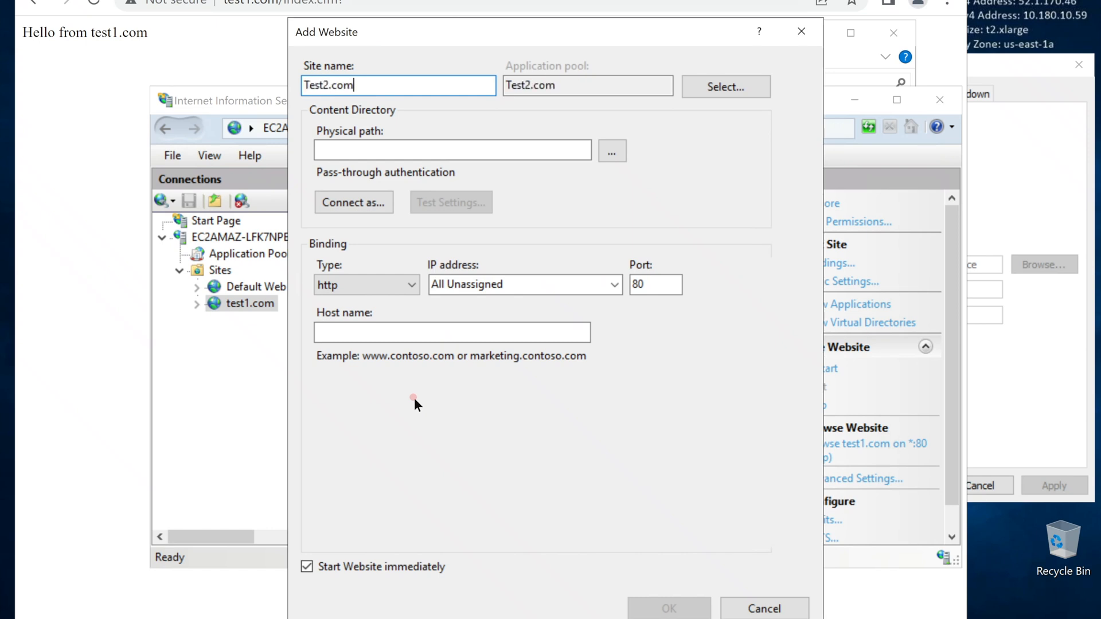
triple_click(398, 85)
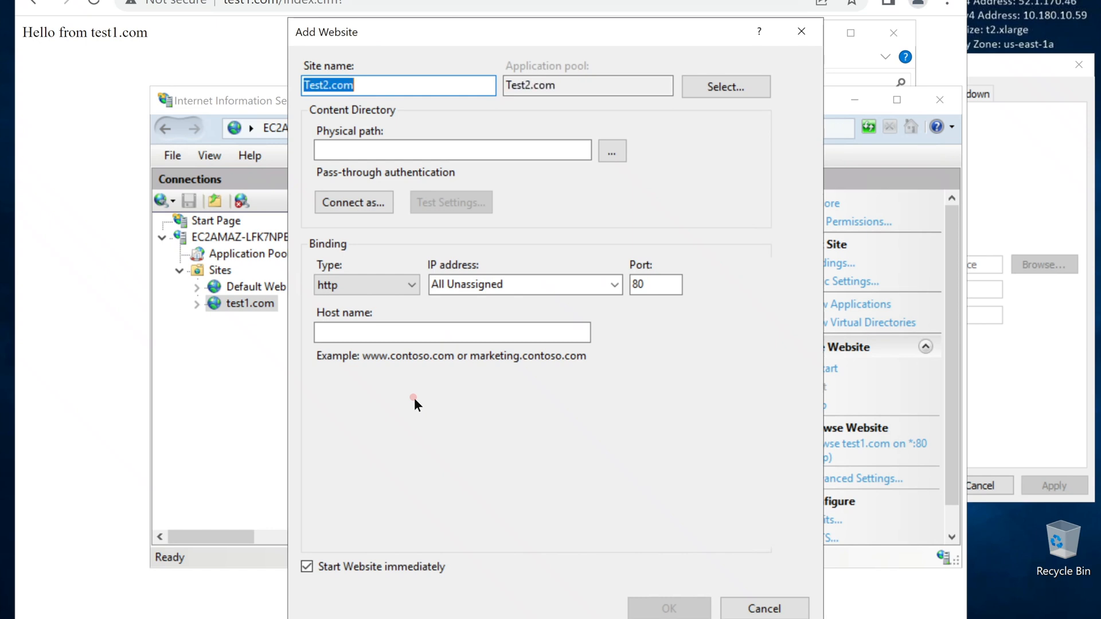
click(453, 332)
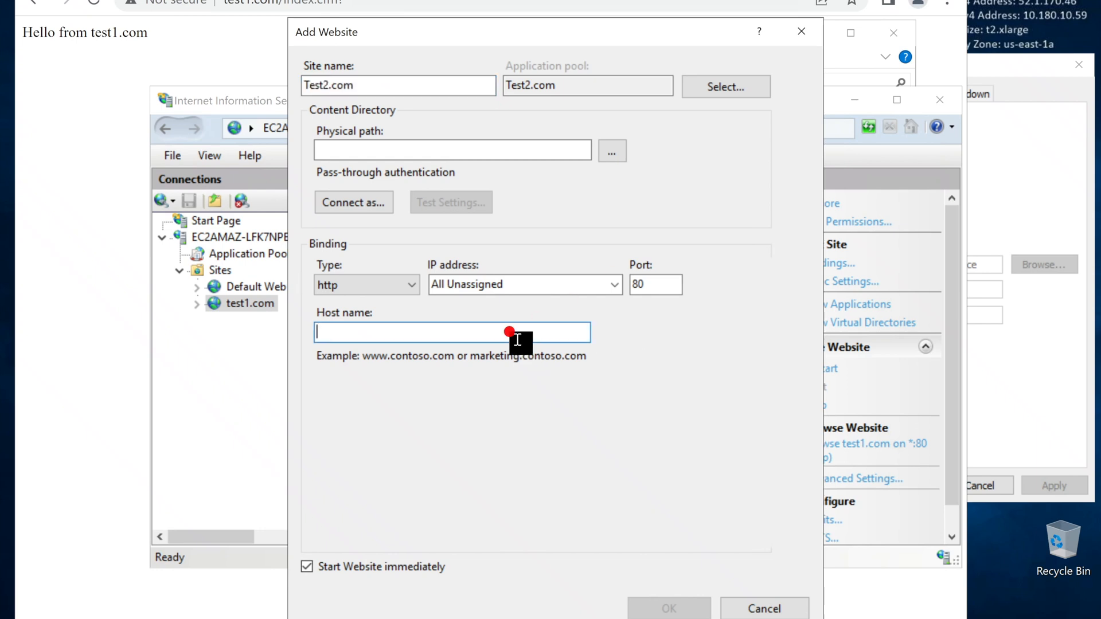
click(610, 149)
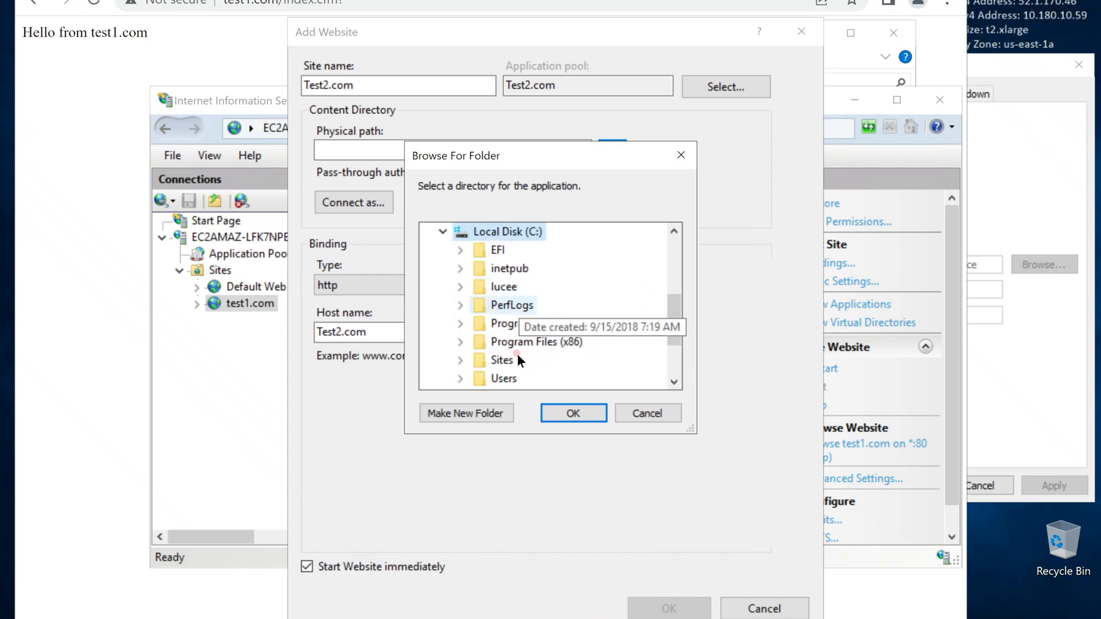
click(503, 342)
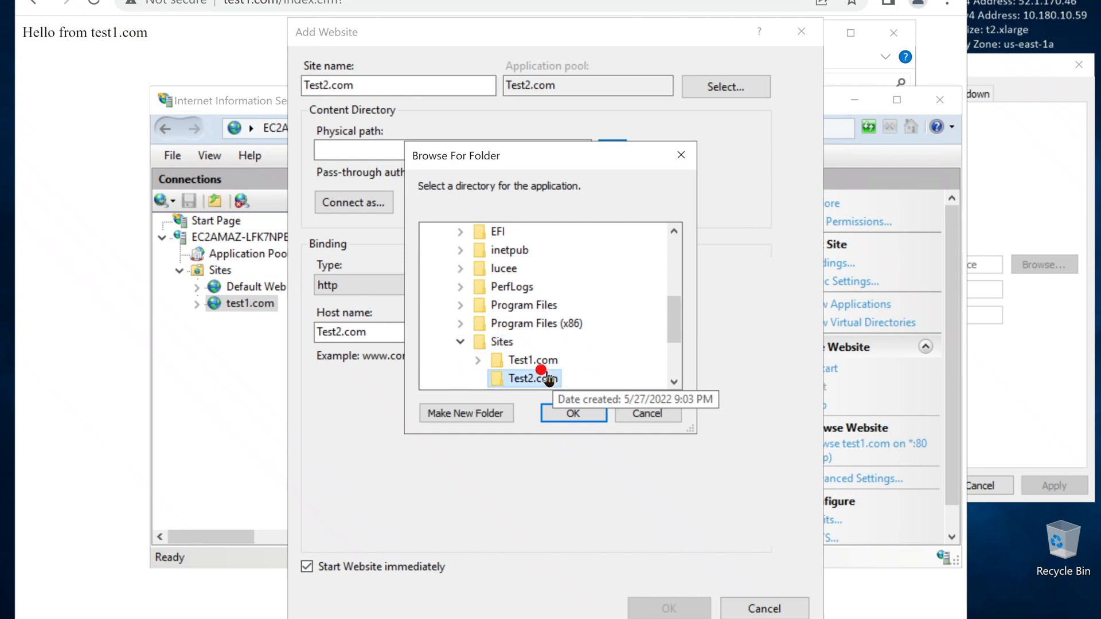
click(573, 413)
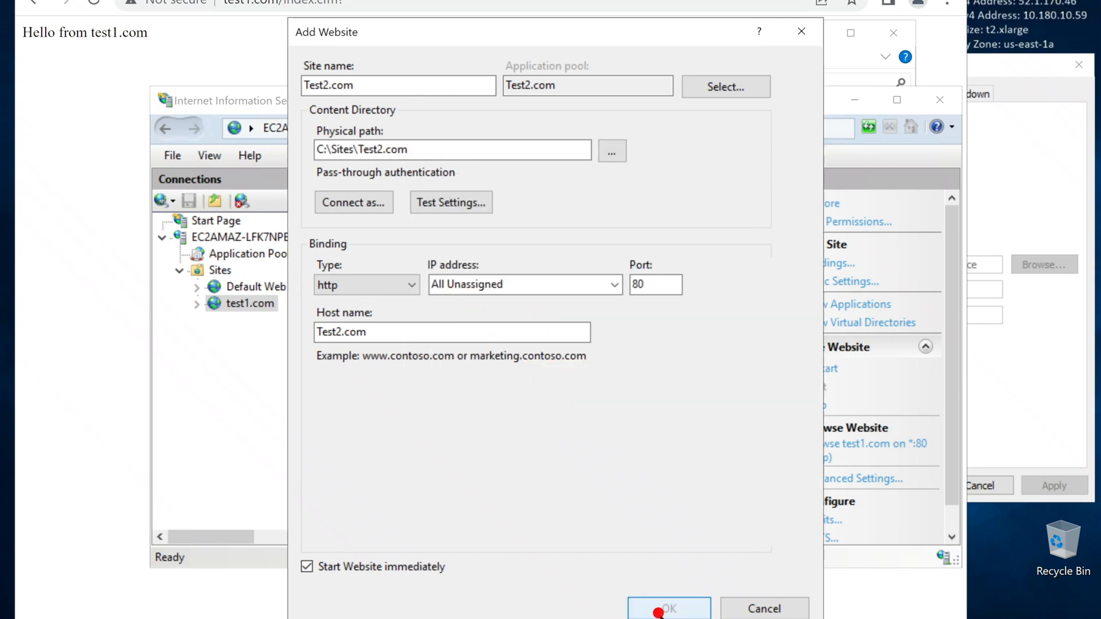
click(668, 608)
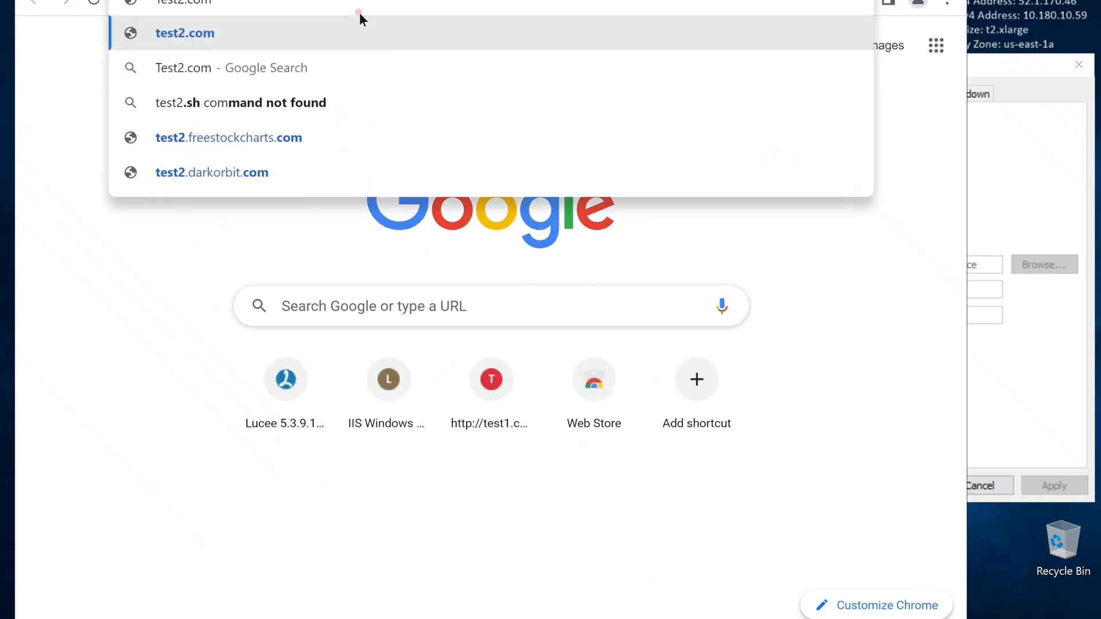
Open test2.com, check the Test2.com folder's contents, and reload to show 'Hello from test2.com'.
click(185, 32)
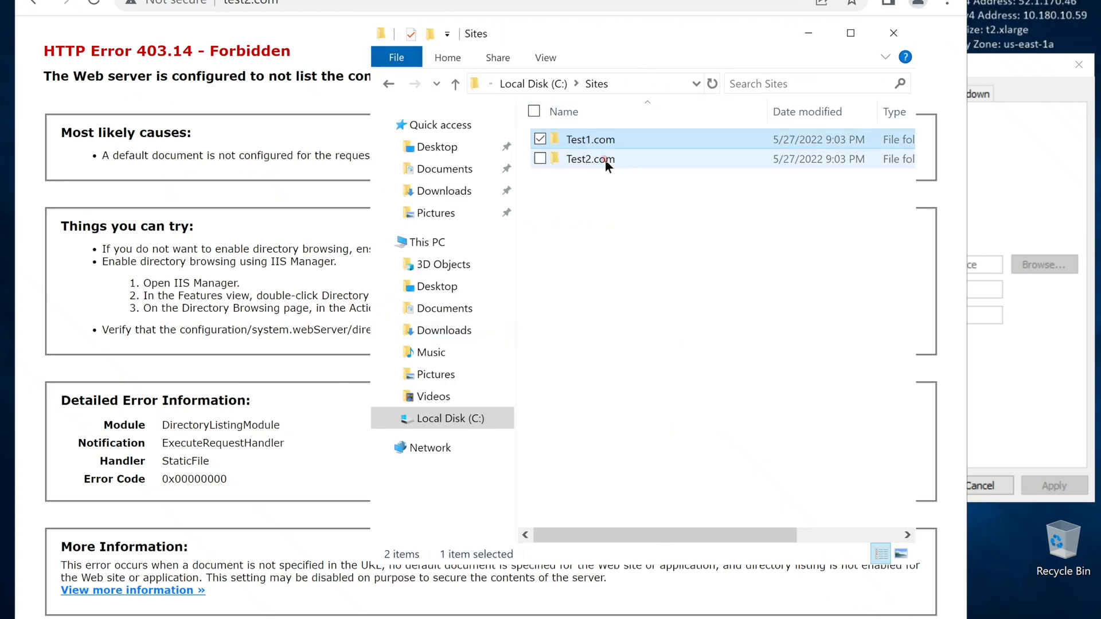
double_click(590, 159)
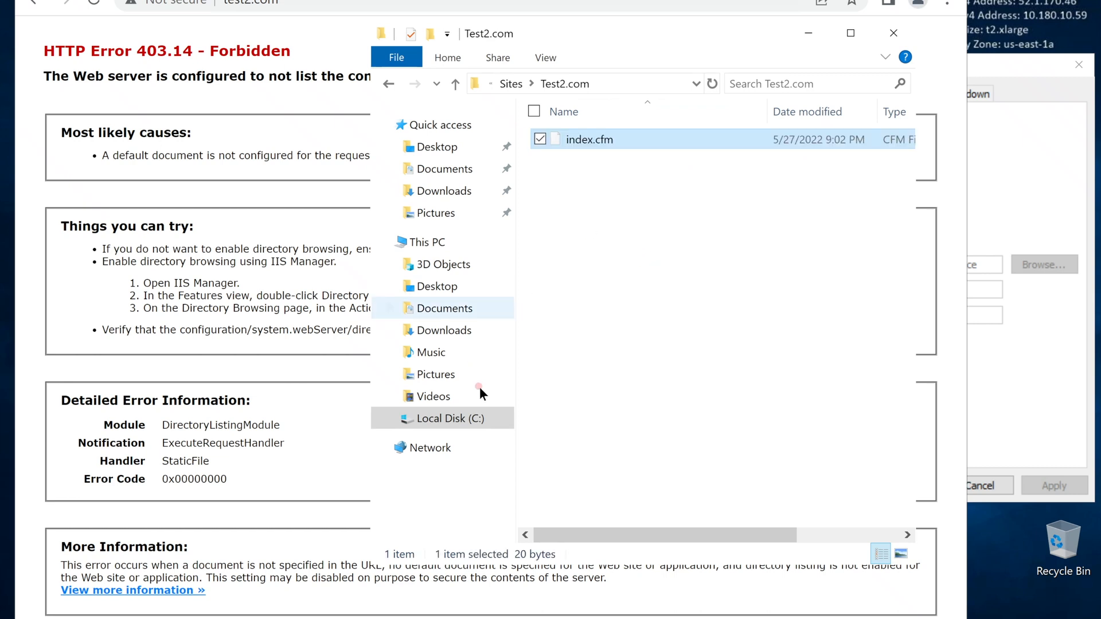
mouse_move(481, 391)
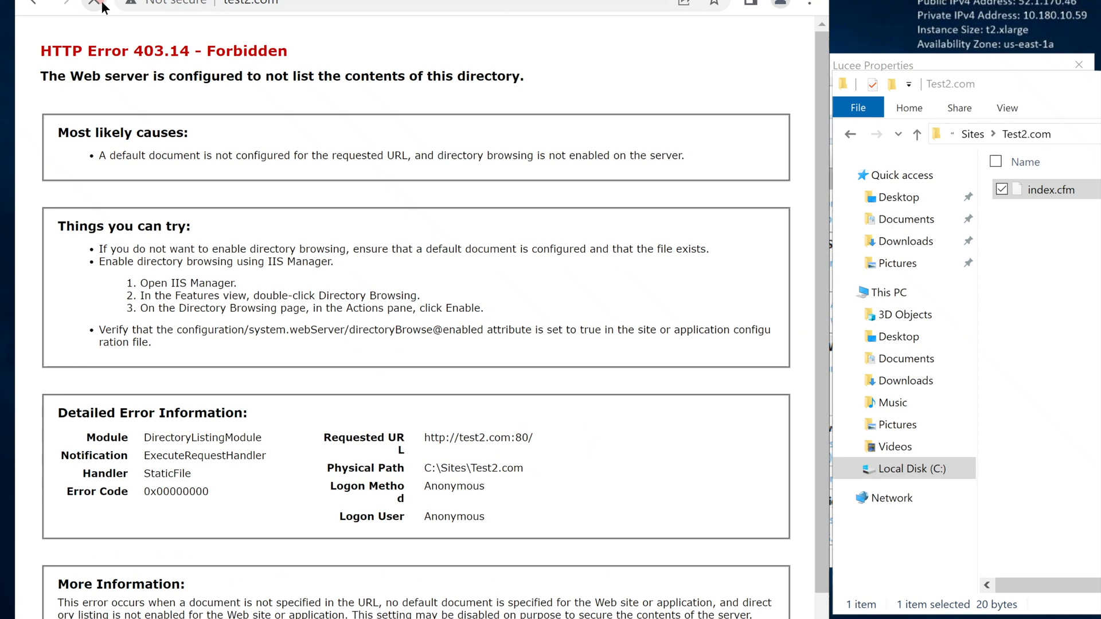
click(94, 3)
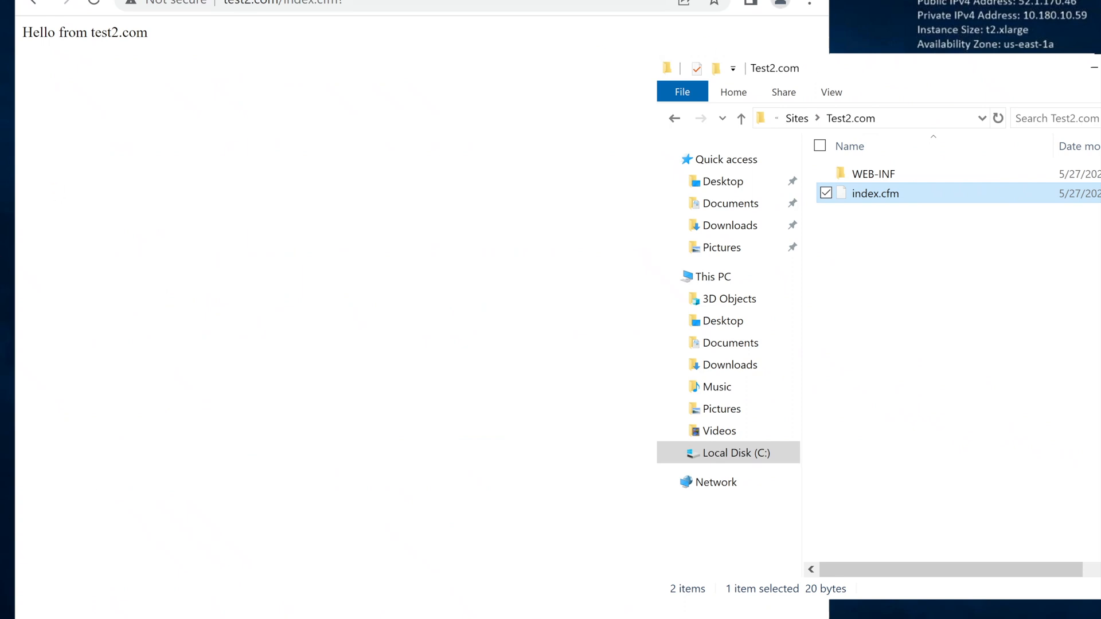
Launch the Lucee administrator from the Start menu and dismiss Internet Explorer's security warning.
click(14, 617)
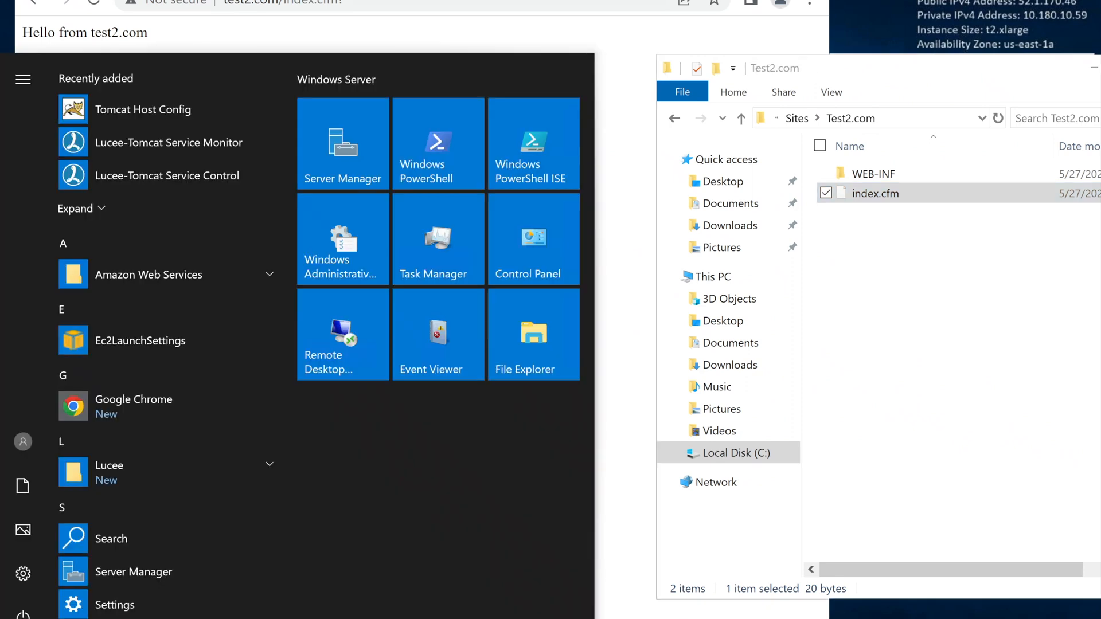
mouse_move(175, 472)
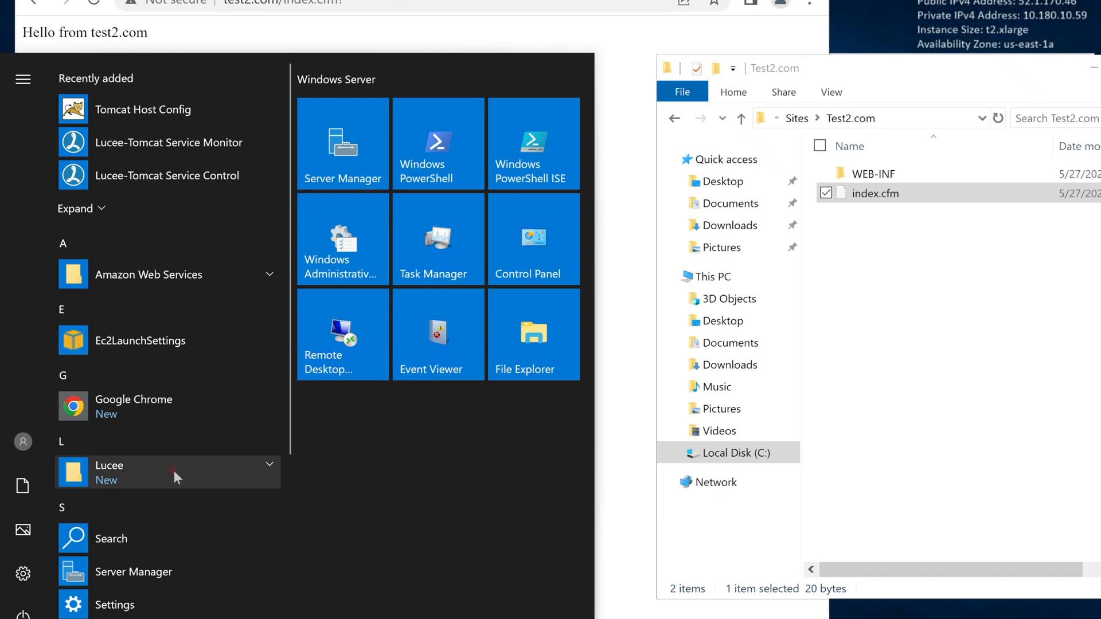
click(167, 472)
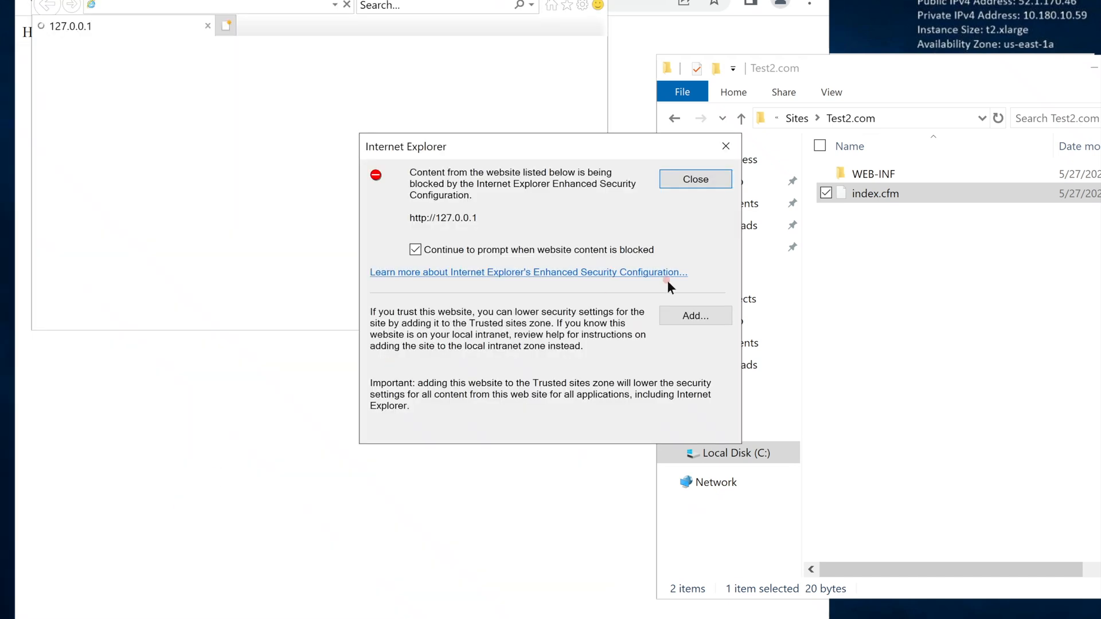
click(694, 179)
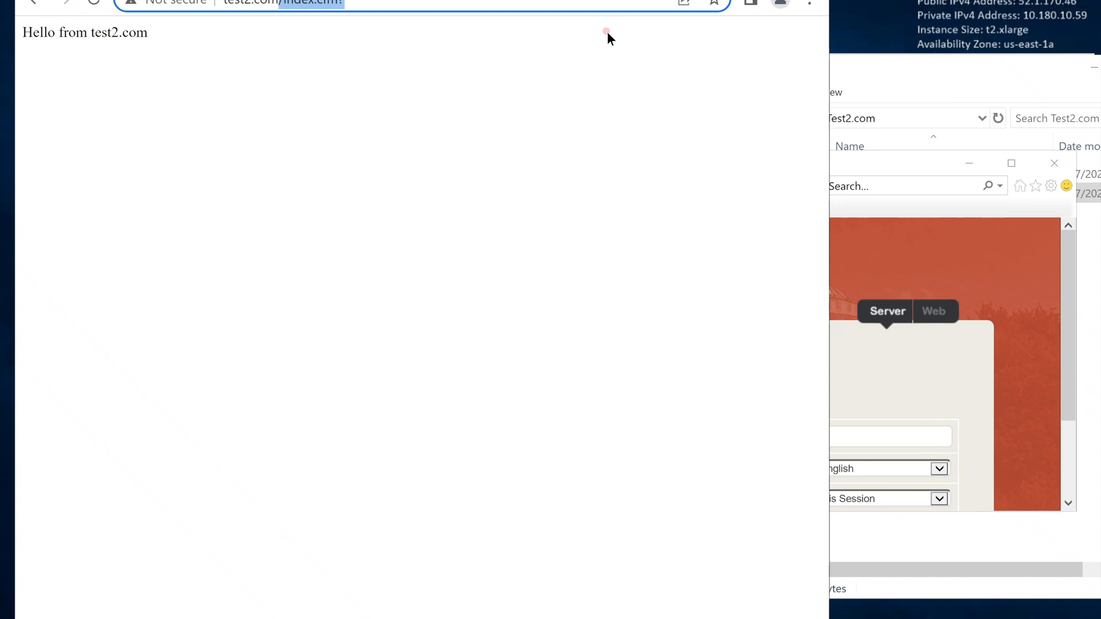
Load test2.com/lucee/admin/server.cfm and sign in to the Lucee web administrator.
text(test2.com/lucee/admin/server.cfm)
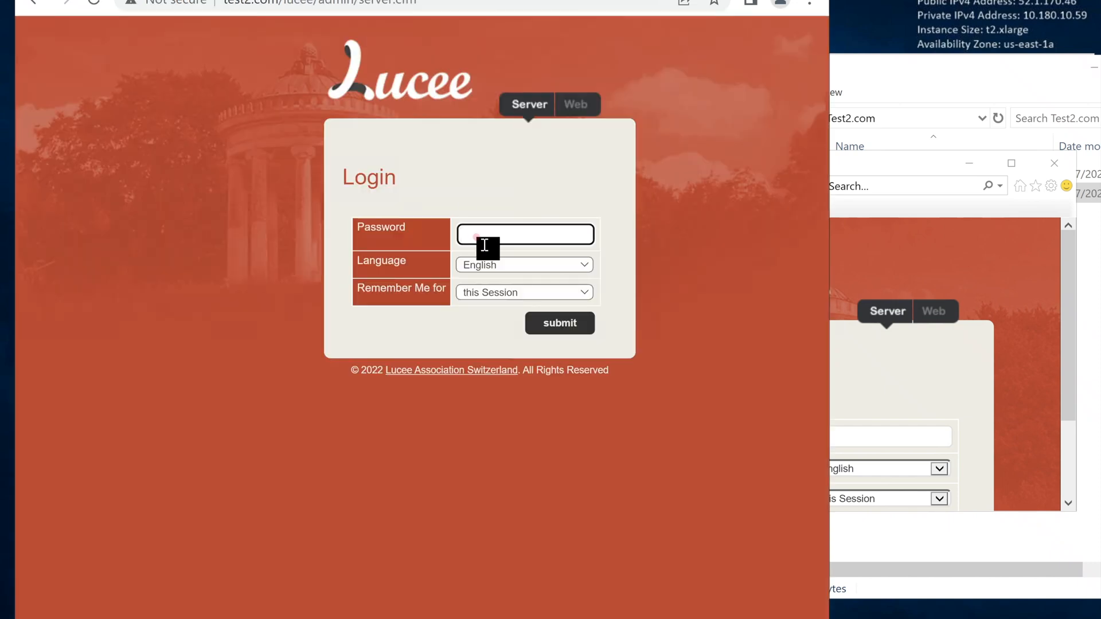
mouse_move(1051, 195)
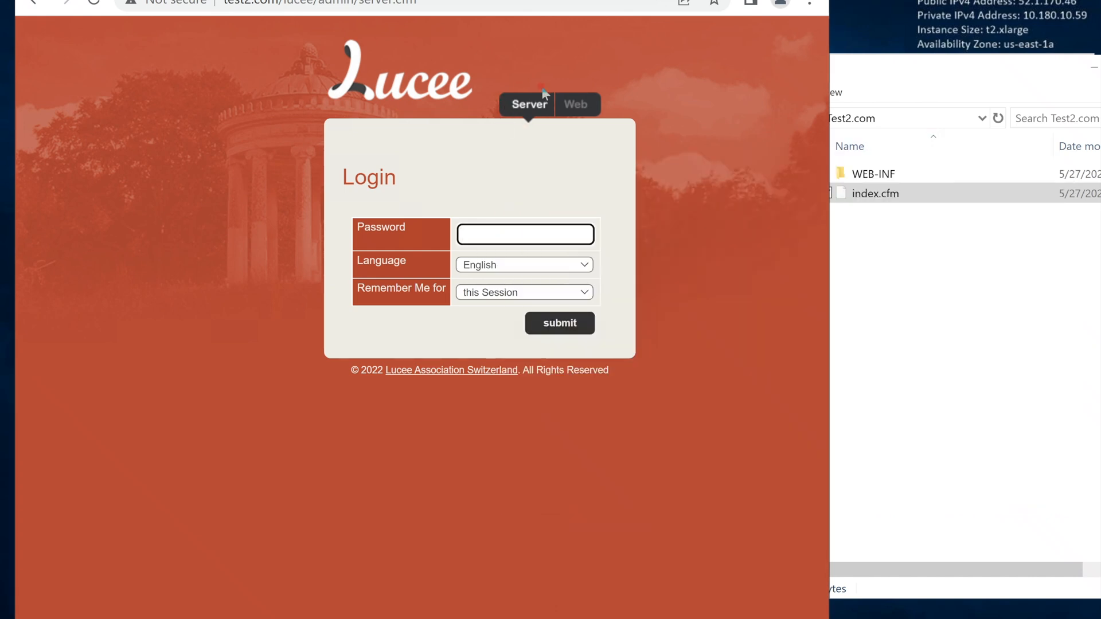
click(575, 104)
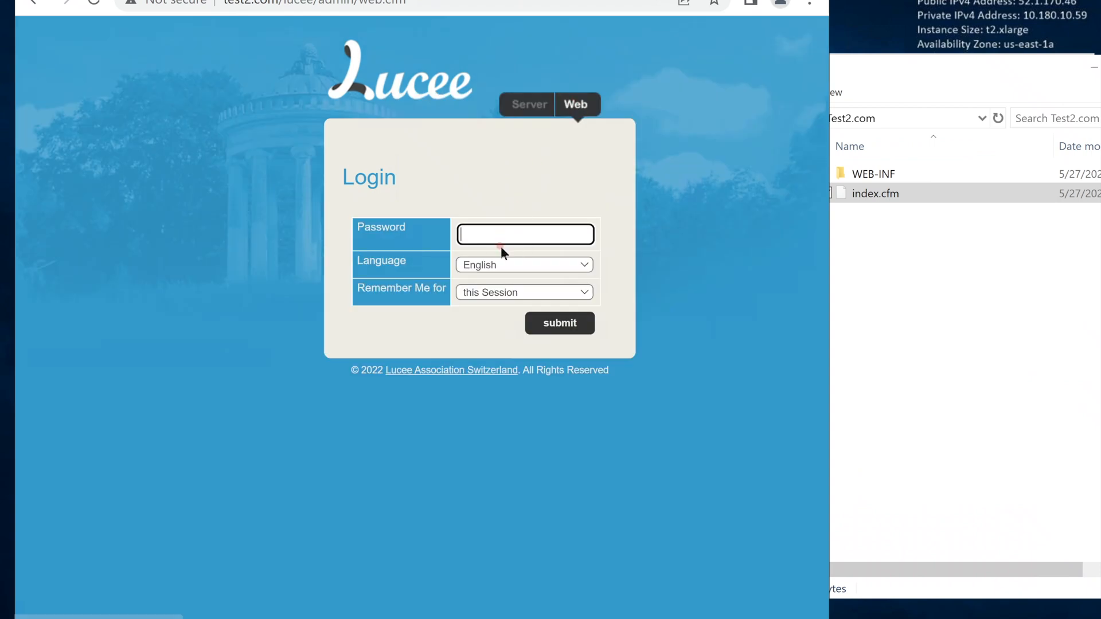
click(525, 234)
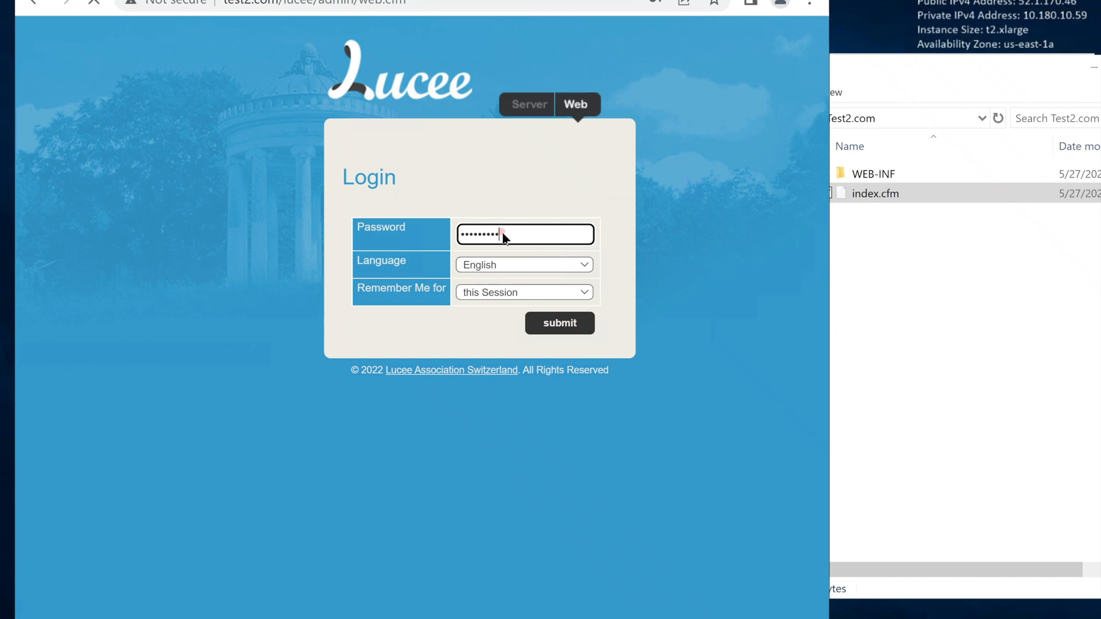
click(559, 323)
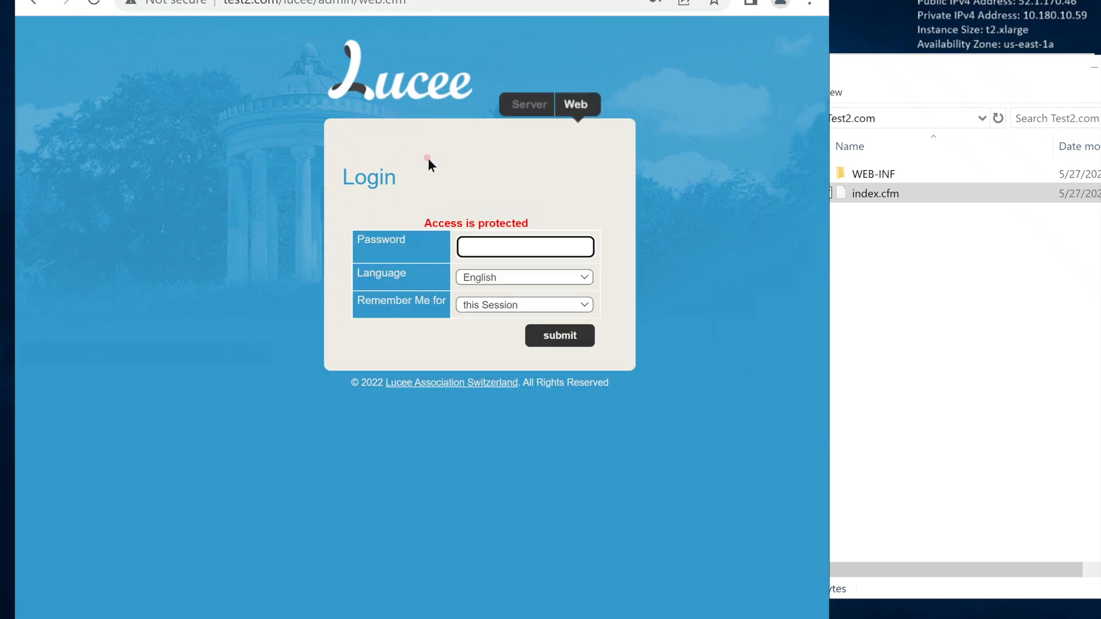
click(525, 246)
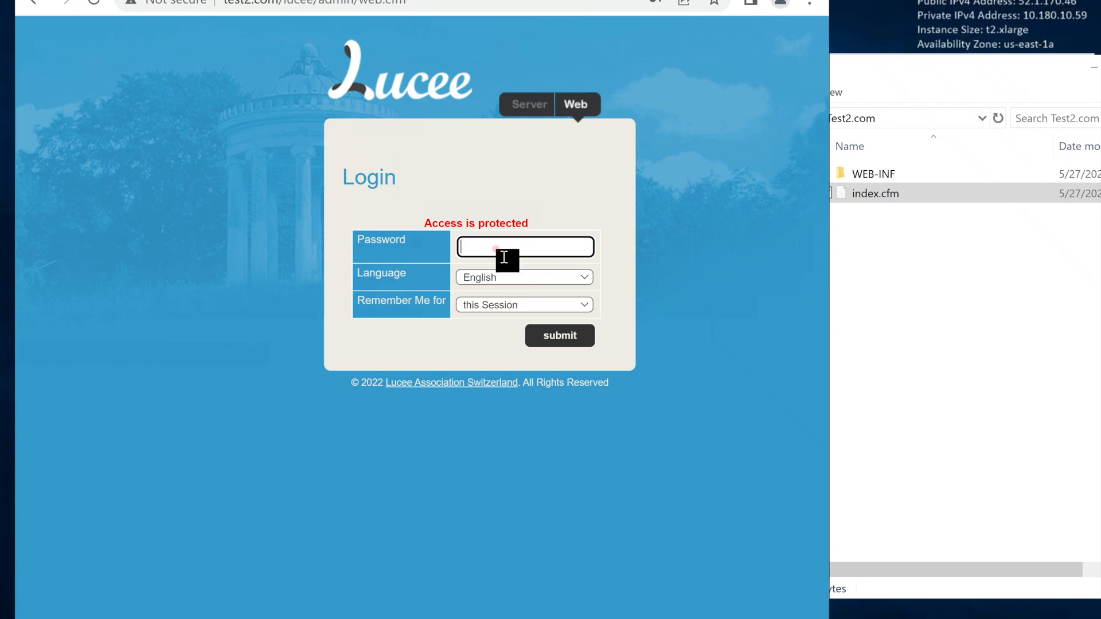
mouse_move(538, 109)
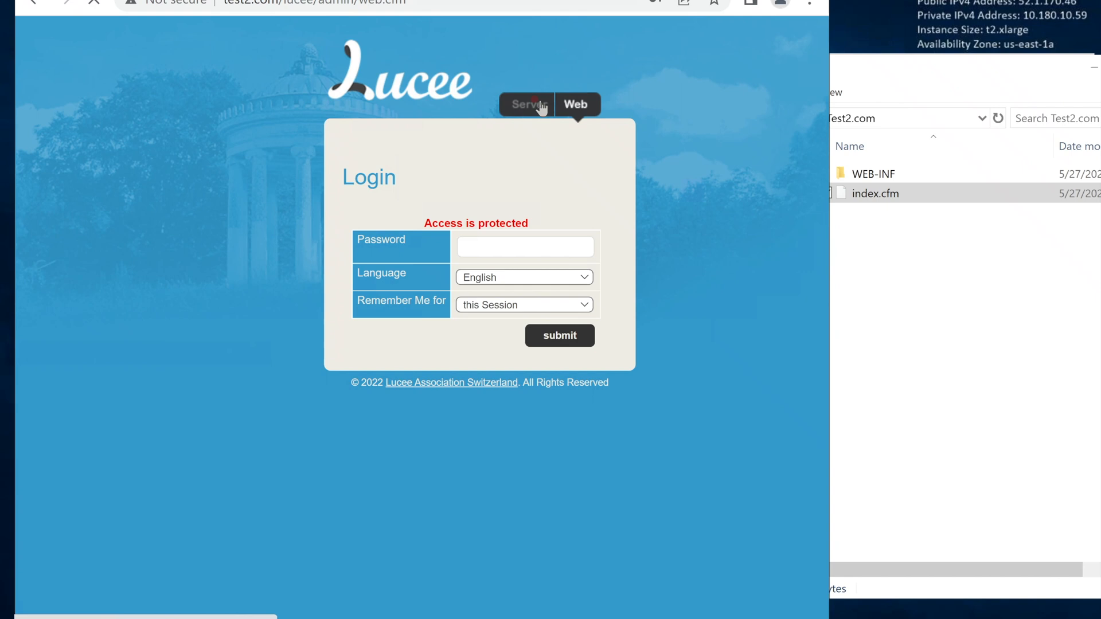
Log in to the Lucee server administrator, decline saving the password, and go to the Web overview.
click(526, 104)
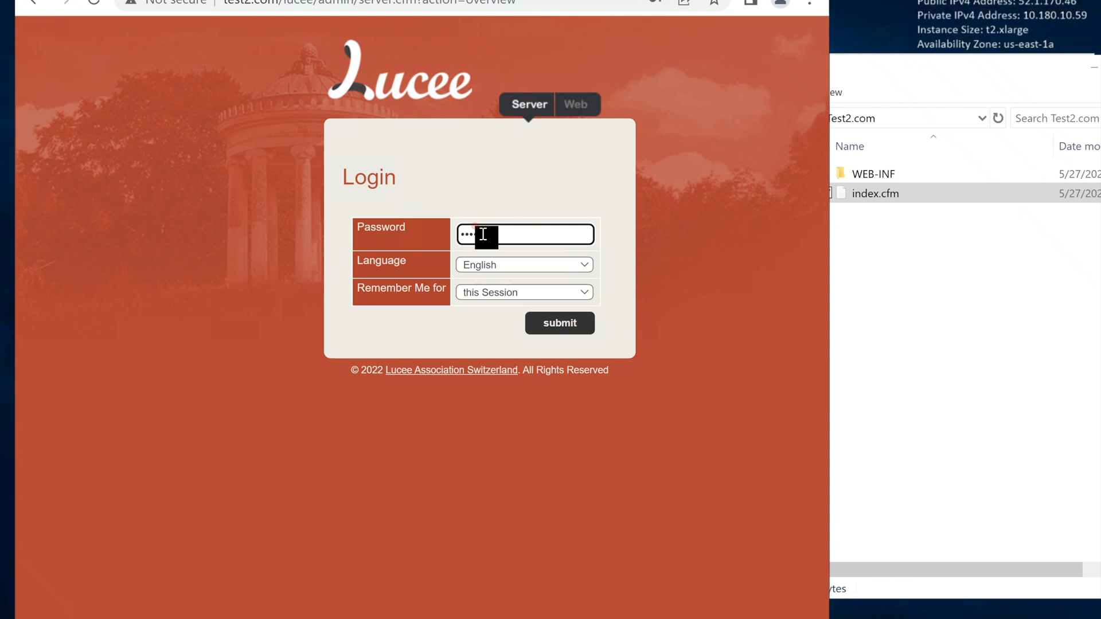
text(•)
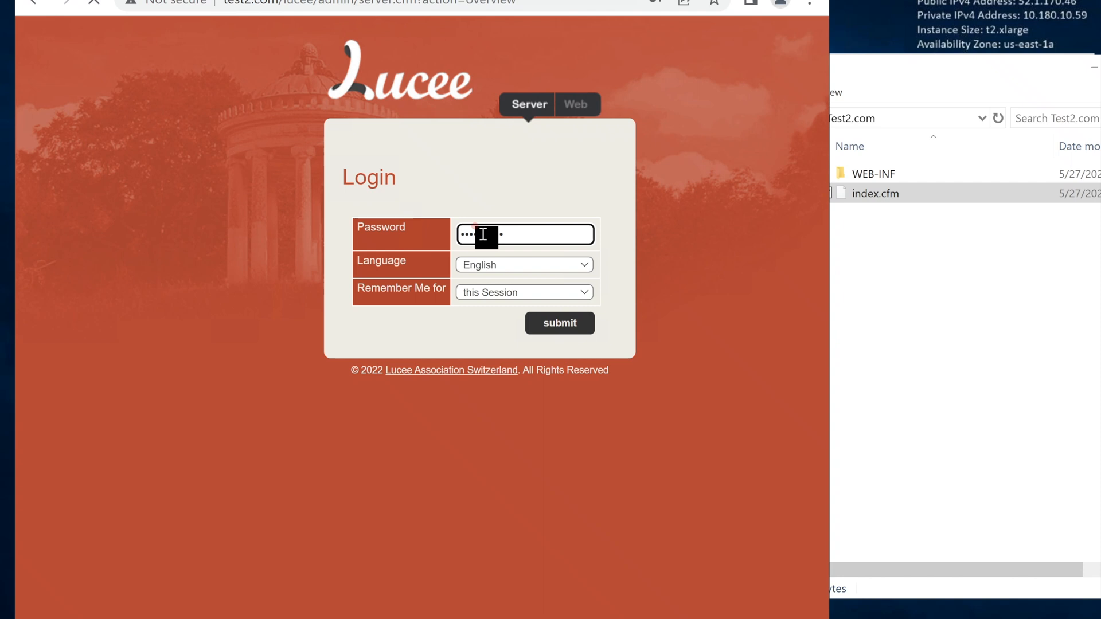
click(559, 323)
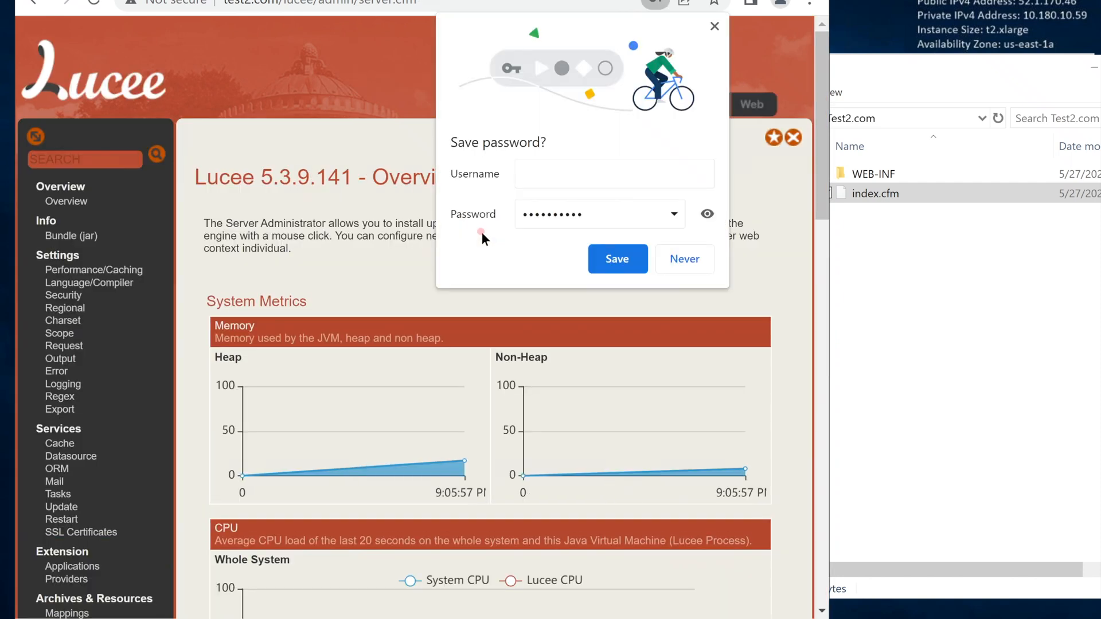
click(682, 259)
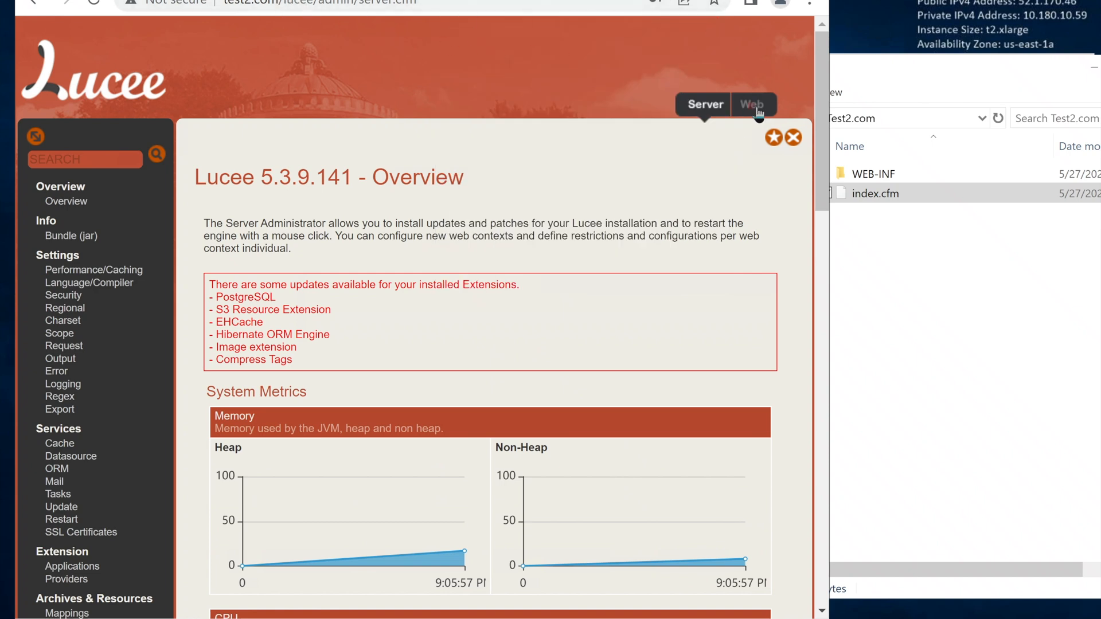
click(759, 104)
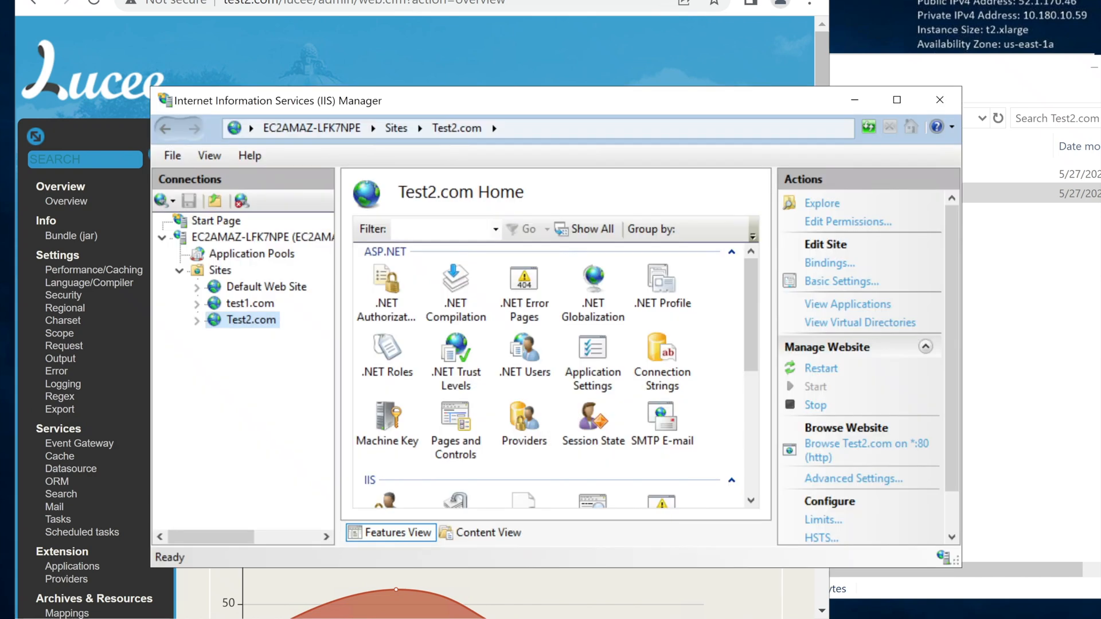
Add a Test2.com Request Filtering URL rule denying the sequence /lucee/admin/.
scroll(down, 3)
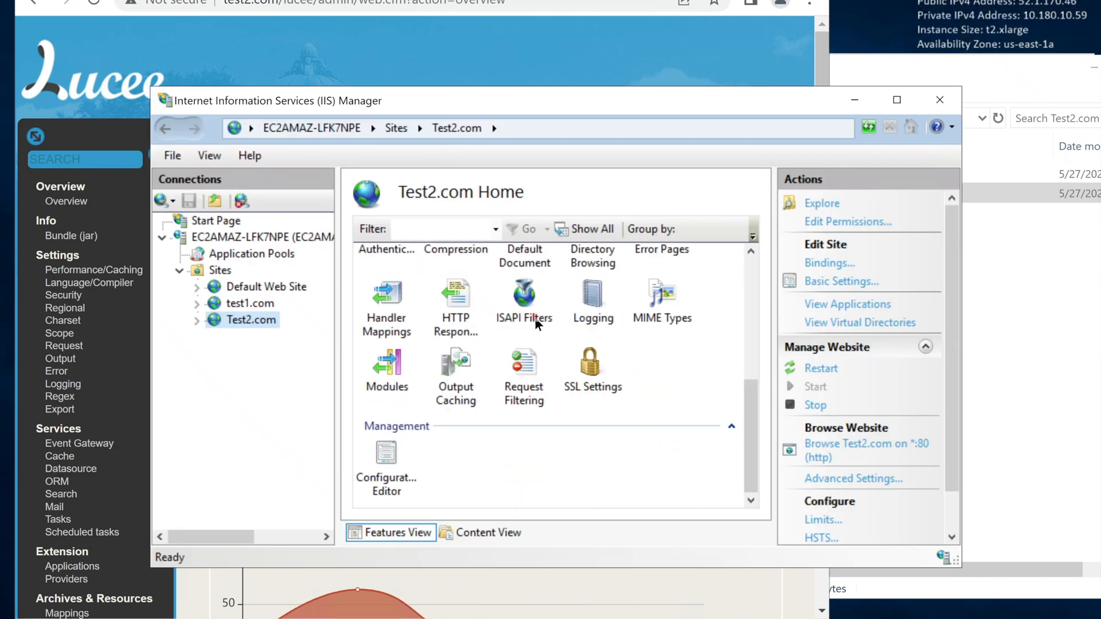
mouse_move(522, 365)
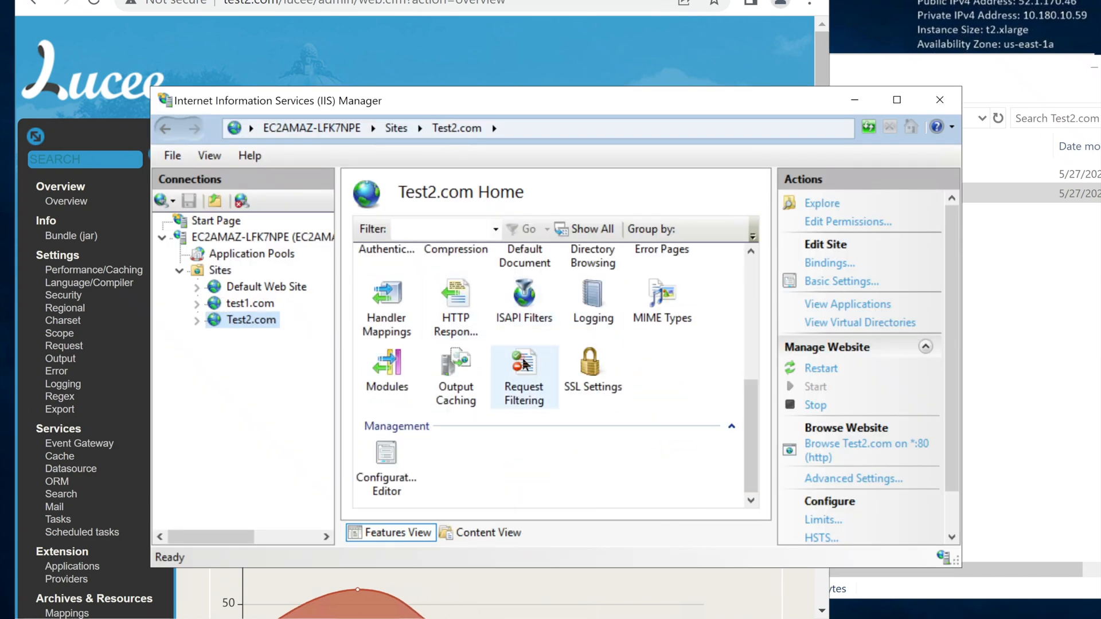
double_click(524, 364)
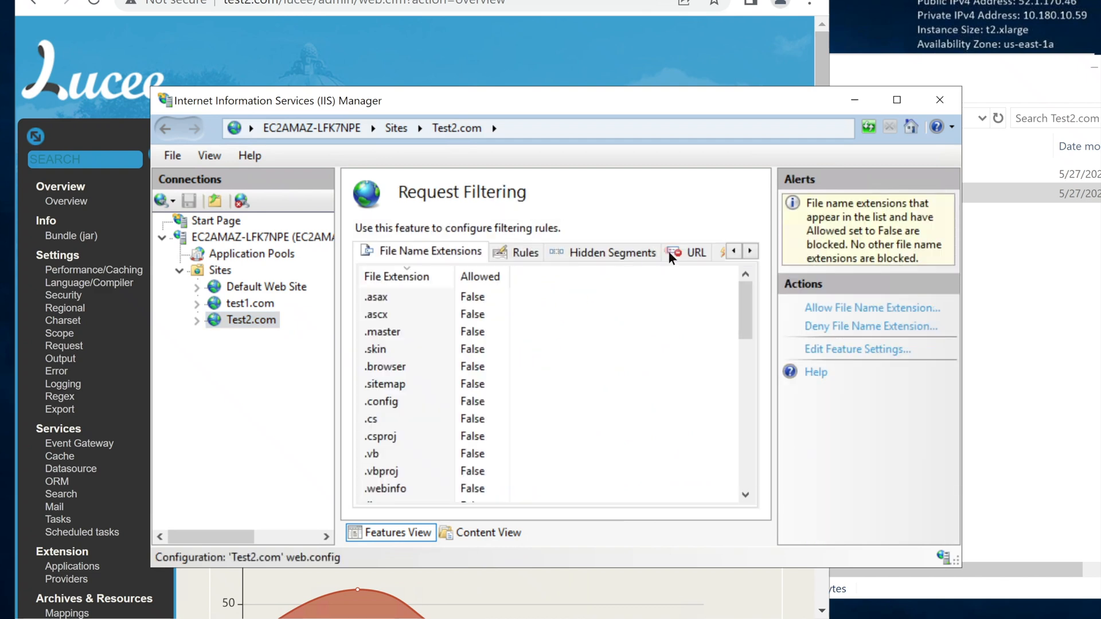
click(695, 252)
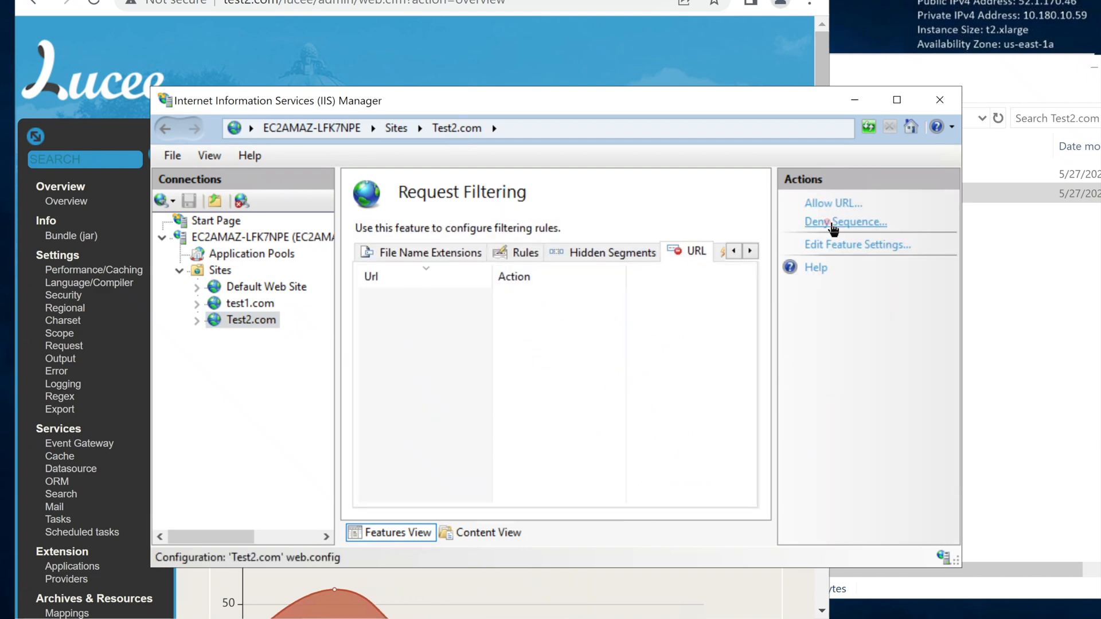
click(845, 222)
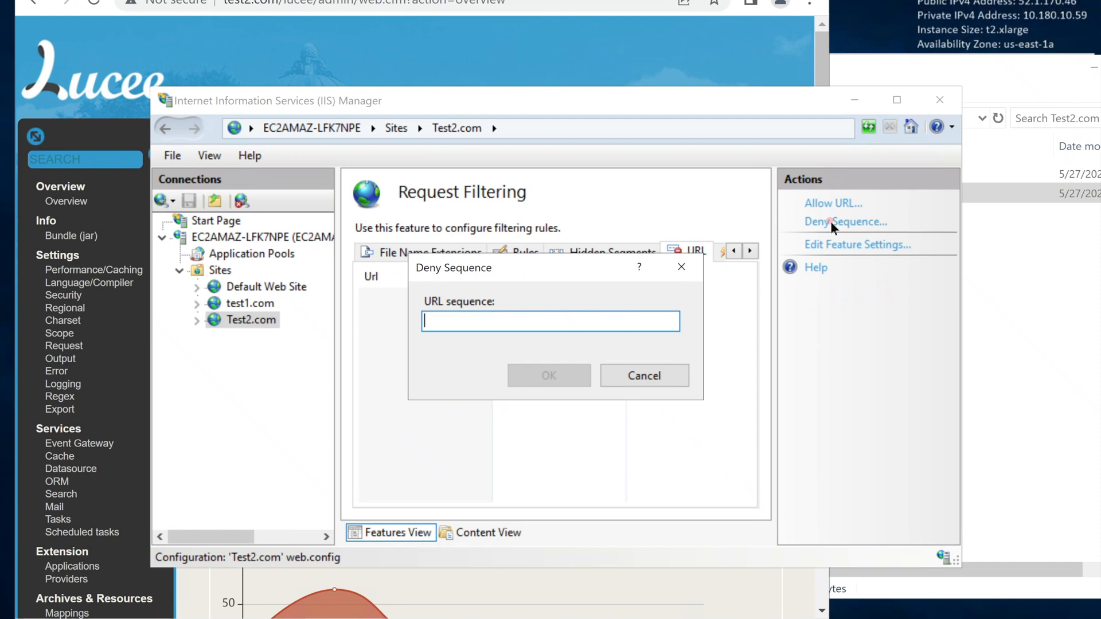
text(/lu)
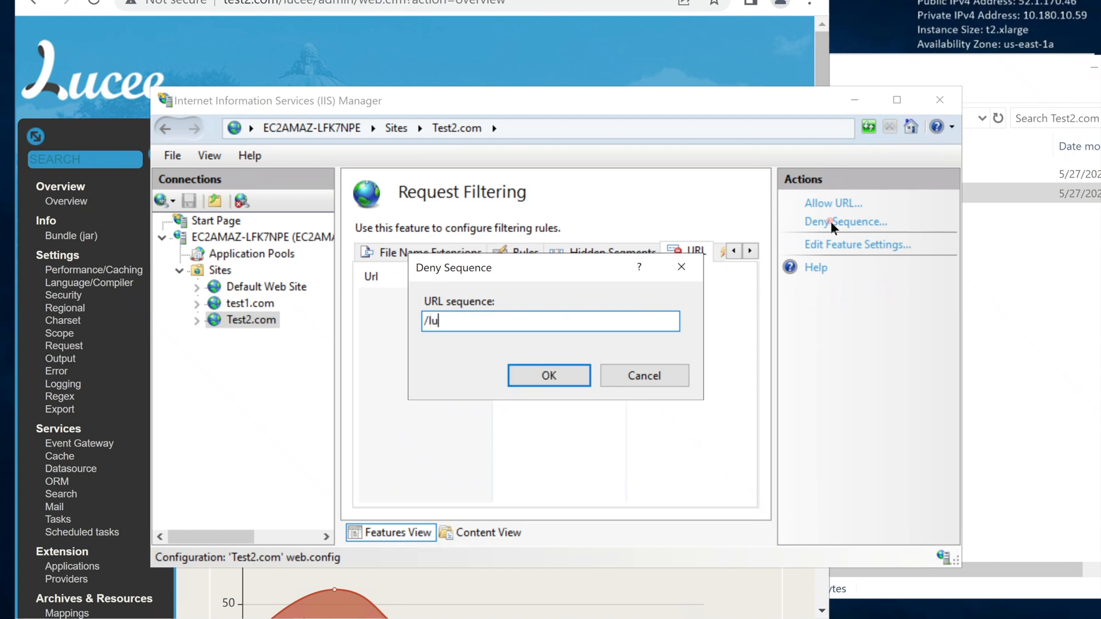
text(cee/a)
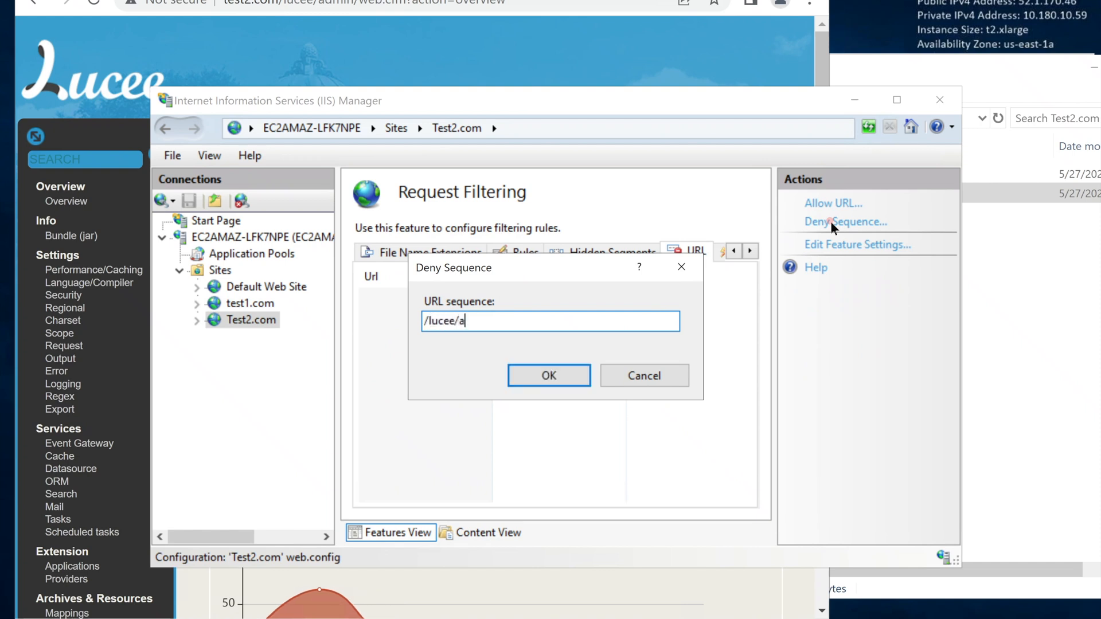
text(dmin/)
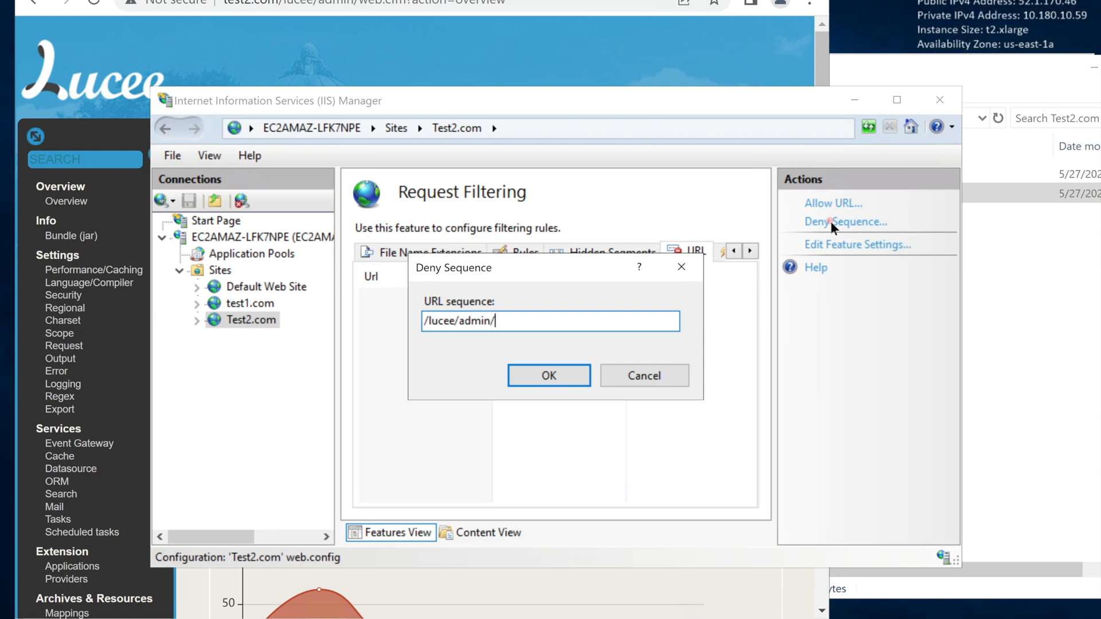
mouse_move(852, 210)
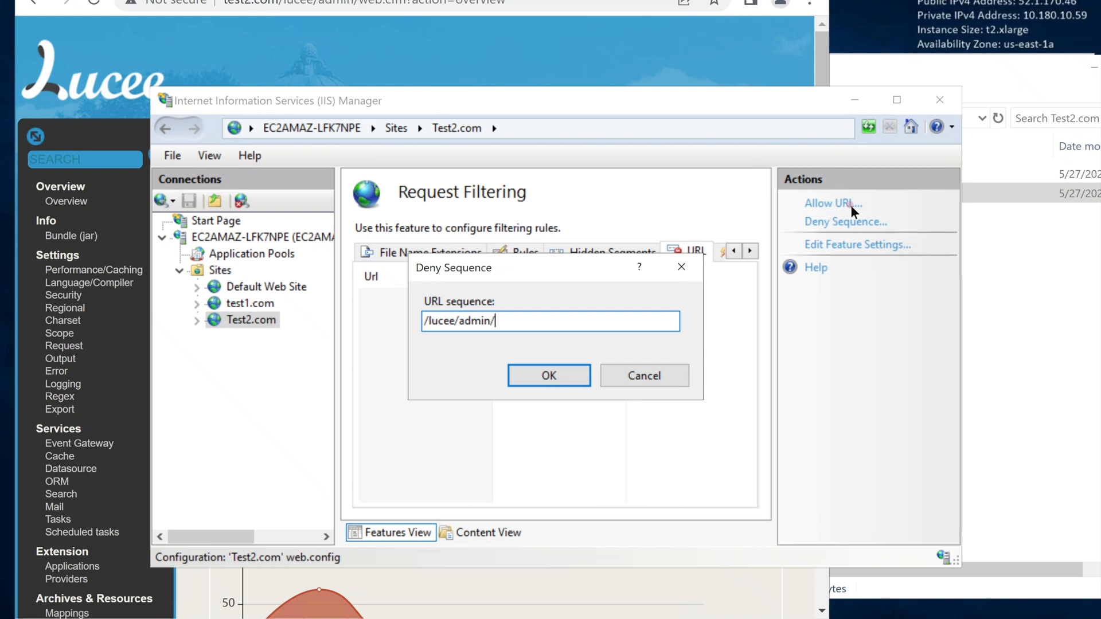
mouse_move(548, 375)
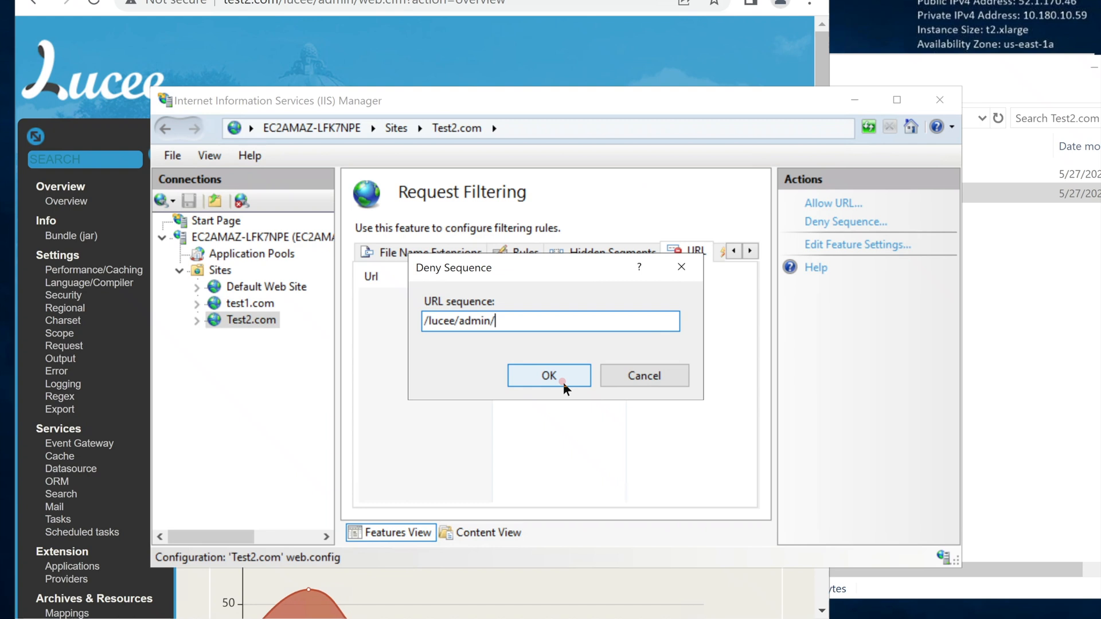
click(549, 376)
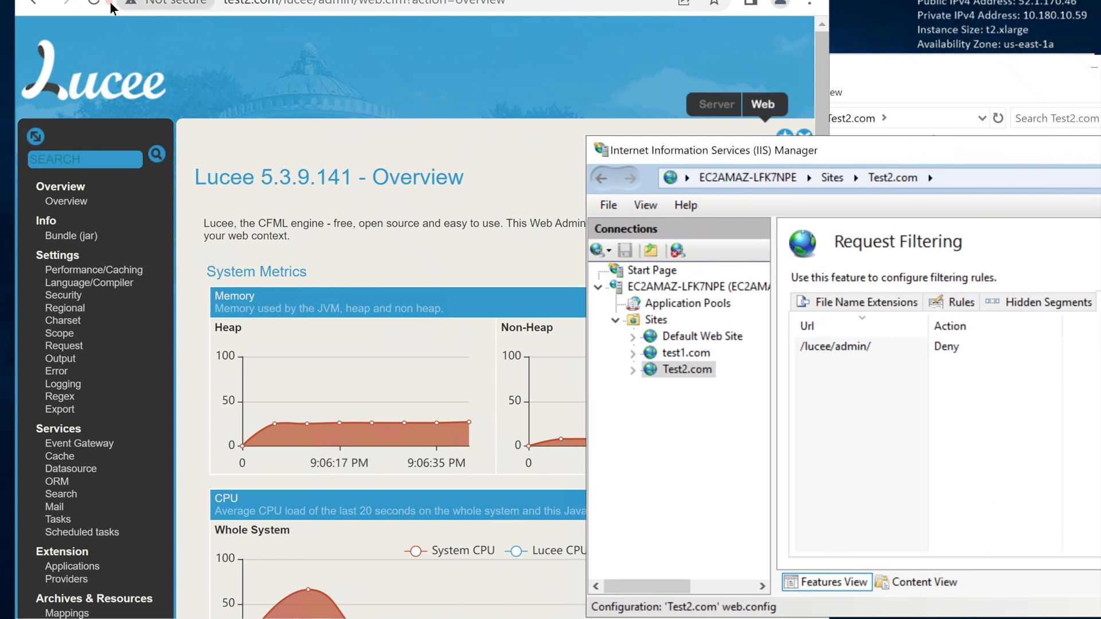
Reload the test2.com Lucee admin to see HTTP Error 404.5, then open test1.com/index.cfm.
click(94, 3)
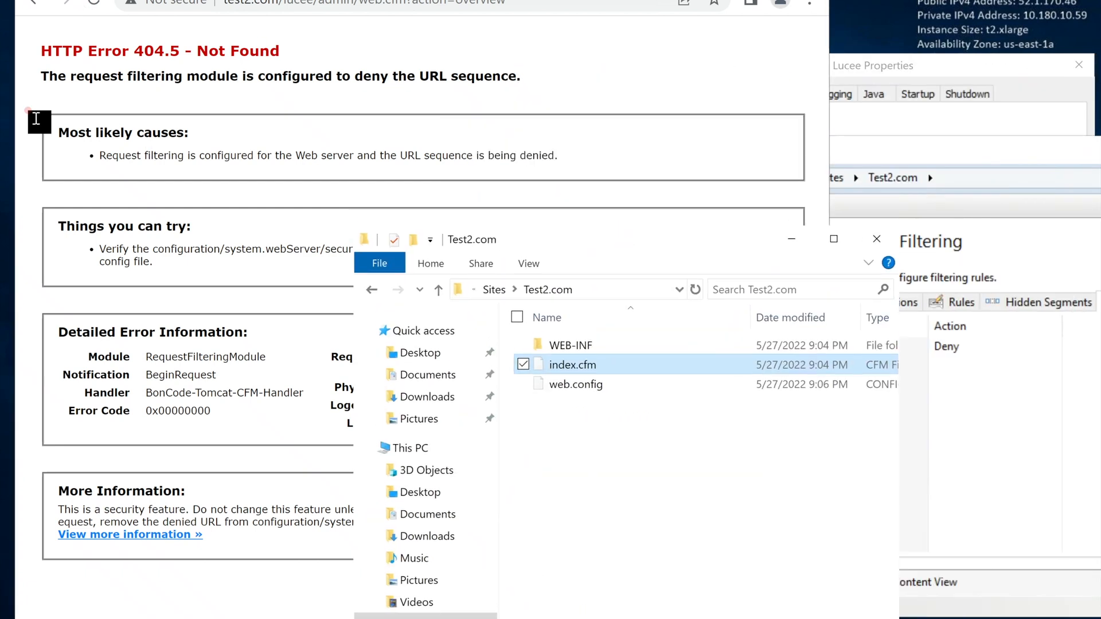
click(93, 4)
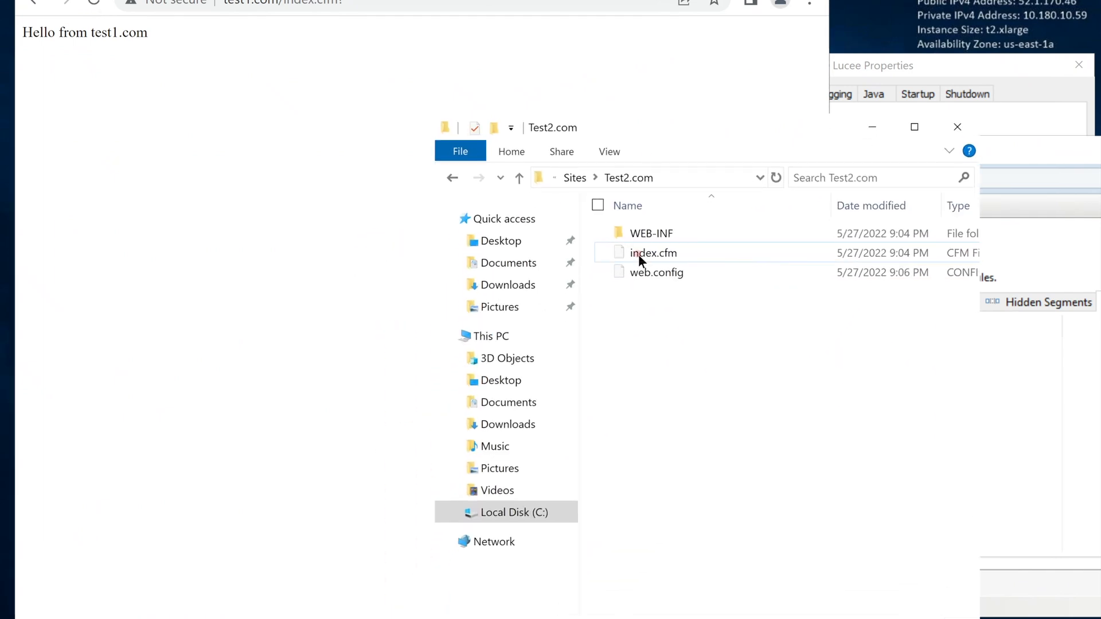
click(656, 272)
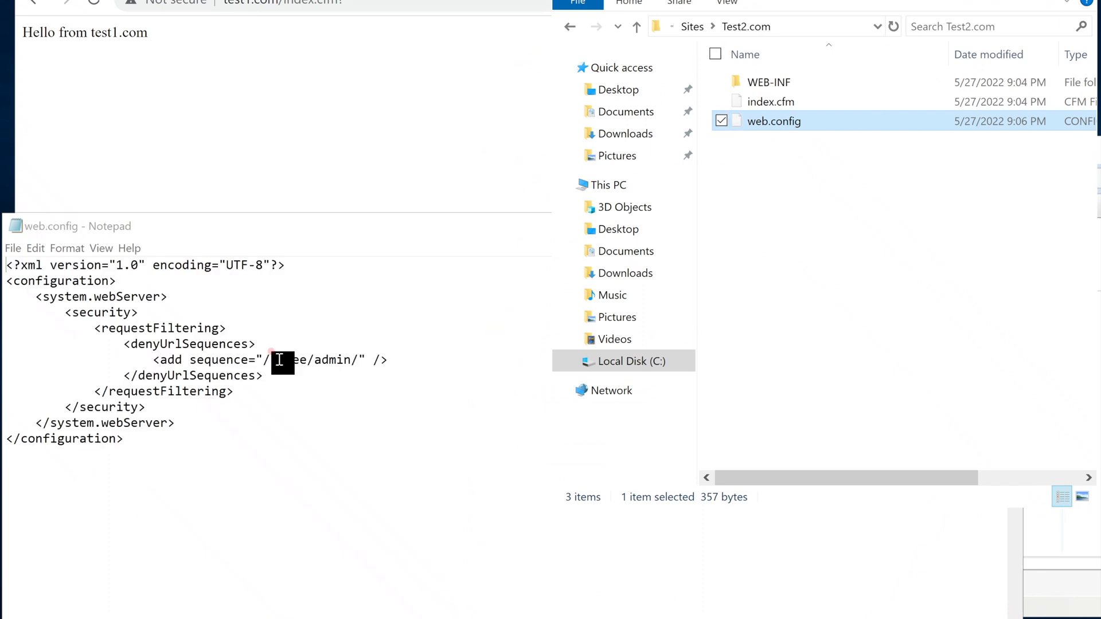
click(270, 351)
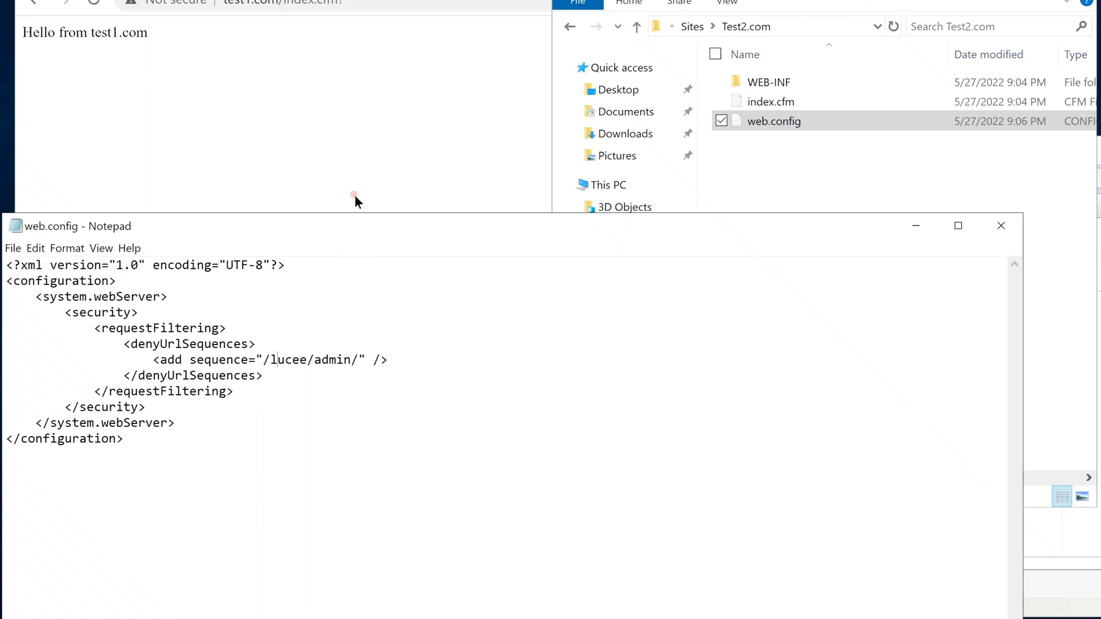
mouse_move(359, 127)
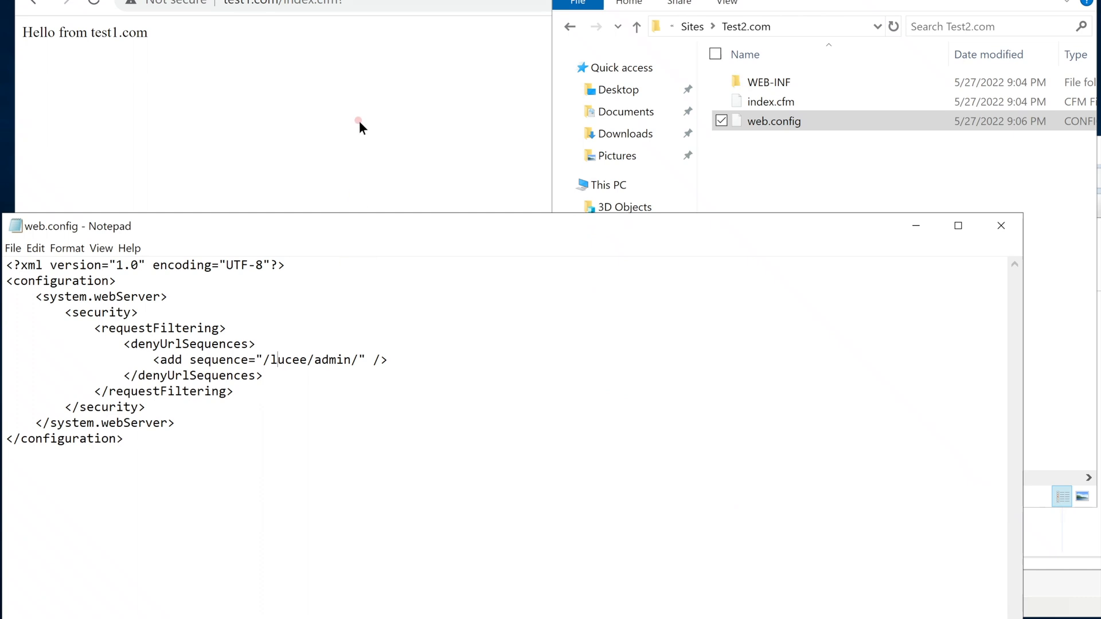
click(359, 122)
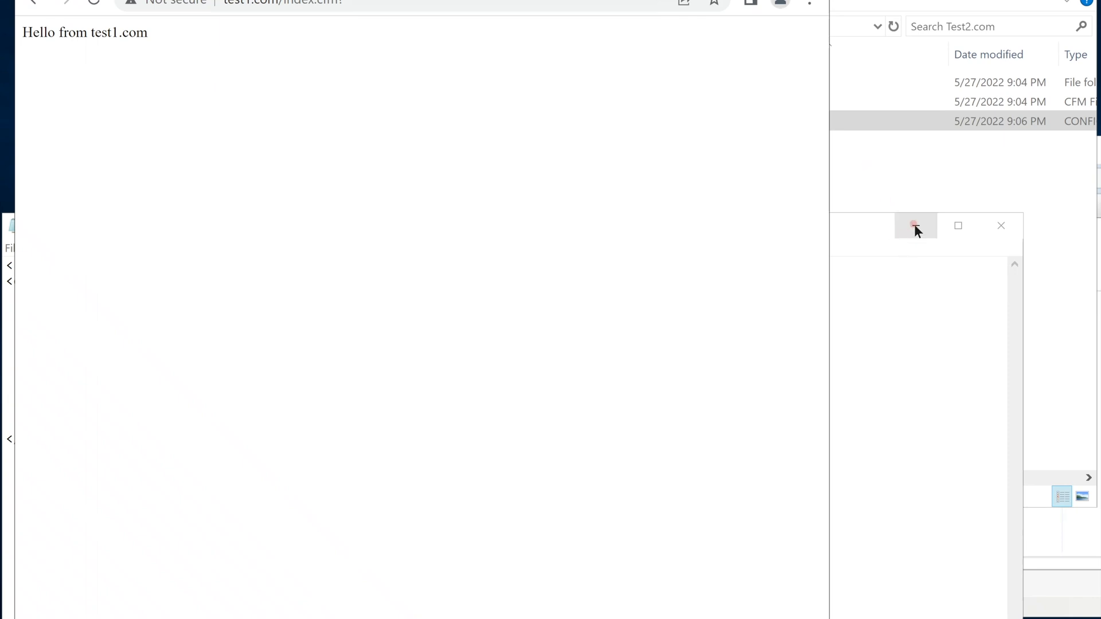
click(915, 226)
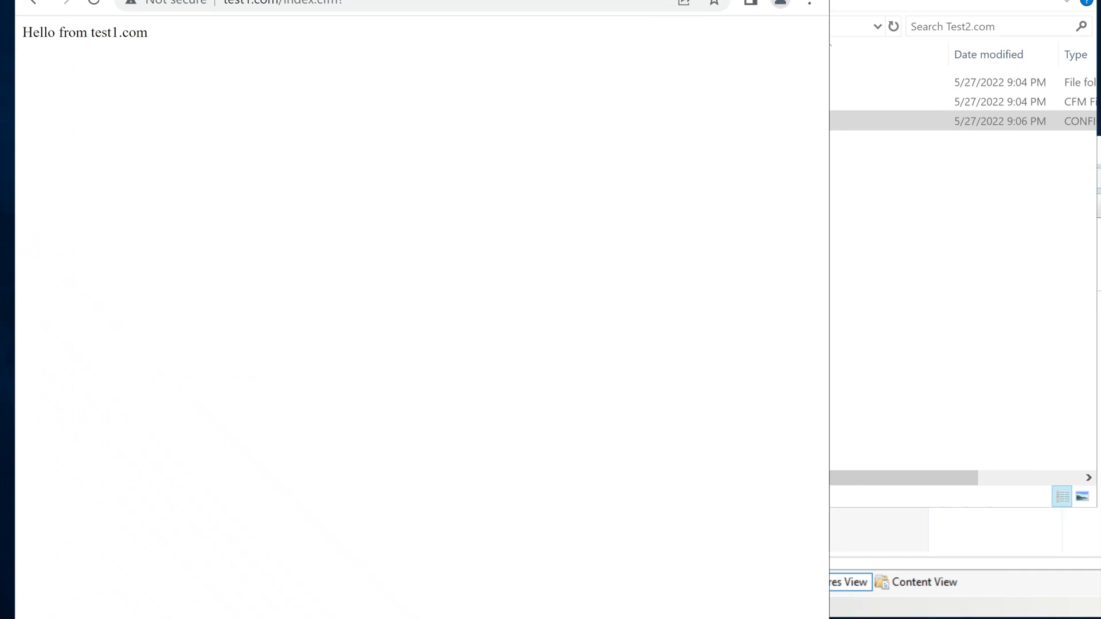